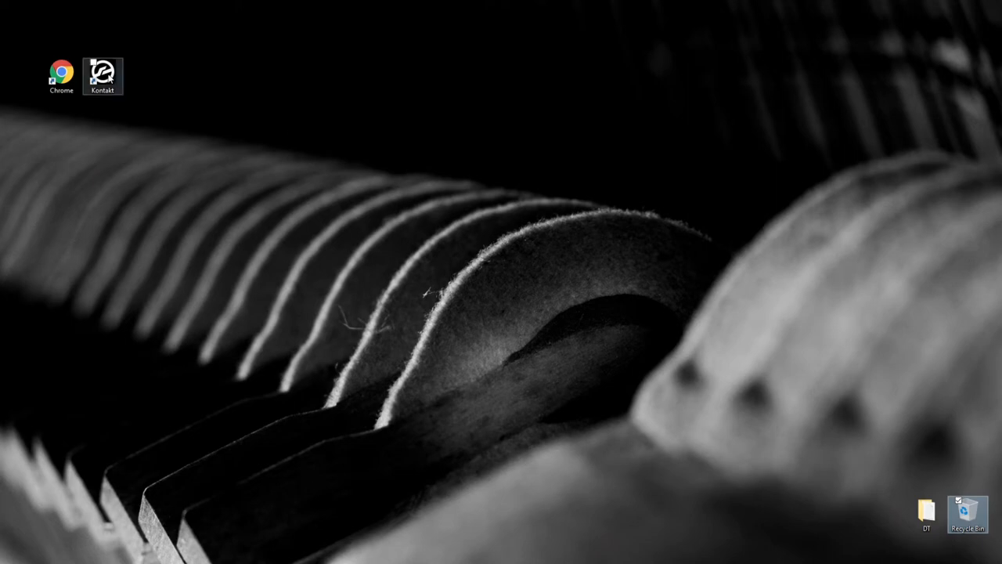
Step: Launch Kontakt, load Toy Piano.nki into the rack and enter its instrument editor
{"action": "double_click", "coordinate": [103, 75]}
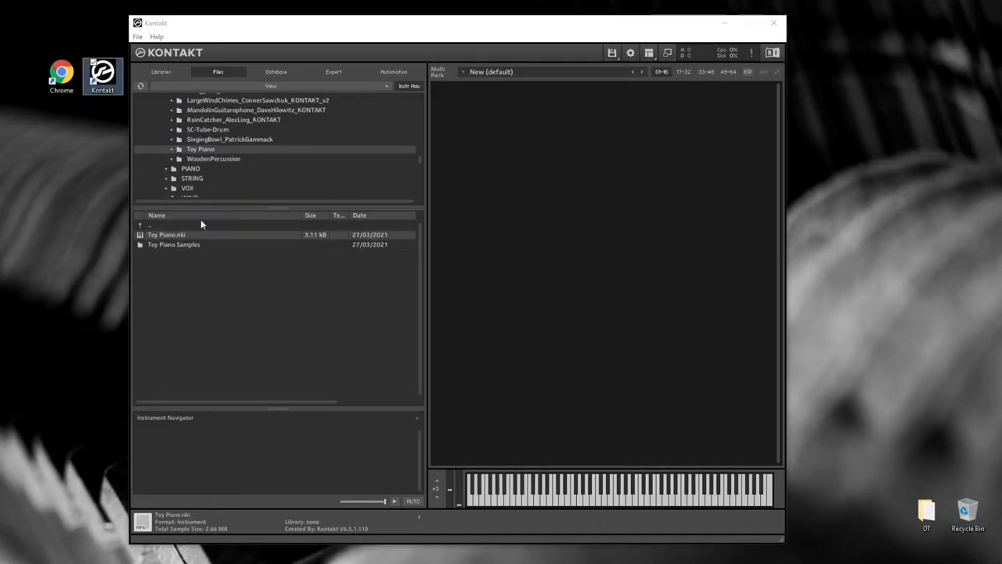
{"action": "double_click", "coordinate": [166, 235]}
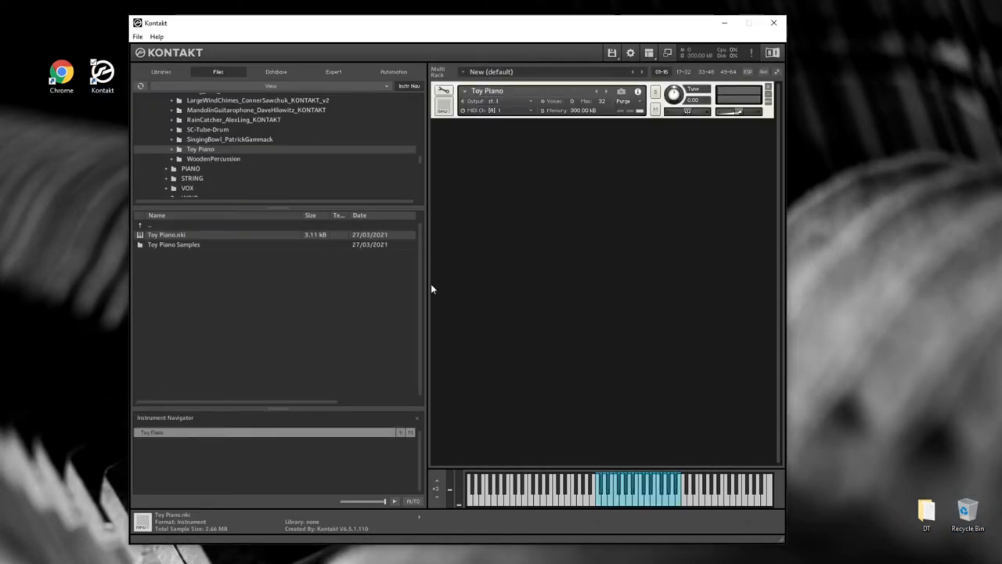
{"action": "left_click", "coordinate": [275, 72]}
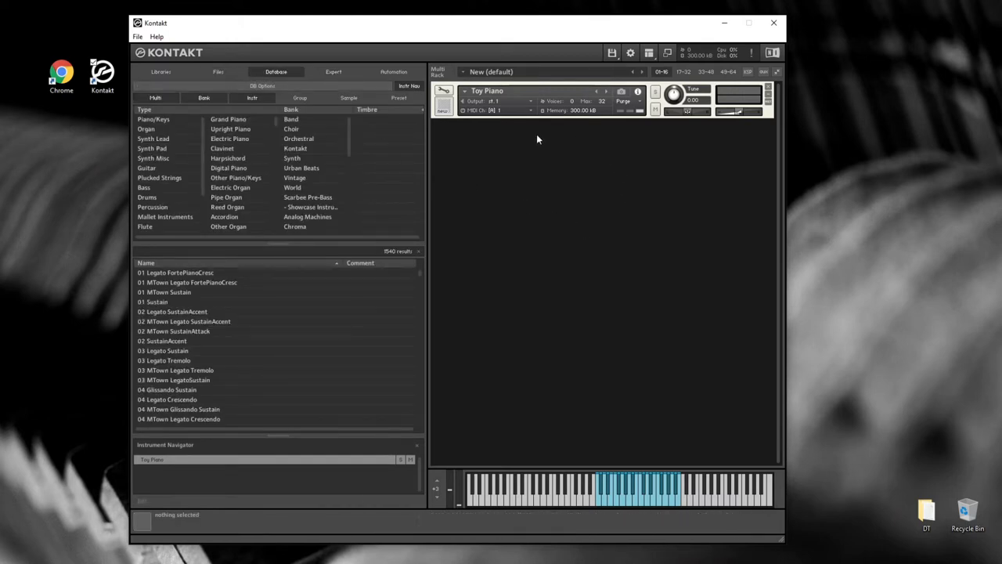
{"action": "left_click", "coordinate": [443, 93]}
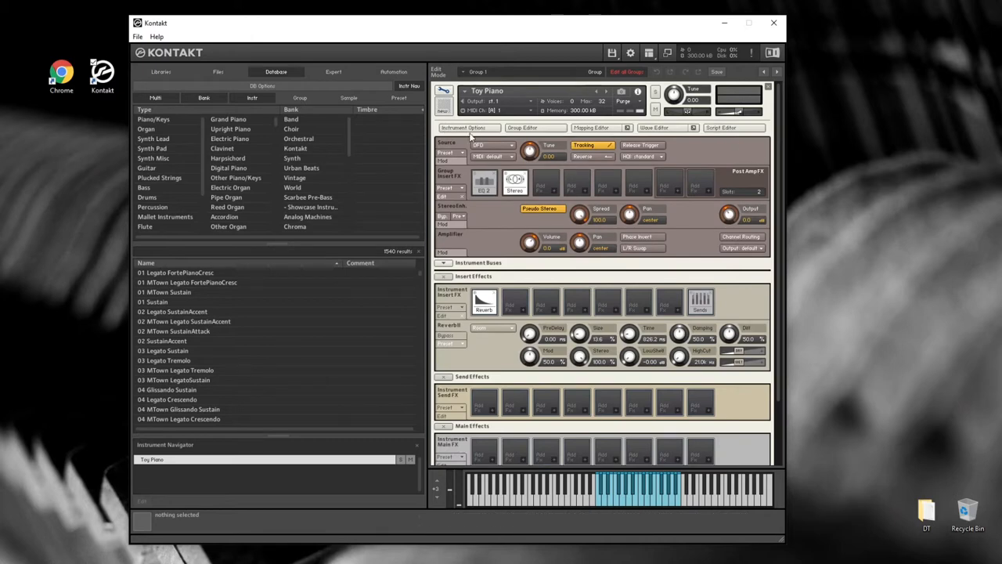
{"action": "mouse_move", "coordinate": [470, 128]}
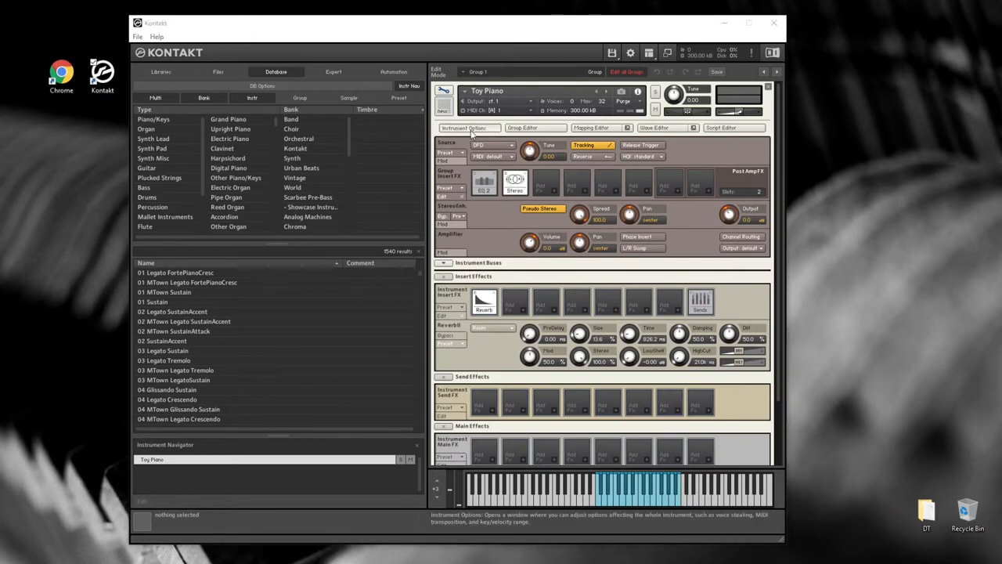
Step: Create a resource container named Toy Piano with its resource folder structure via Instrument Options
{"action": "left_click", "coordinate": [466, 128]}
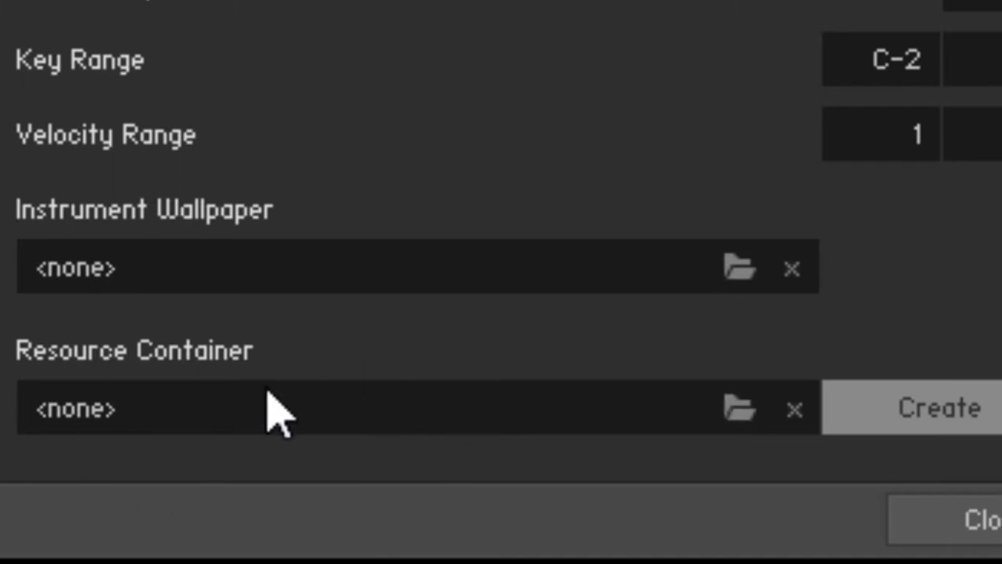
{"action": "mouse_move", "coordinate": [399, 426]}
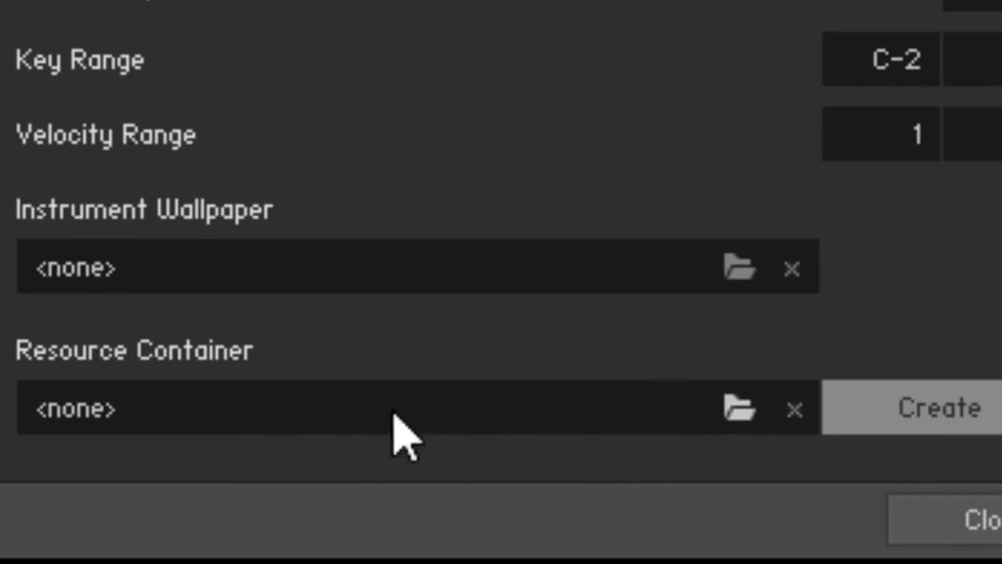
{"action": "mouse_move", "coordinate": [799, 501]}
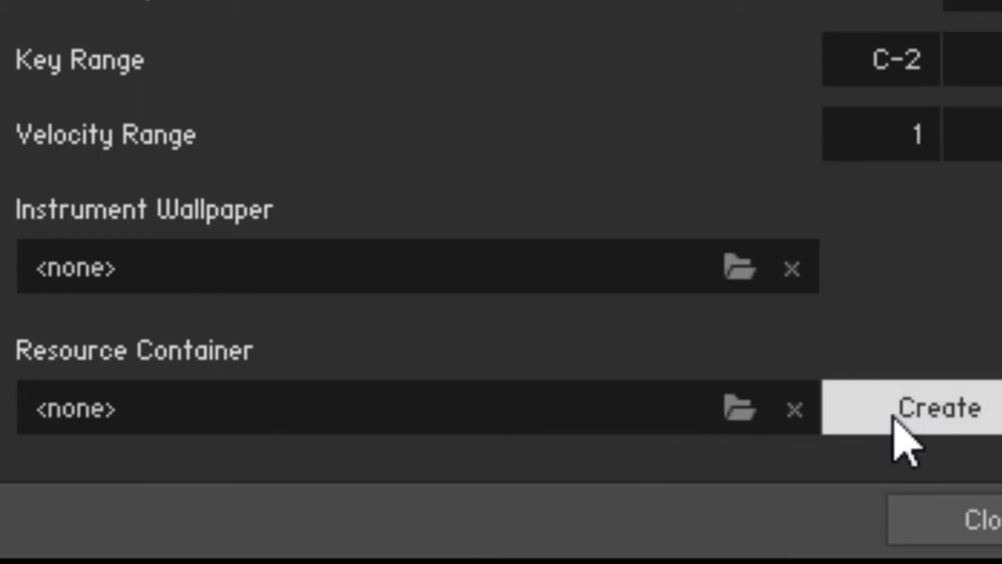
{"action": "left_click", "coordinate": [936, 407]}
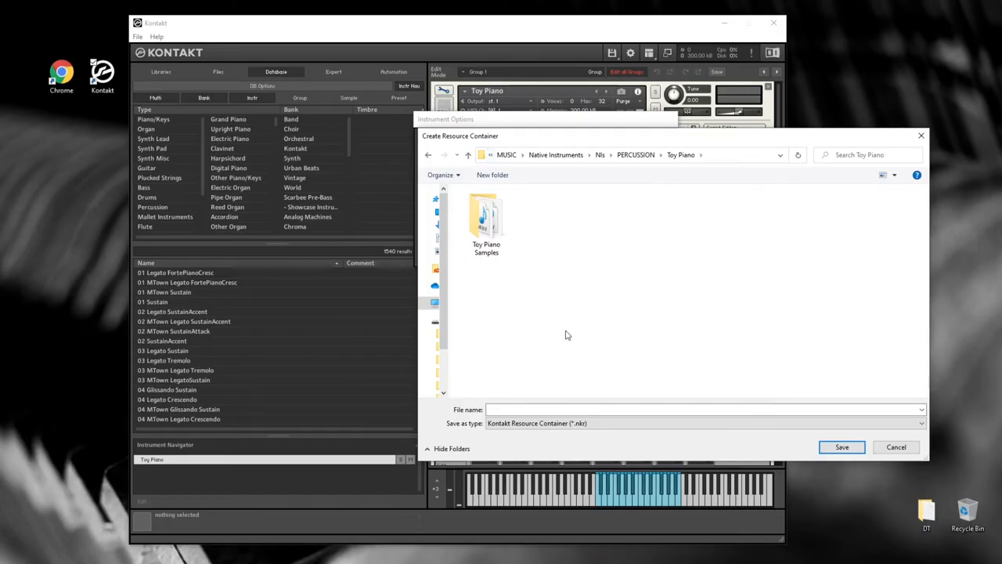
{"action": "mouse_move", "coordinate": [645, 236]}
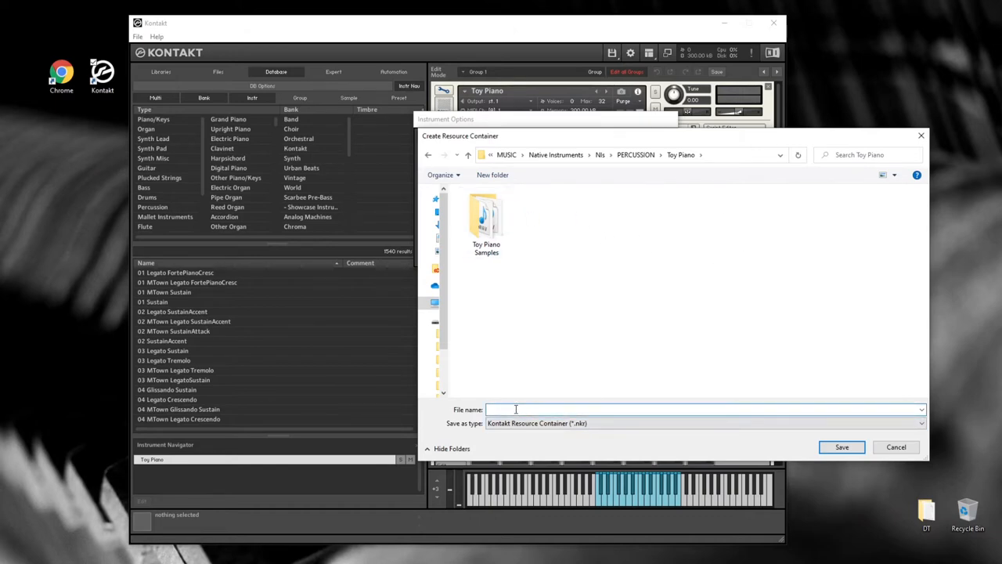
{"action": "type", "text": ".Toy"}
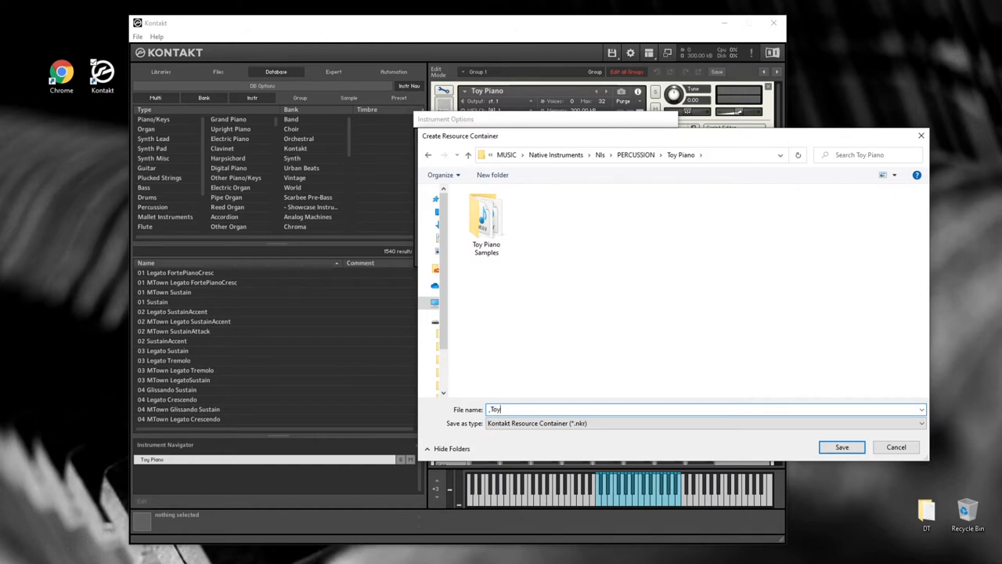
{"action": "type", "text": "Piano"}
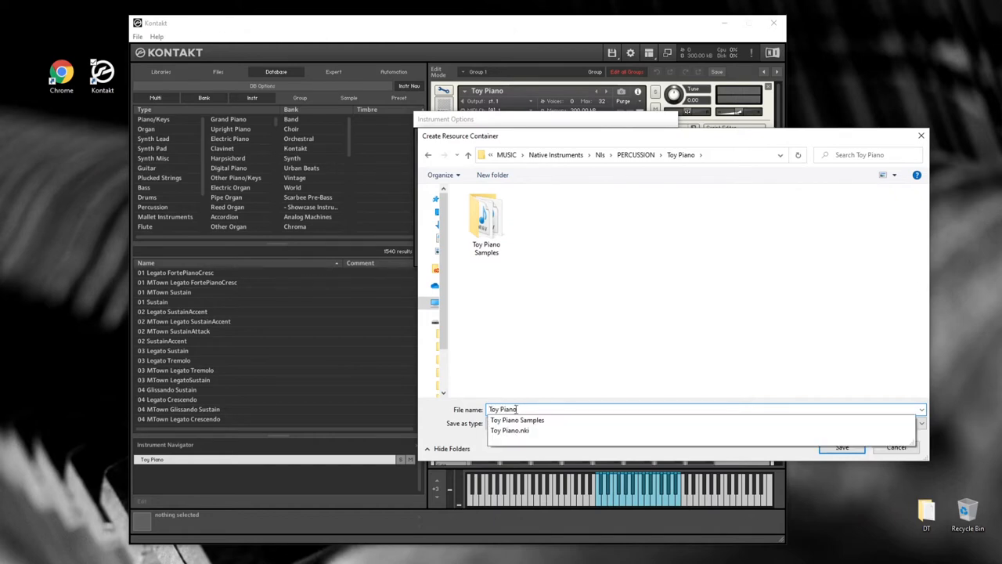
{"action": "left_click", "coordinate": [843, 448]}
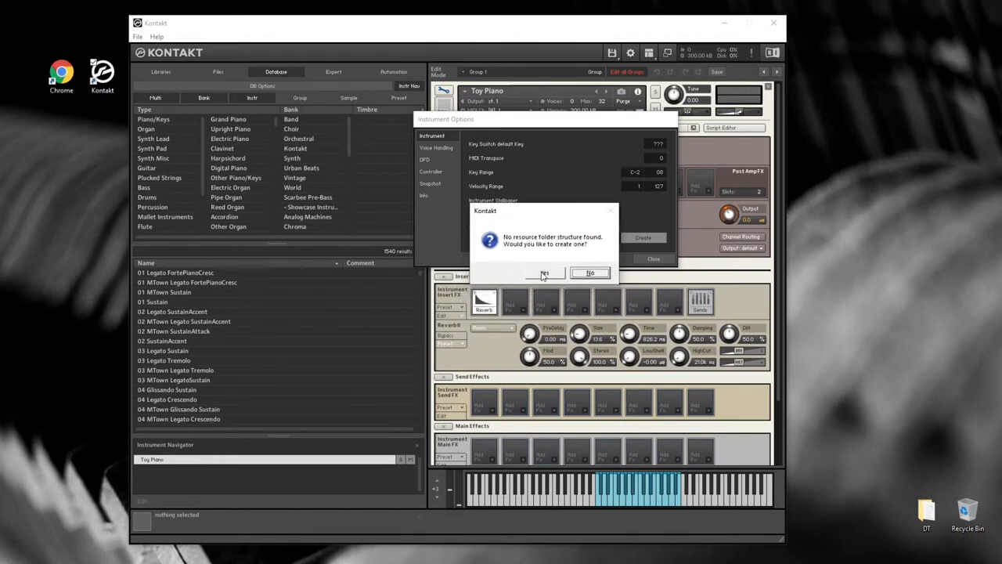
{"action": "left_click", "coordinate": [545, 272]}
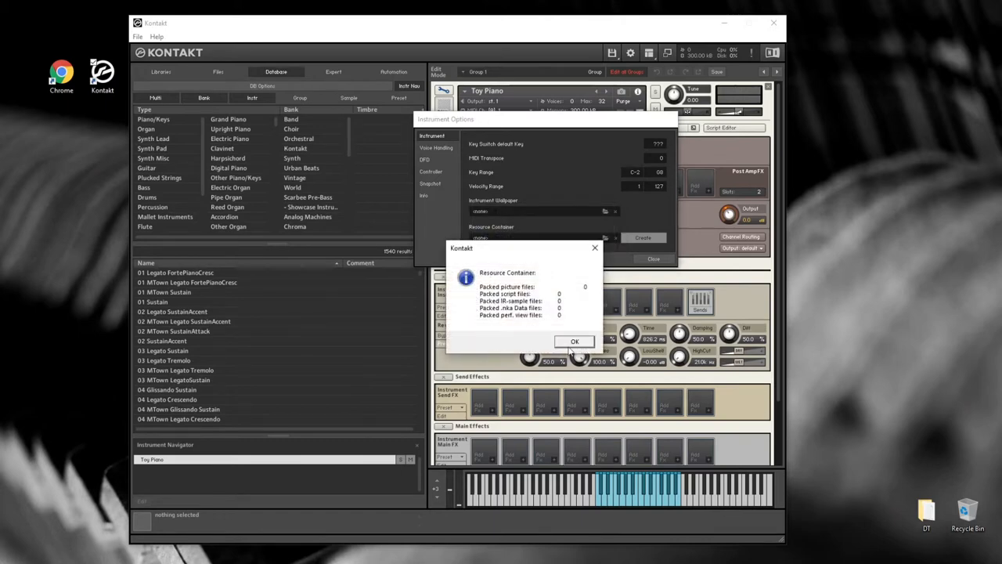
{"action": "left_click", "coordinate": [574, 342]}
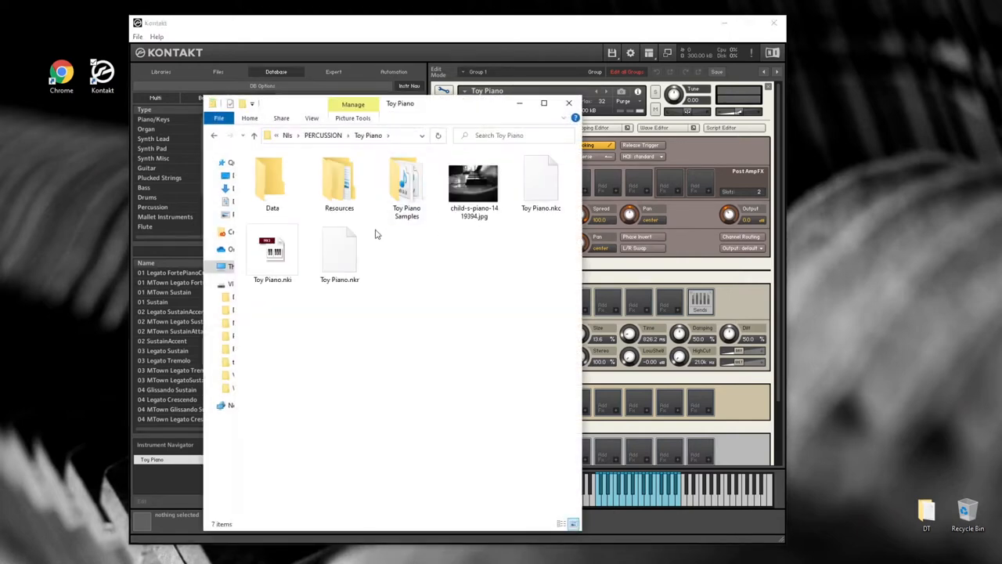
{"action": "mouse_move", "coordinate": [338, 180]}
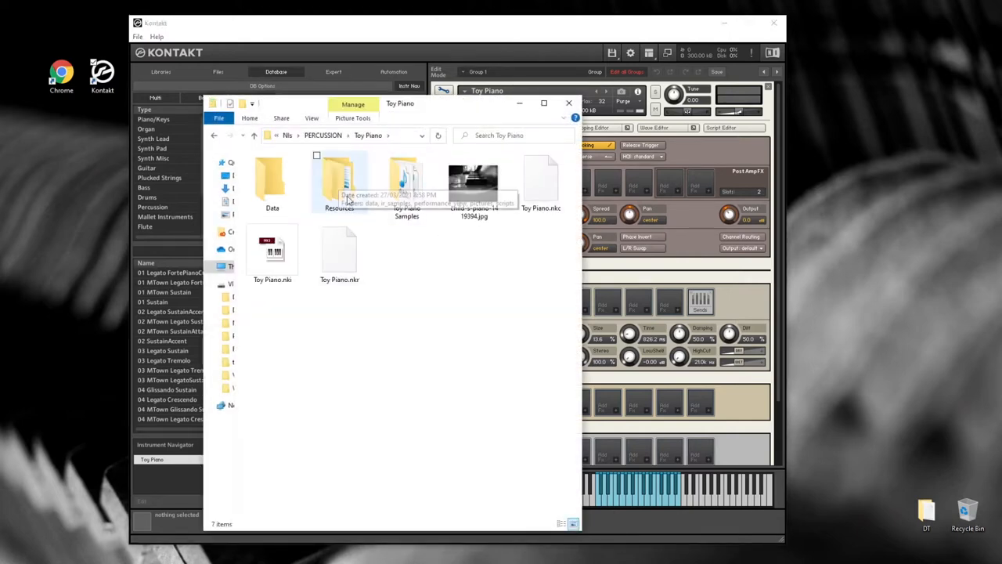
{"action": "mouse_move", "coordinate": [410, 263]}
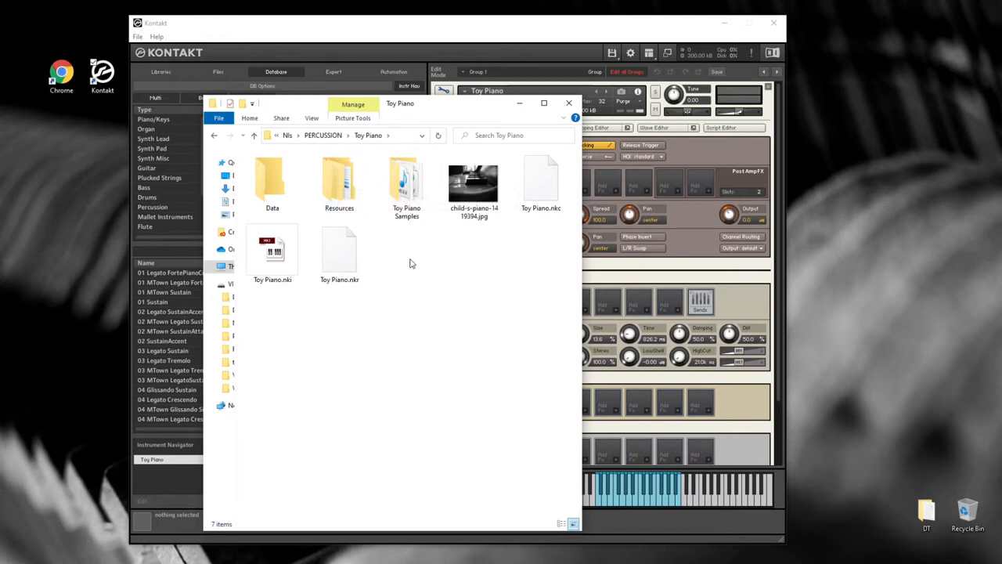
Step: Browse the Toy Piano Resources folder to its empty pictures subfolder and minimize the window
{"action": "double_click", "coordinate": [338, 185]}
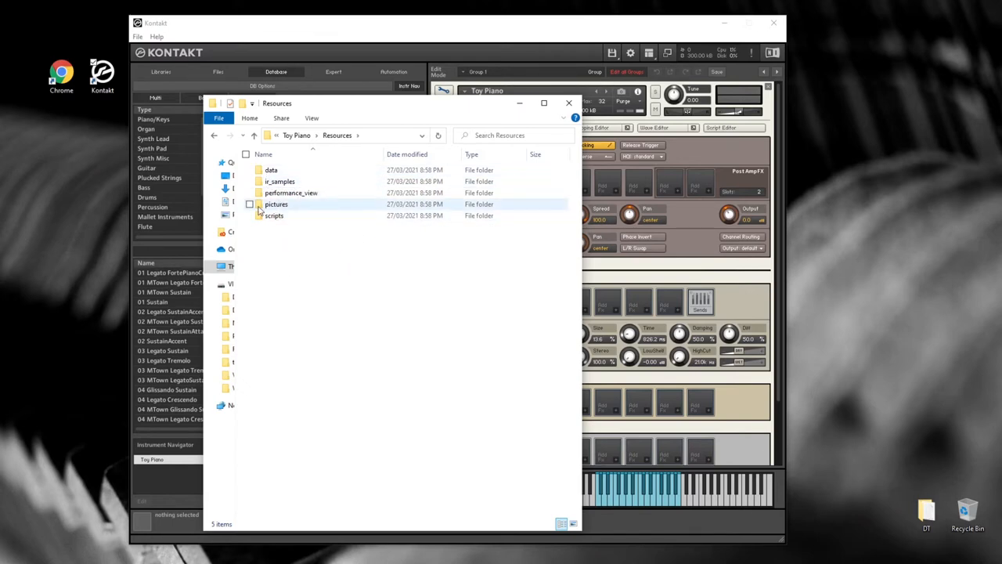
{"action": "double_click", "coordinate": [276, 204]}
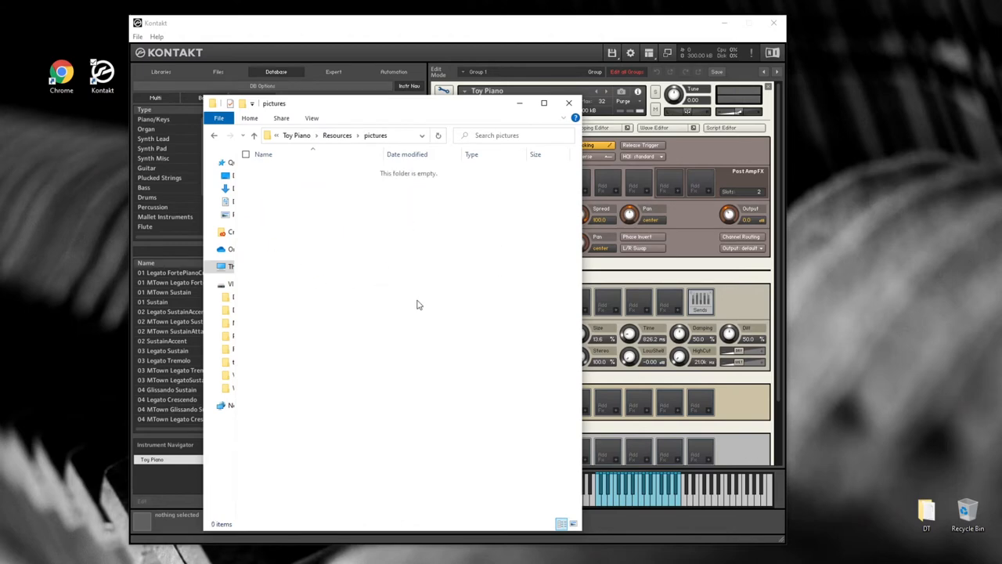
{"action": "mouse_move", "coordinate": [395, 301]}
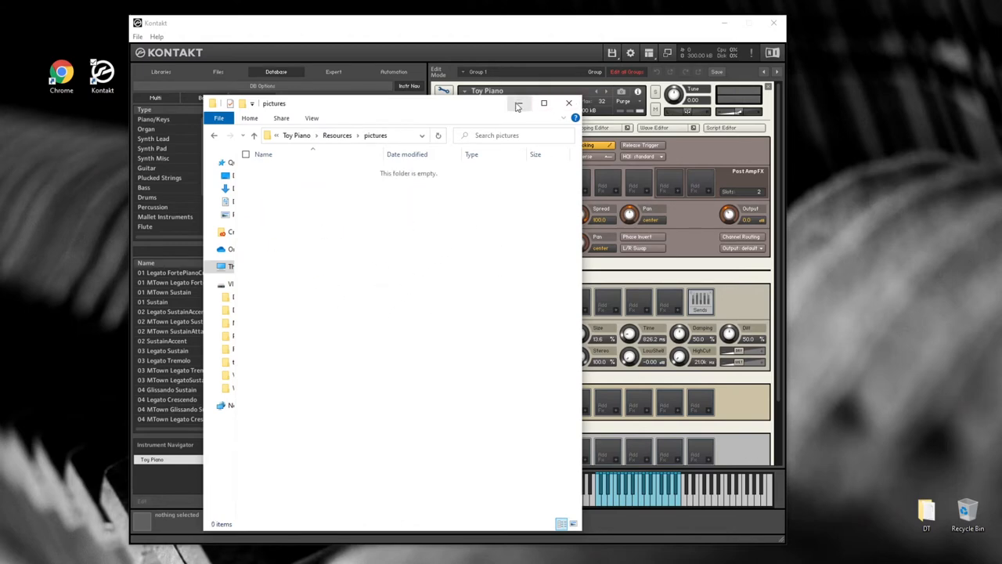
{"action": "left_click", "coordinate": [568, 104]}
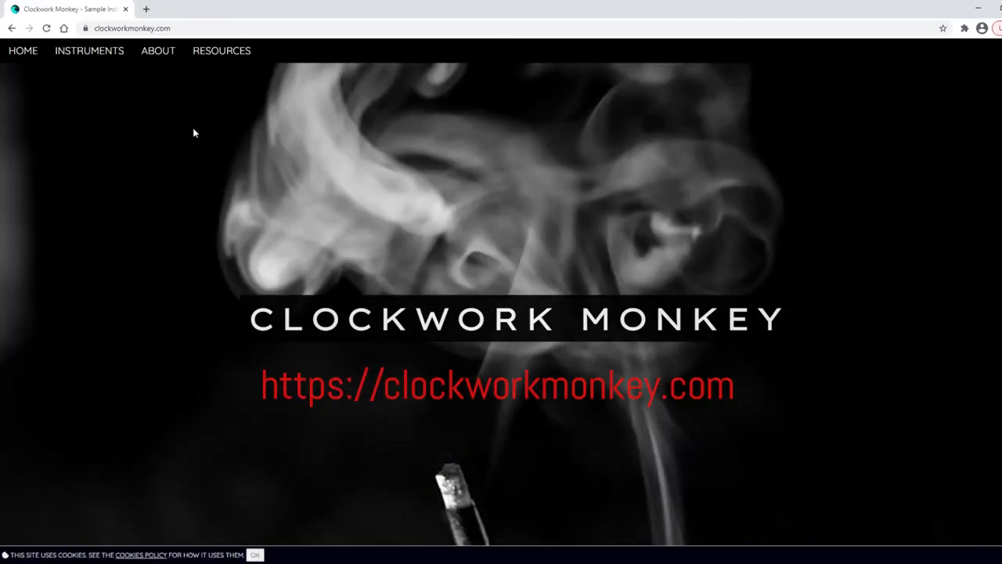
Step: Go to the Performance View Helper on clockworkmonkey.com and set the piano photo as background
{"action": "left_click", "coordinate": [223, 50]}
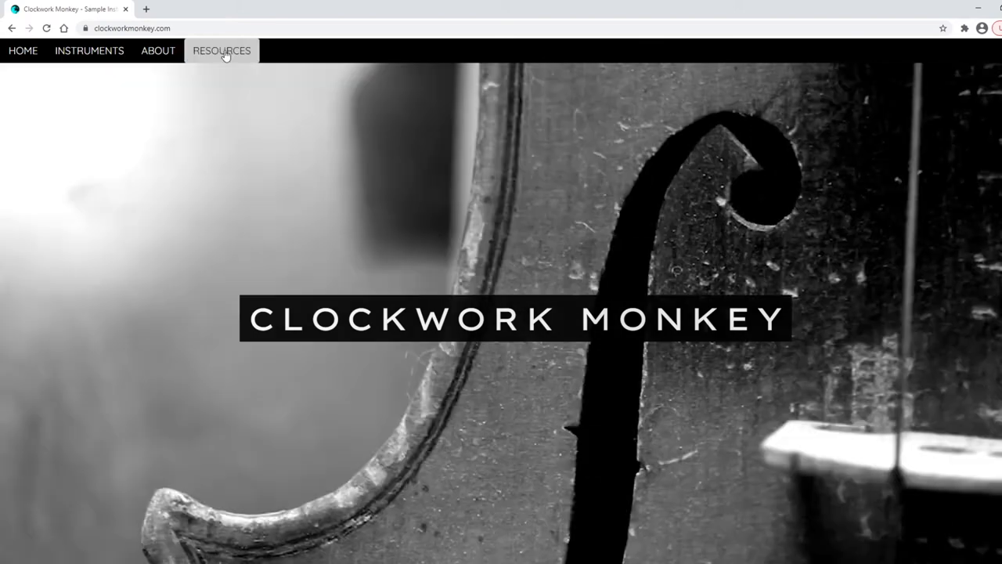
{"action": "left_click", "coordinate": [223, 50]}
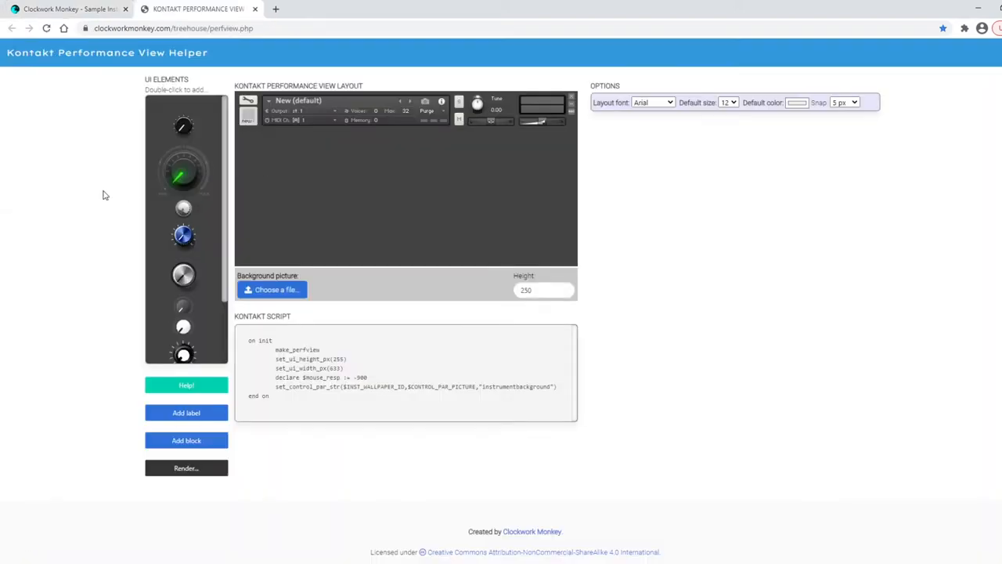
{"action": "mouse_move", "coordinate": [58, 188]}
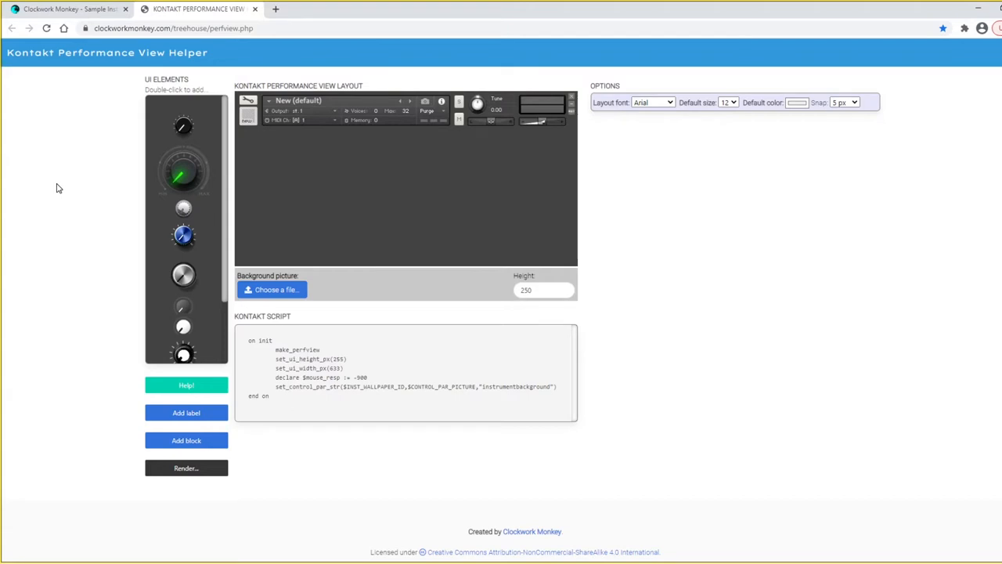
{"action": "mouse_move", "coordinate": [226, 199]}
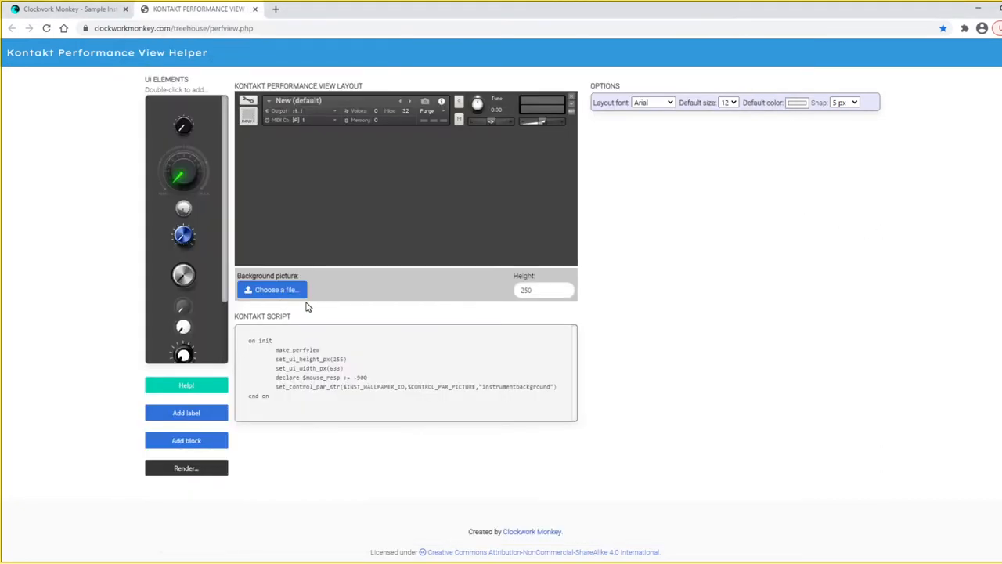
{"action": "left_click", "coordinate": [273, 288]}
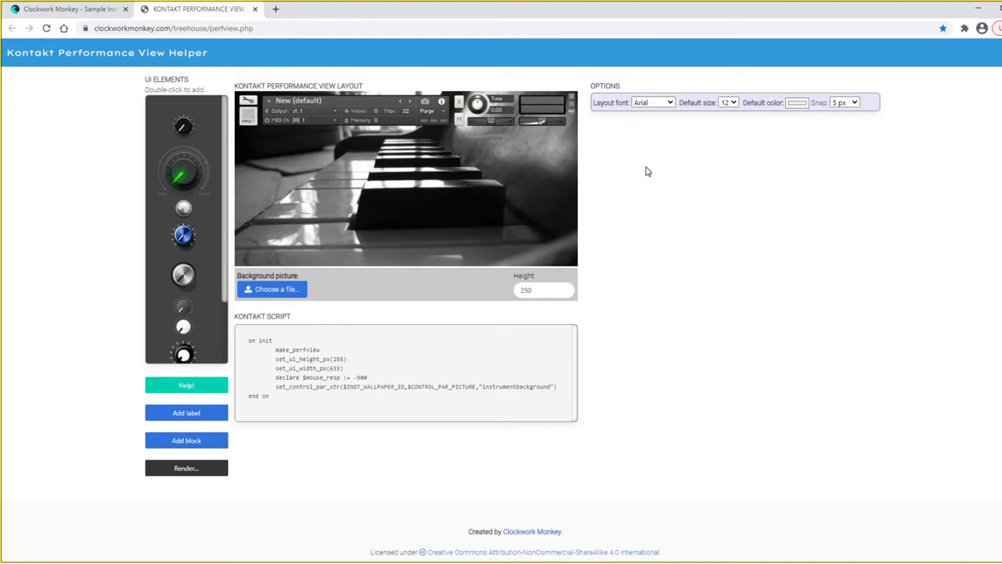
{"action": "mouse_move", "coordinate": [178, 317]}
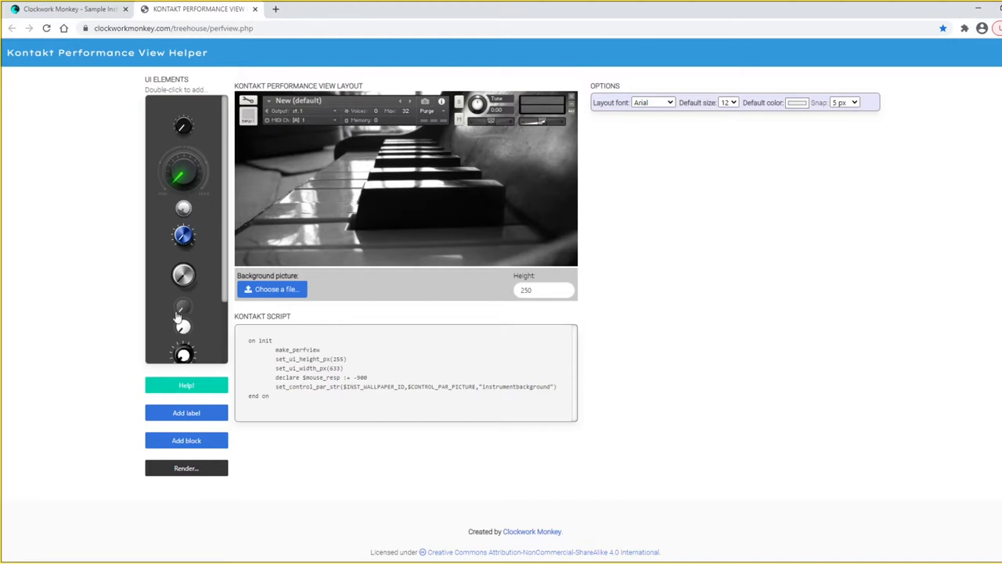
Step: Add a knob at X 248, Y 126 over the piano keys, trying 10 px snap then returning to 5 px
{"action": "double_click", "coordinate": [181, 306]}
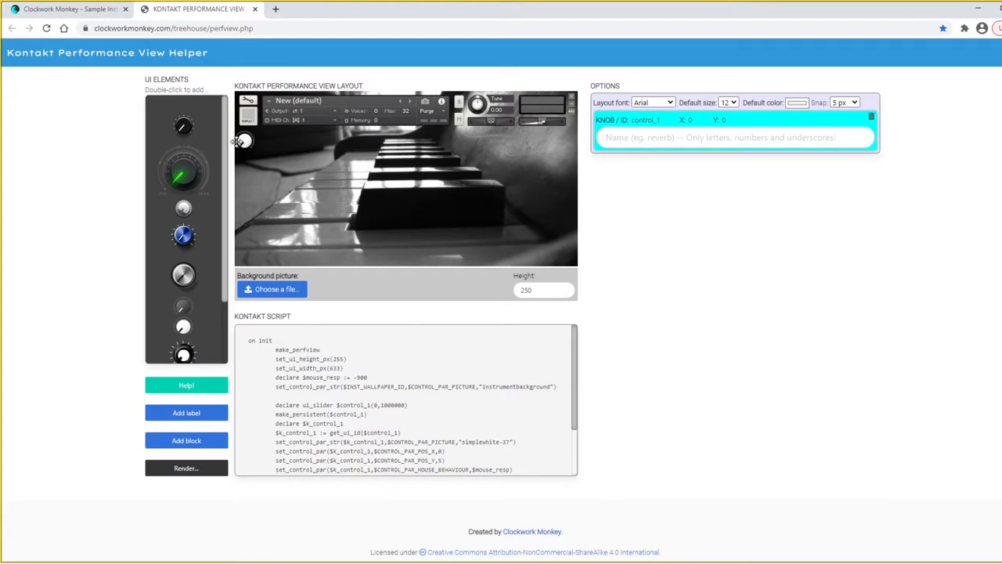
{"action": "left_click_drag", "start_coordinate": [243, 141], "coordinate": [379, 211]}
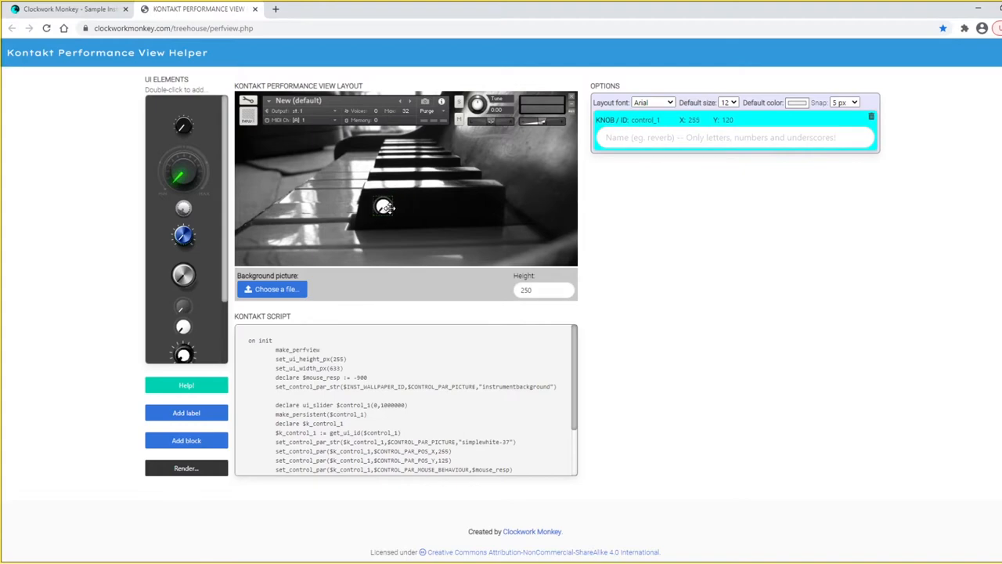
{"action": "left_click", "coordinate": [844, 102]}
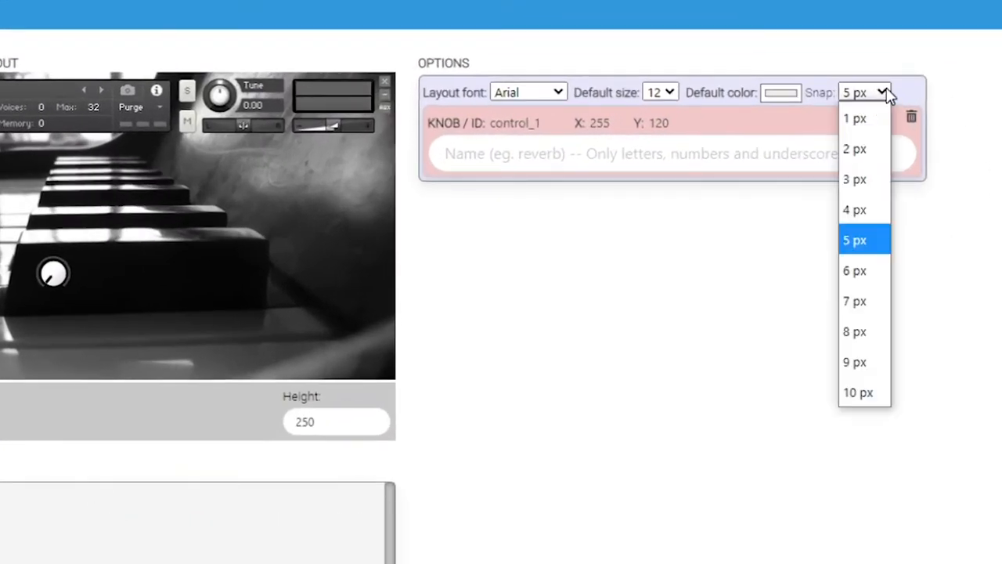
{"action": "left_click", "coordinate": [854, 117]}
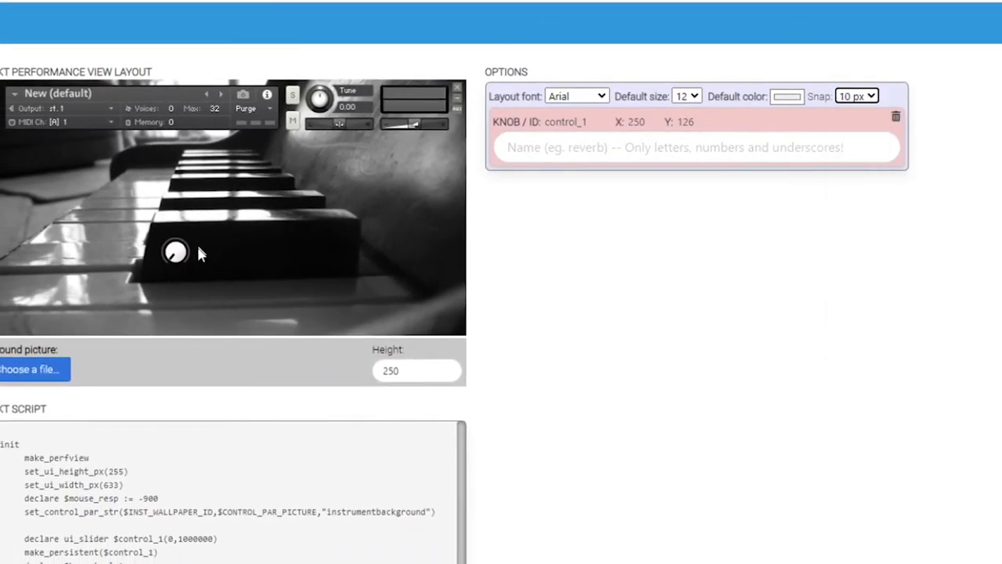
{"action": "left_click_drag", "start_coordinate": [175, 250], "coordinate": [175, 266]}
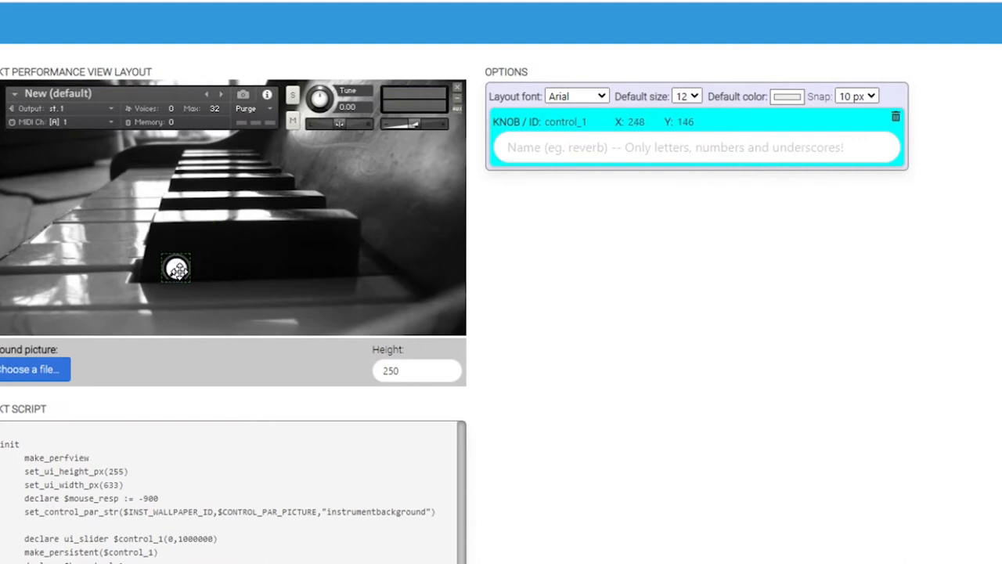
{"action": "left_click_drag", "start_coordinate": [176, 266], "coordinate": [175, 251]}
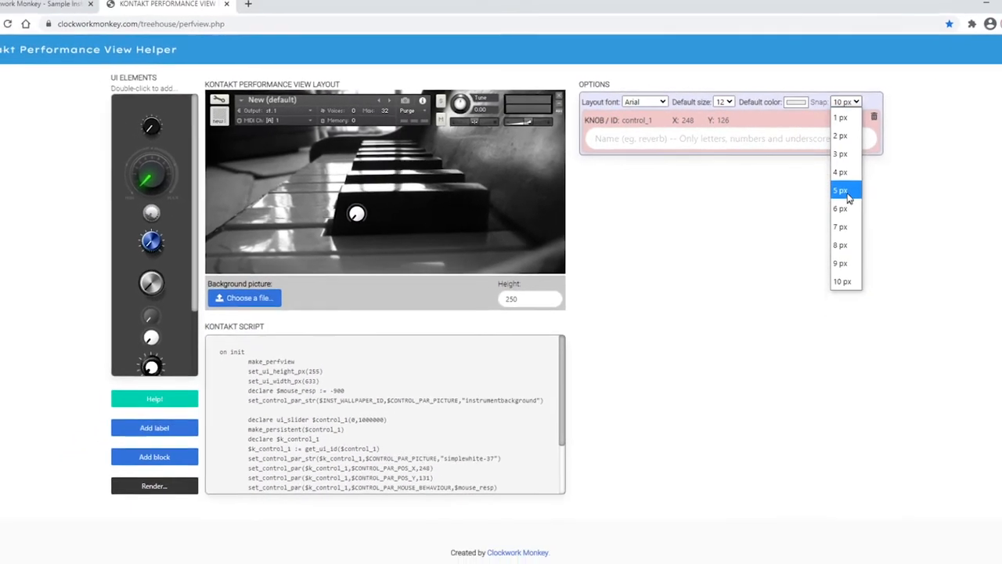
{"action": "left_click", "coordinate": [840, 189]}
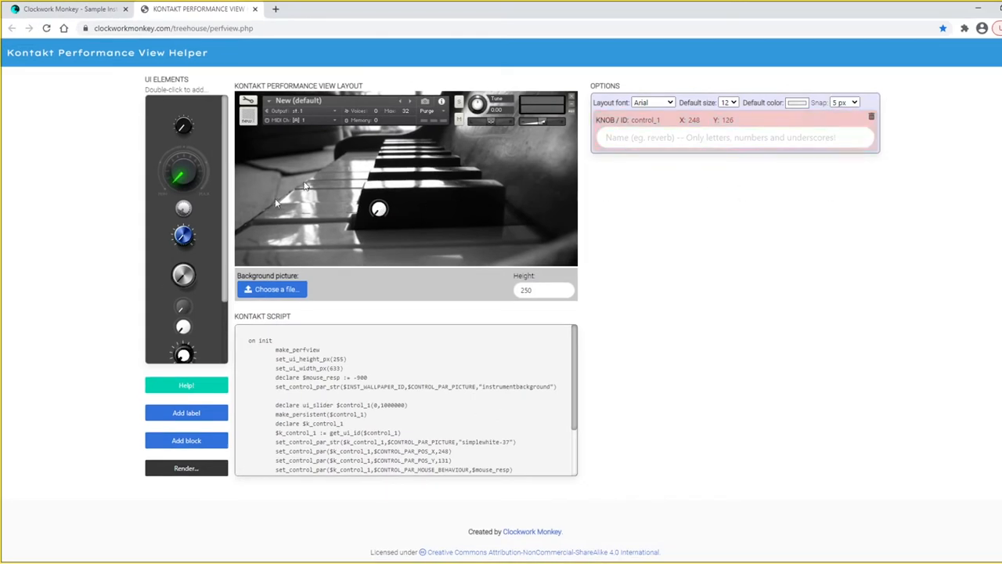
{"action": "mouse_move", "coordinate": [125, 305]}
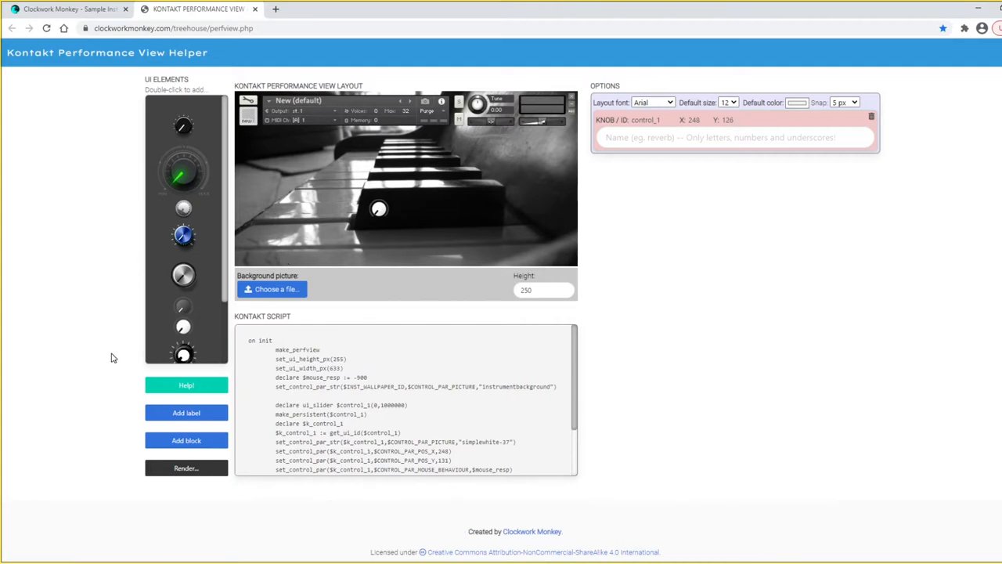
Step: Add a yellow label named Reverb beside the knob
{"action": "left_click", "coordinate": [187, 413]}
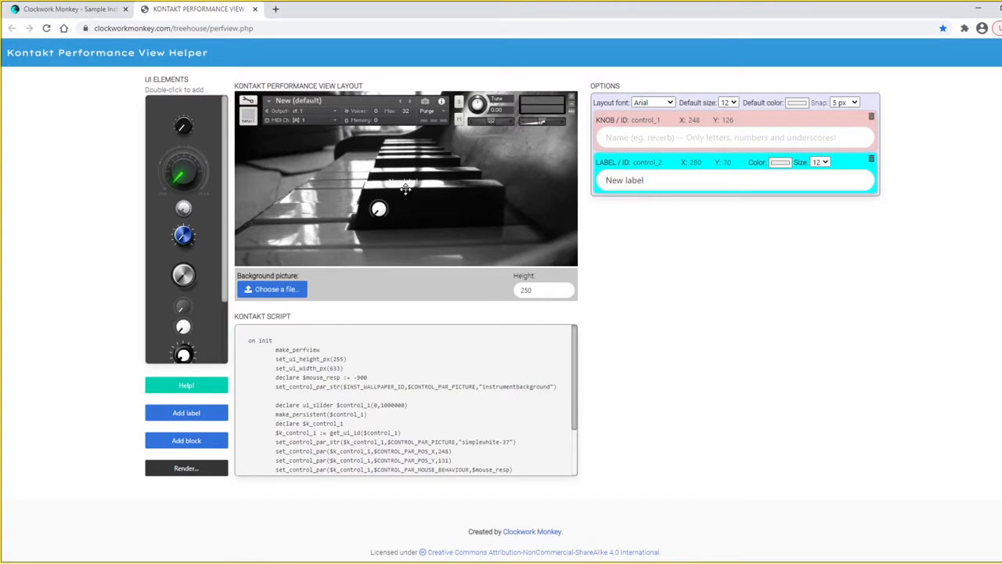
{"action": "left_click_drag", "start_coordinate": [405, 188], "coordinate": [407, 207]}
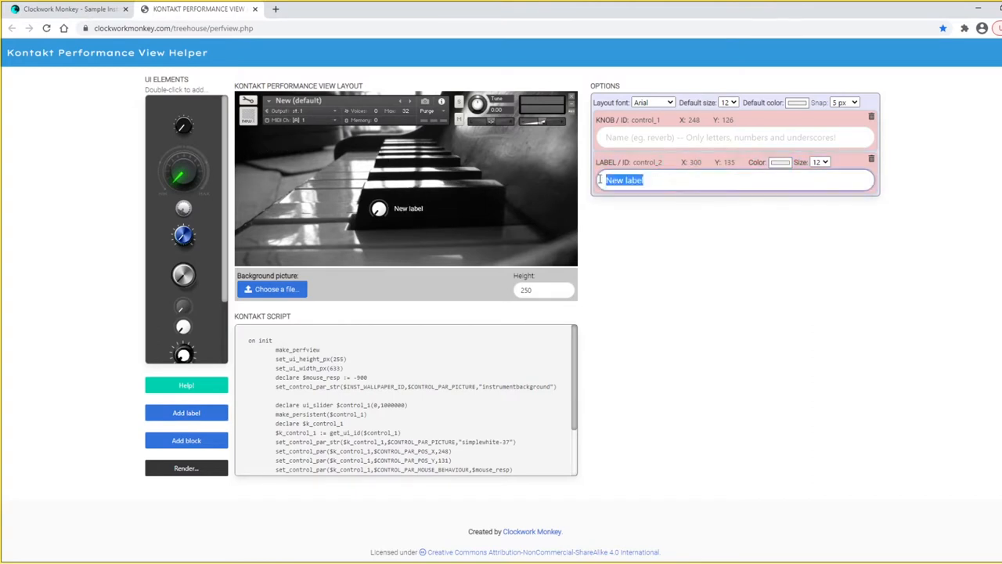
{"action": "type", "text": "Reverb"}
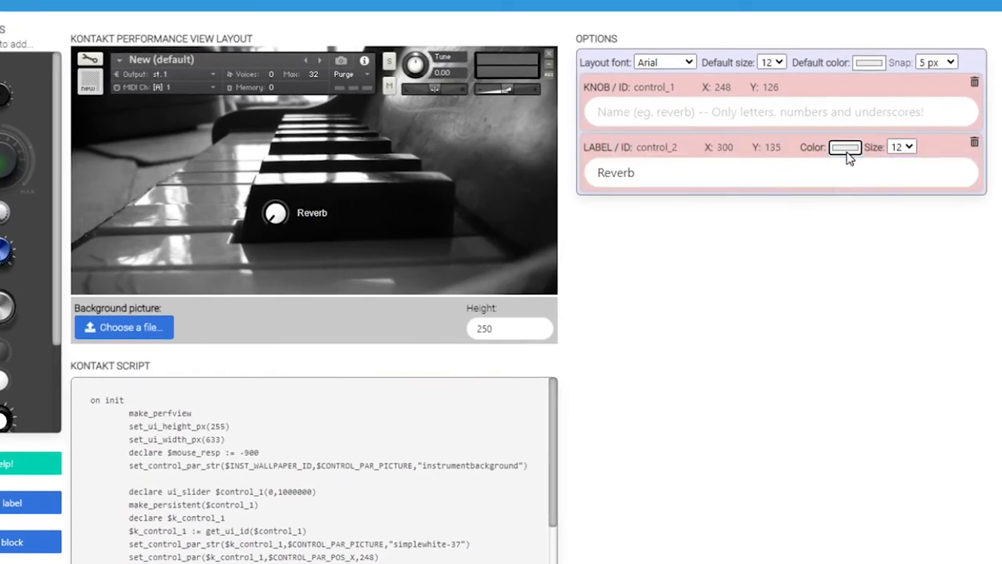
{"action": "left_click", "coordinate": [846, 147]}
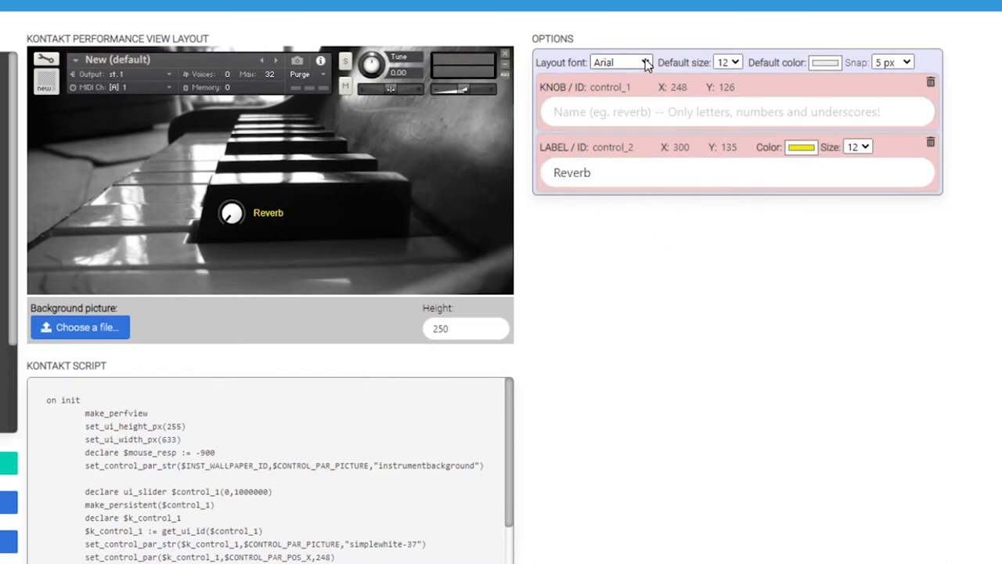
Step: Set the layout font to Lobster (after trying Bitter and Lato) and the label size to 22
{"action": "left_click", "coordinate": [620, 63]}
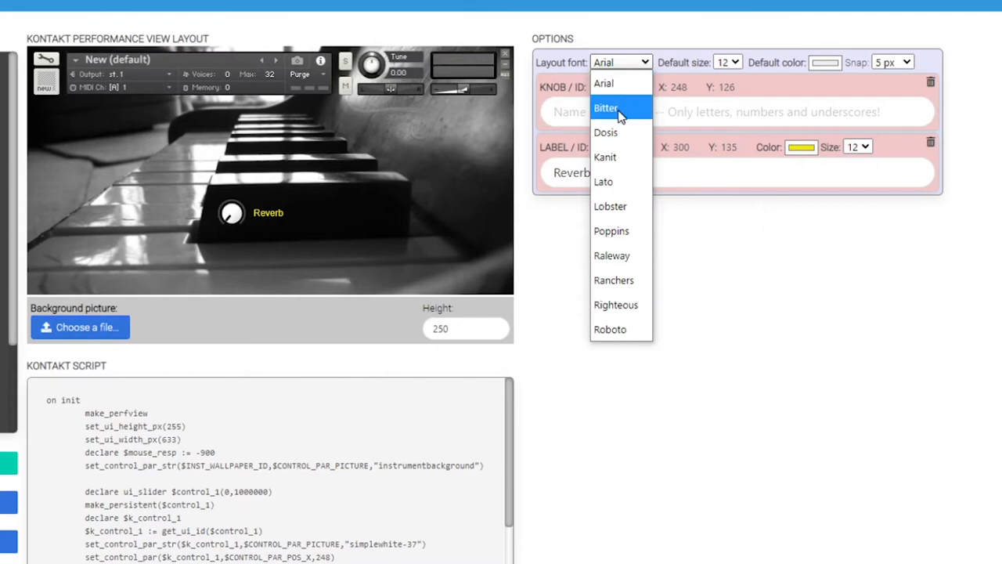
{"action": "left_click", "coordinate": [605, 108]}
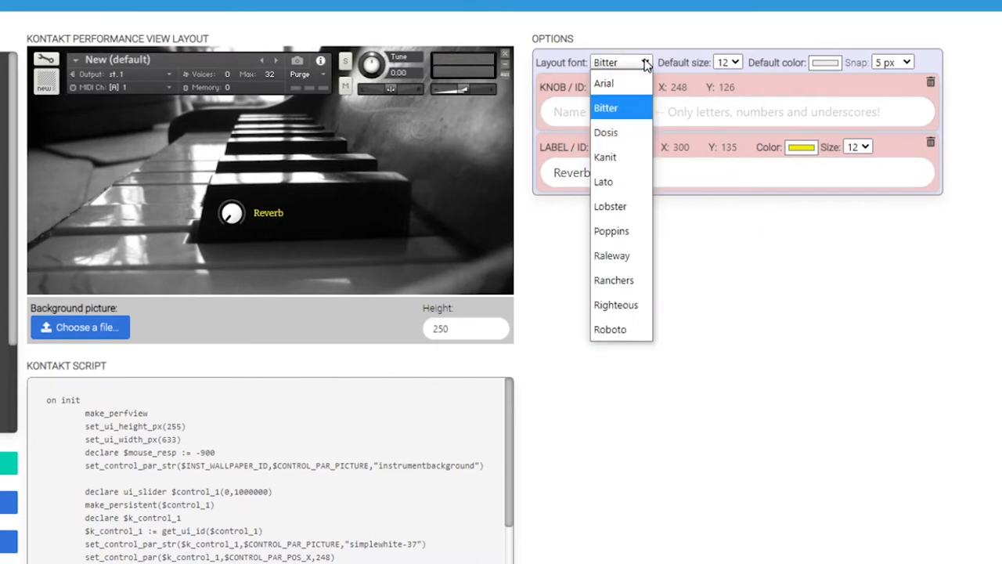
{"action": "left_click", "coordinate": [603, 182]}
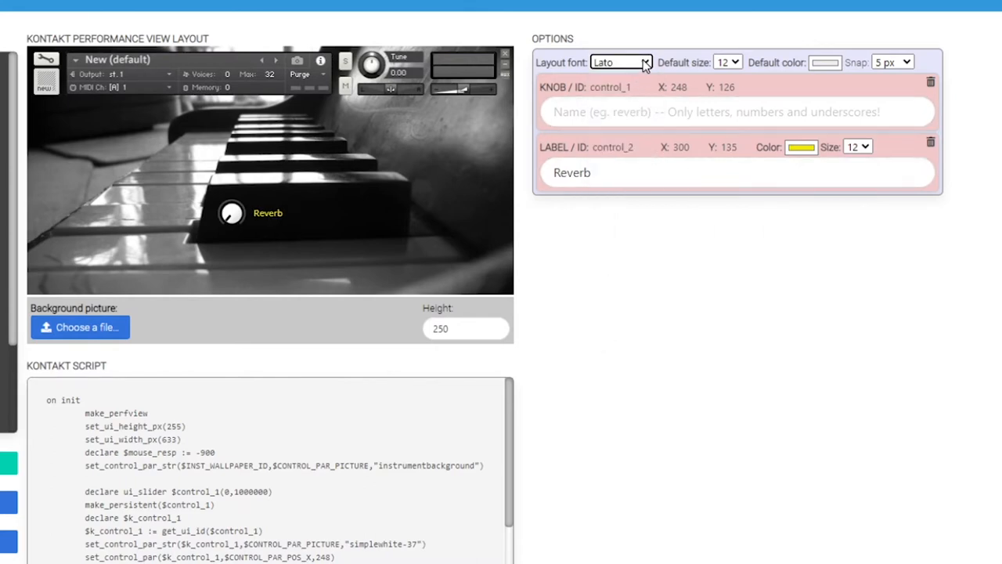
{"action": "left_click", "coordinate": [619, 62]}
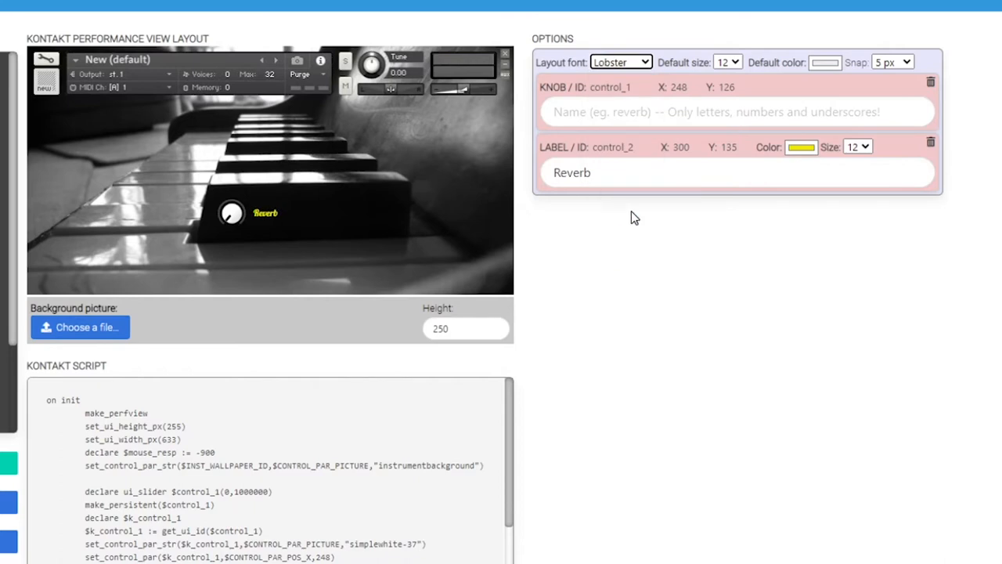
{"action": "left_click", "coordinate": [858, 147]}
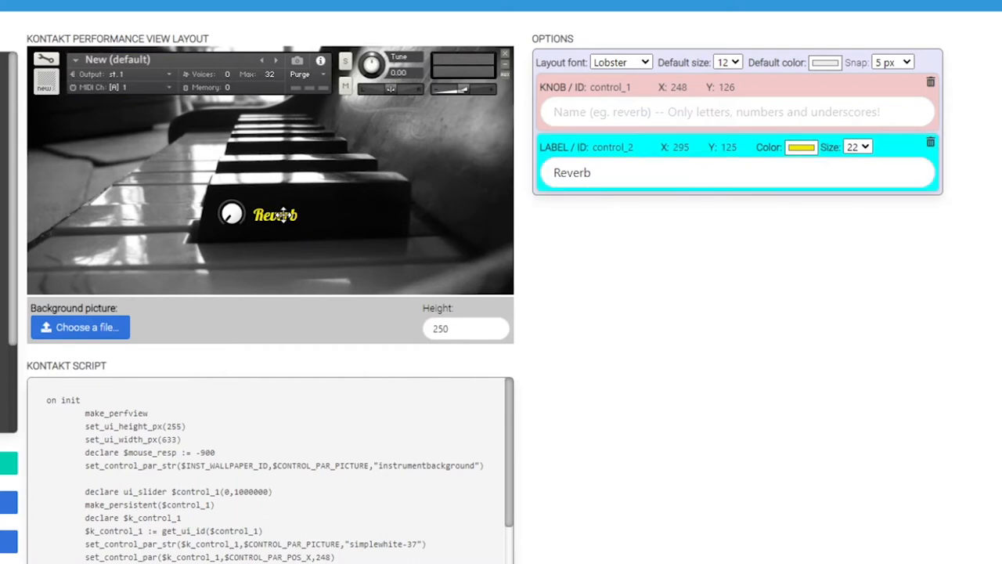
Step: Move the Reverb label under the knob and add a second knob at X 330, Y 125
{"action": "left_click_drag", "start_coordinate": [275, 213], "coordinate": [279, 213]}
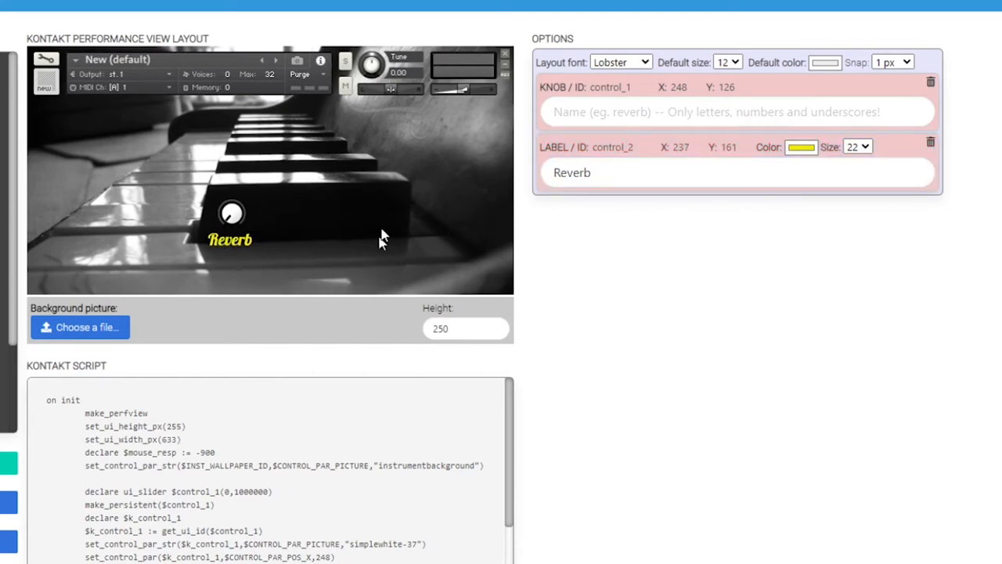
{"action": "mouse_move", "coordinate": [54, 297]}
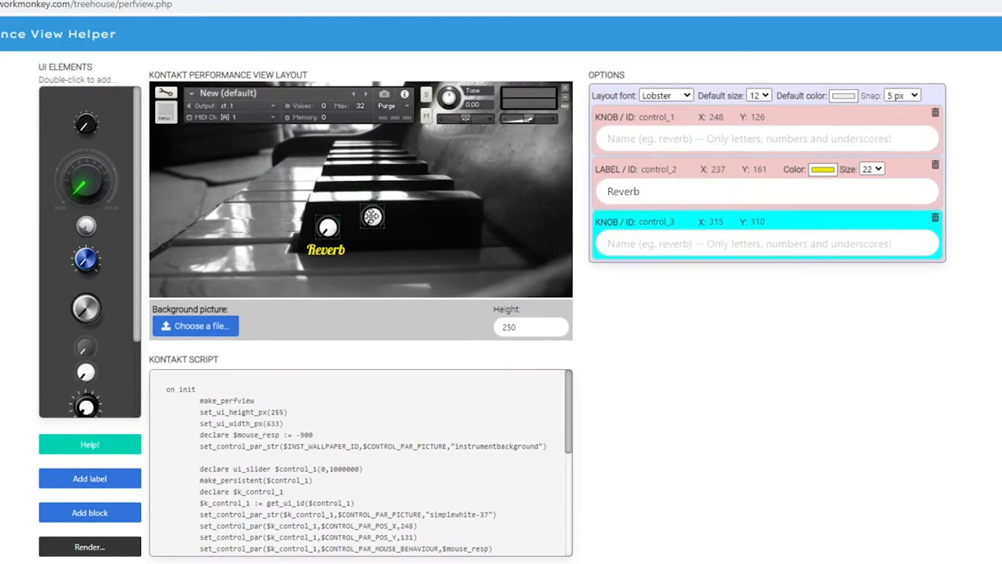
{"action": "left_click_drag", "start_coordinate": [372, 216], "coordinate": [385, 225]}
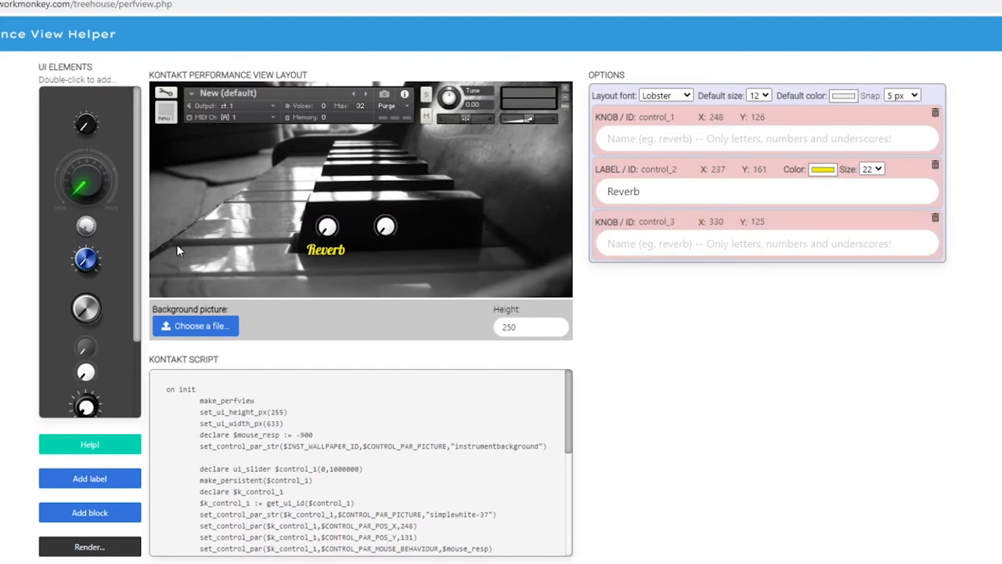
{"action": "mouse_move", "coordinate": [495, 208]}
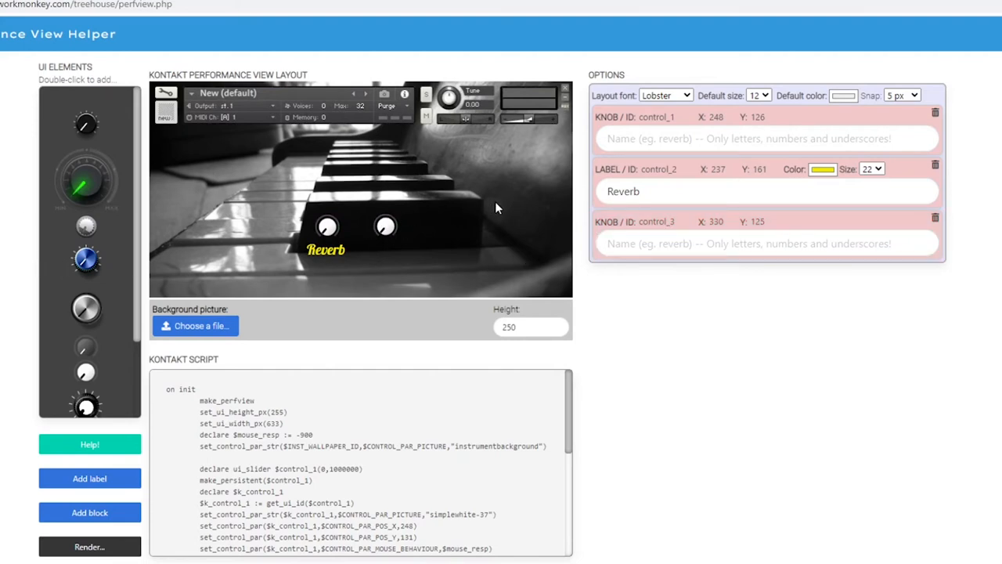
{"action": "left_click", "coordinate": [739, 191]}
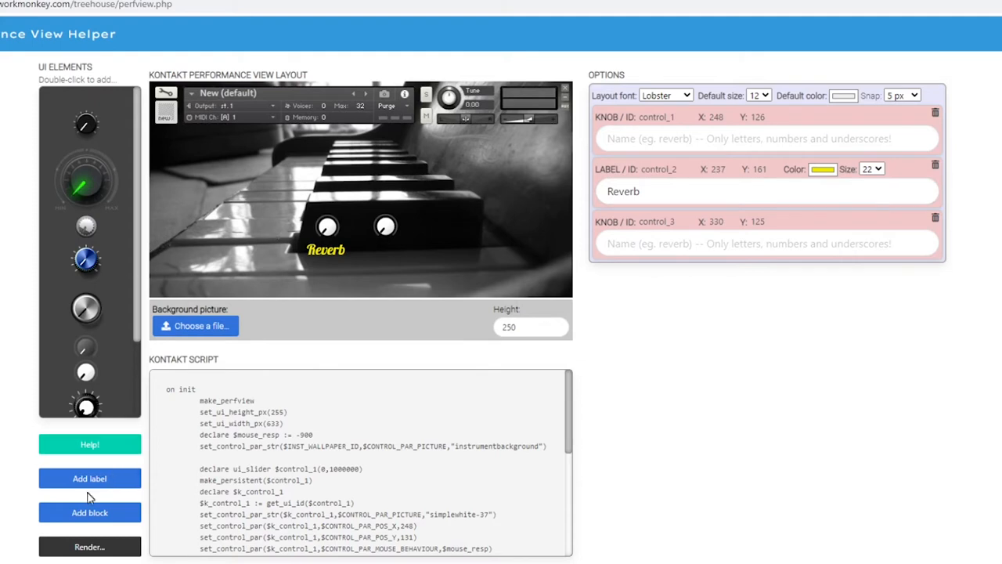
Step: Add a yellow size-22 Delay label under the second knob, matching Reverb
{"action": "left_click", "coordinate": [89, 479]}
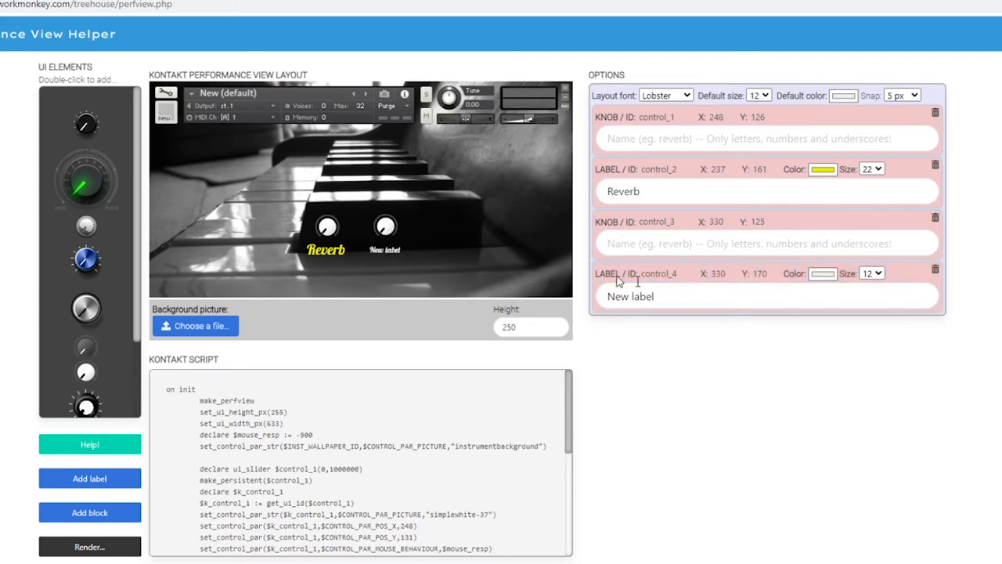
{"action": "double_click", "coordinate": [629, 295]}
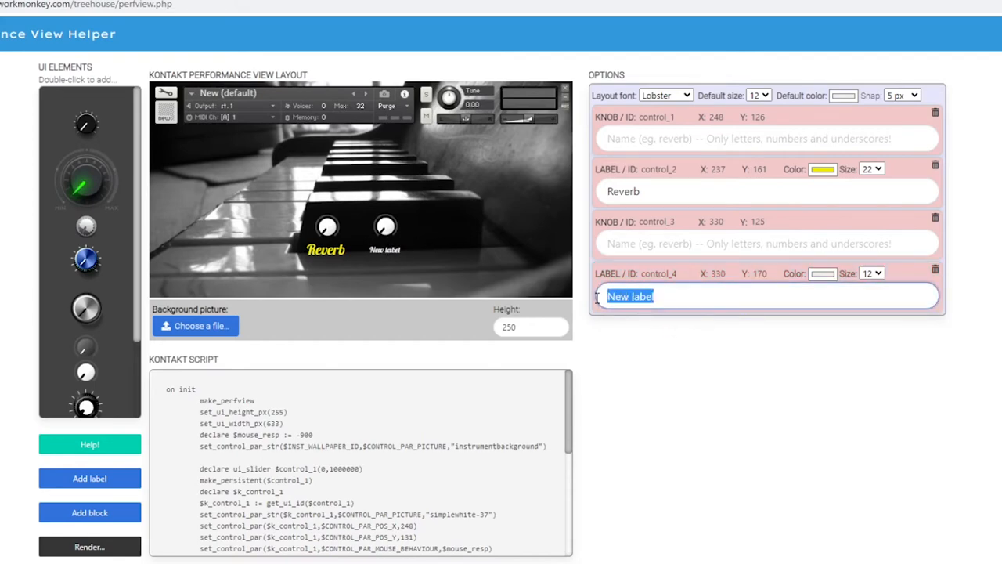
{"action": "type", "text": "Delay"}
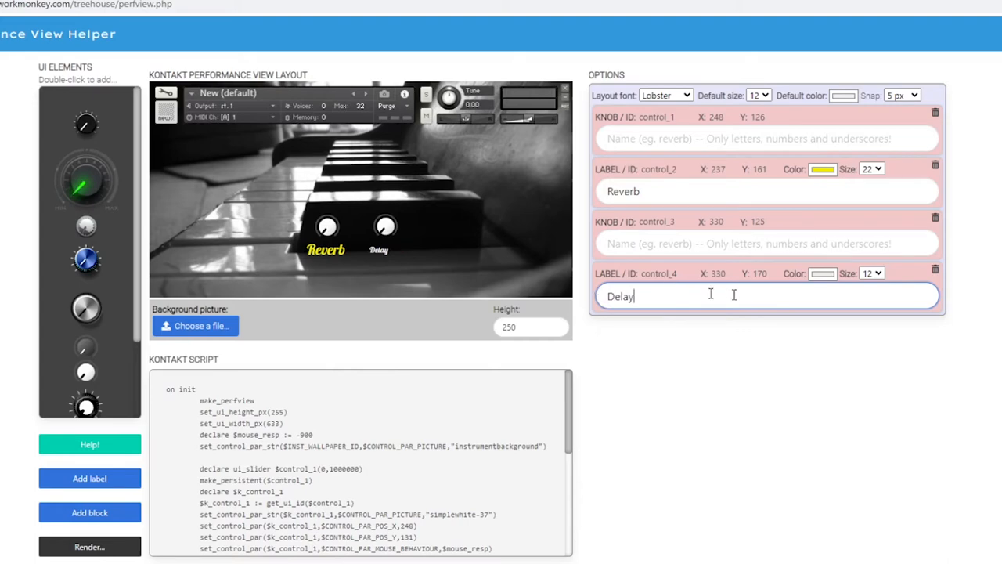
{"action": "left_click", "coordinate": [822, 273]}
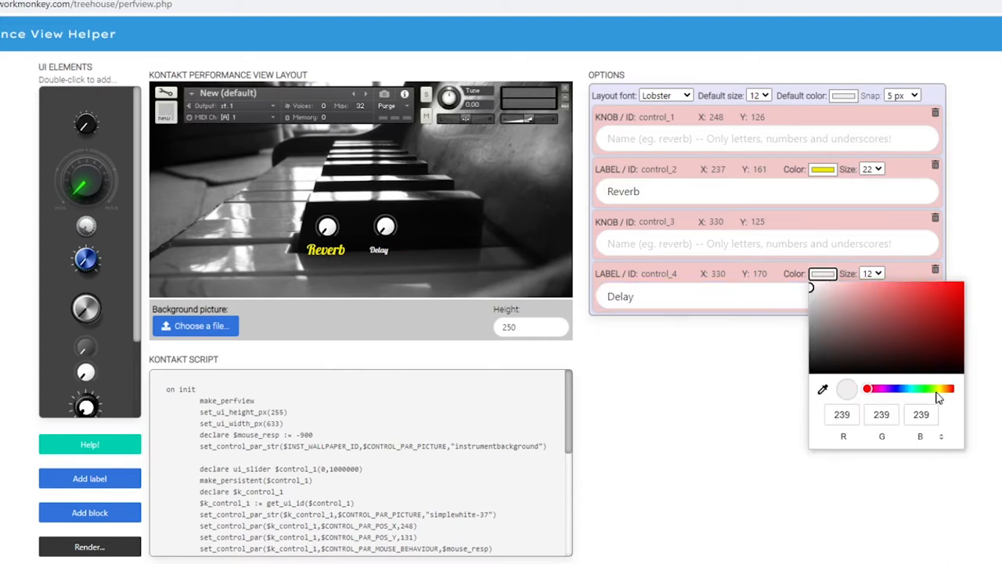
{"action": "left_click", "coordinate": [911, 312]}
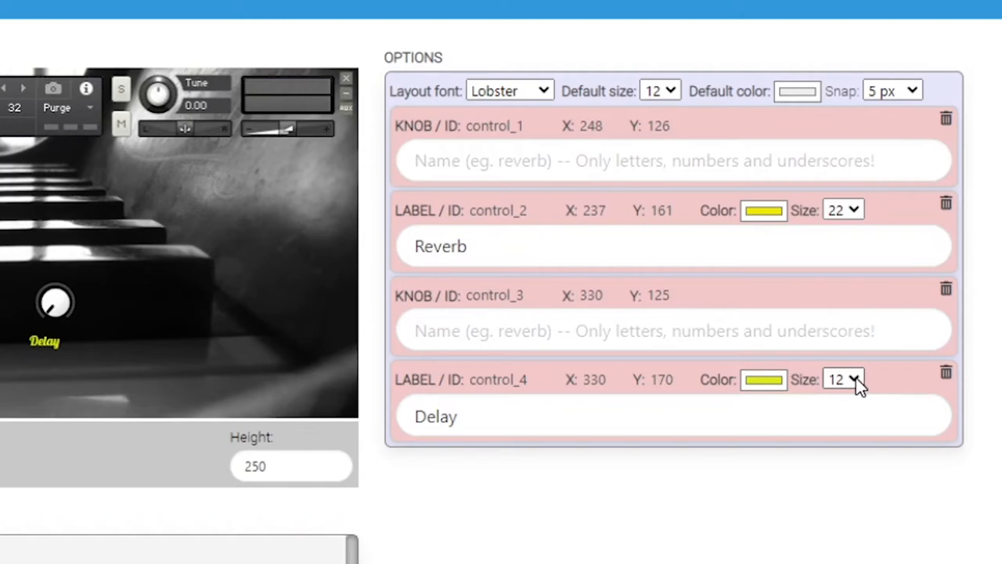
{"action": "left_click", "coordinate": [842, 377]}
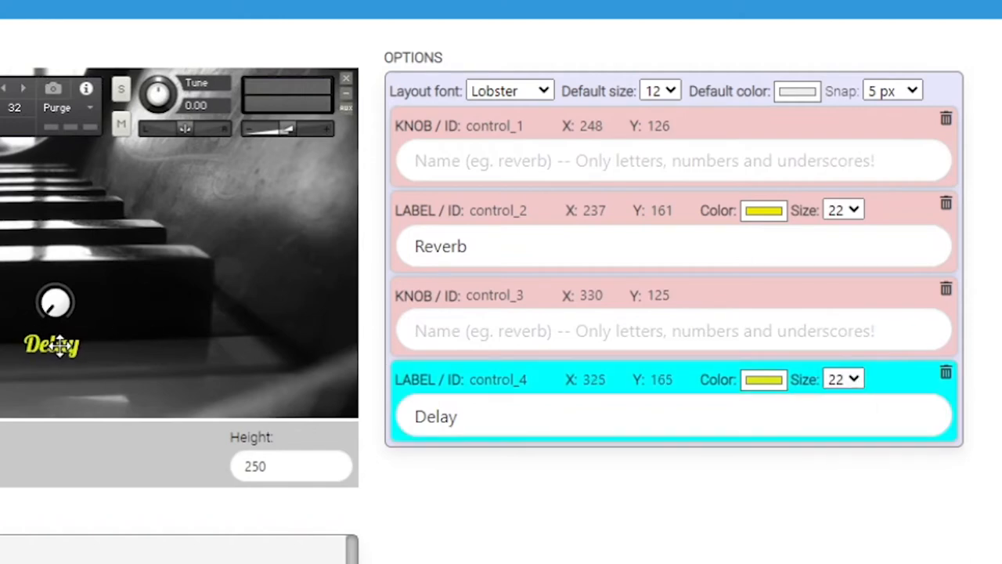
{"action": "left_click", "coordinate": [892, 90]}
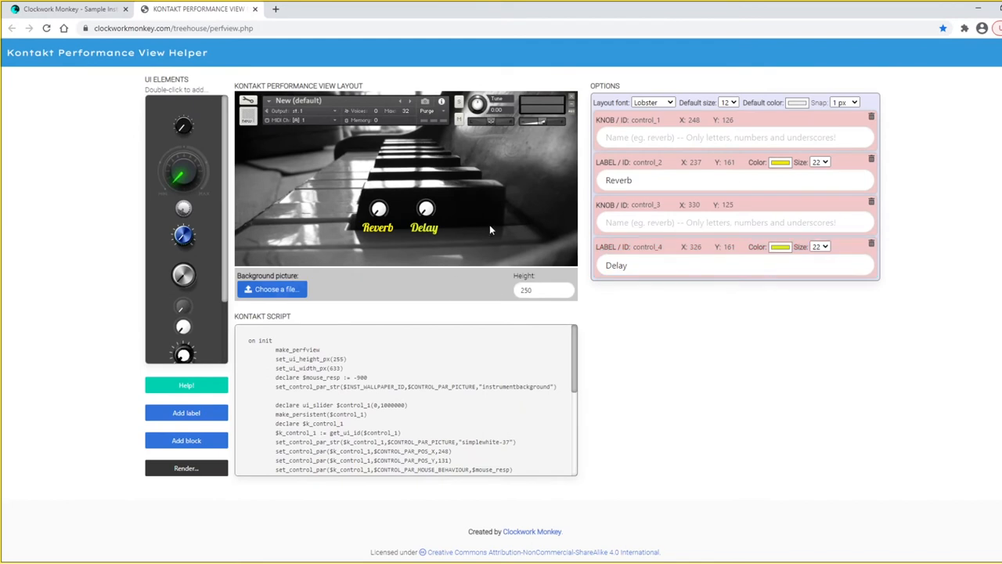
{"action": "mouse_move", "coordinate": [338, 194]}
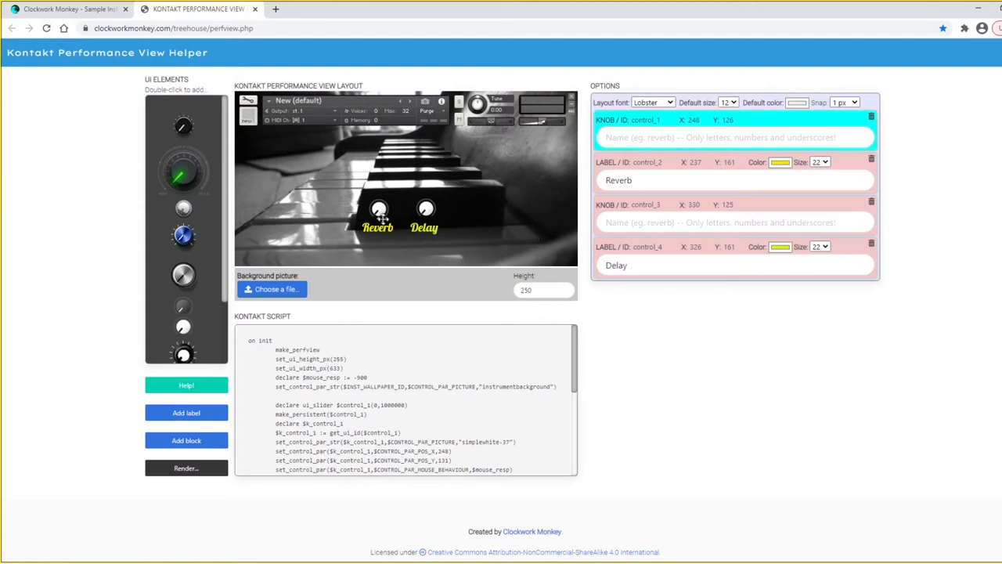
Step: Delete the second knob (control_3) and confirm, so it can be re-added after the labels
{"action": "left_click", "coordinate": [426, 208]}
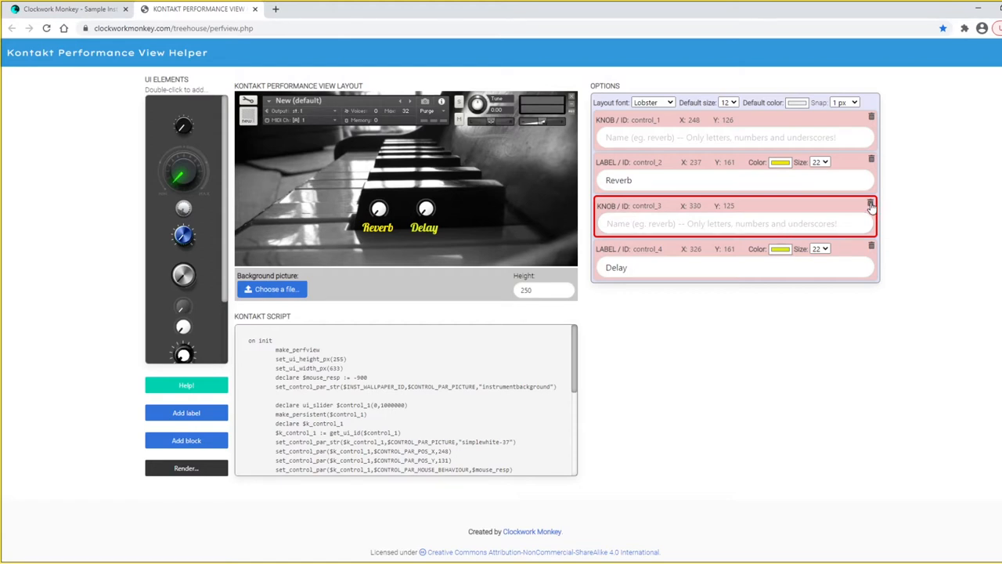
{"action": "left_click", "coordinate": [871, 206]}
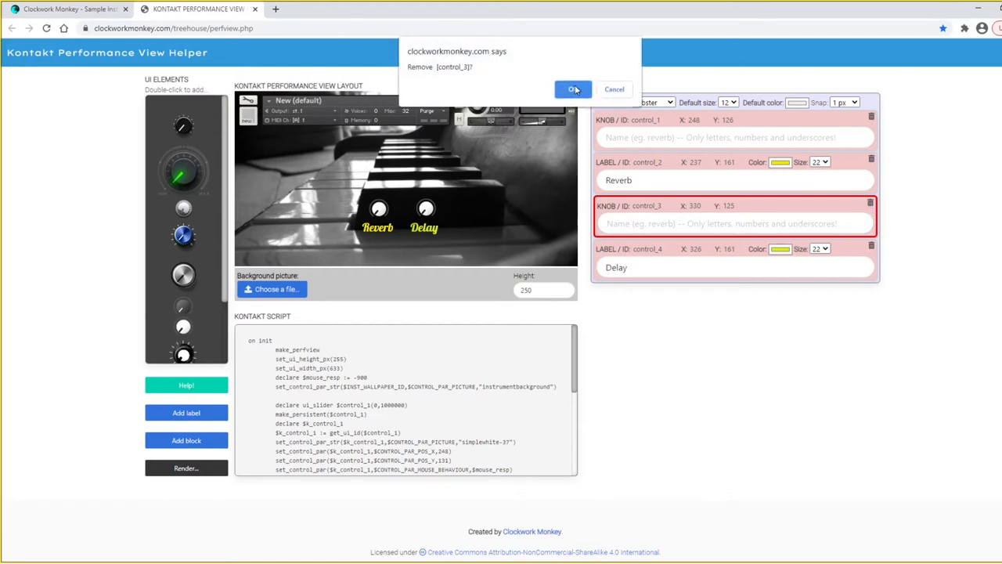
{"action": "left_click", "coordinate": [573, 88]}
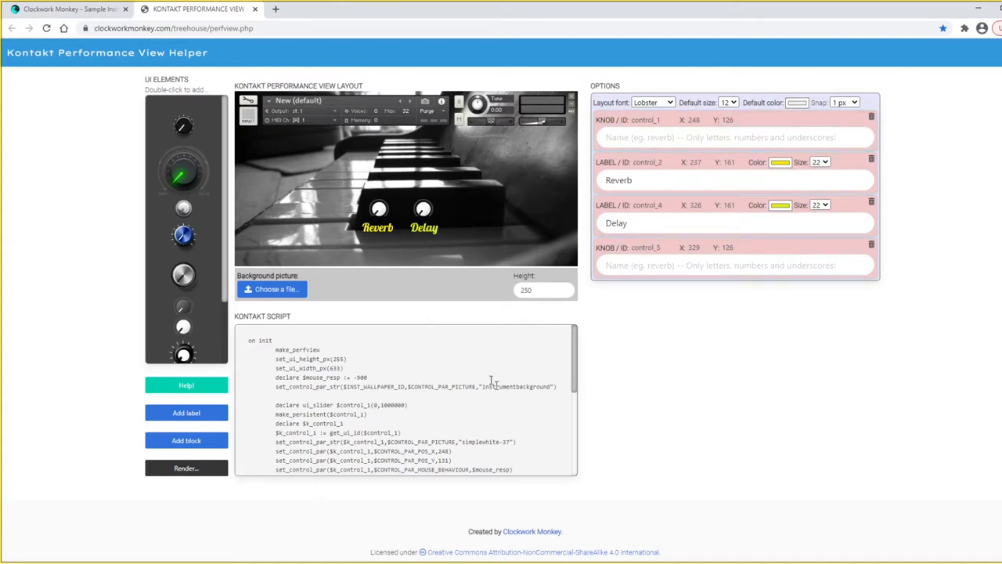
Step: Name the first knob reverb and the second knob delay in their Name fields
{"action": "scroll", "scroll_direction": "down", "scroll_amount": 3}
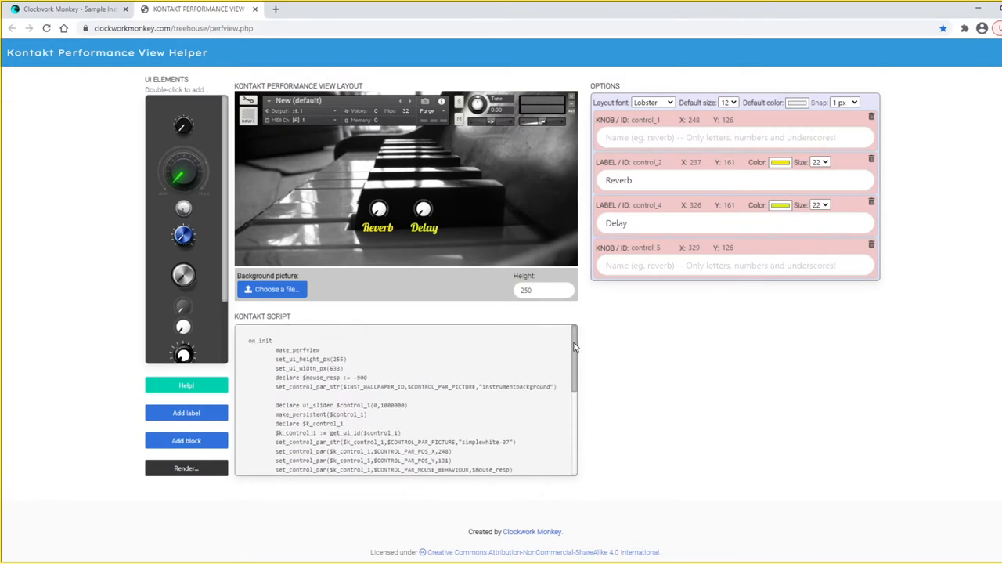
{"action": "mouse_move", "coordinate": [541, 363]}
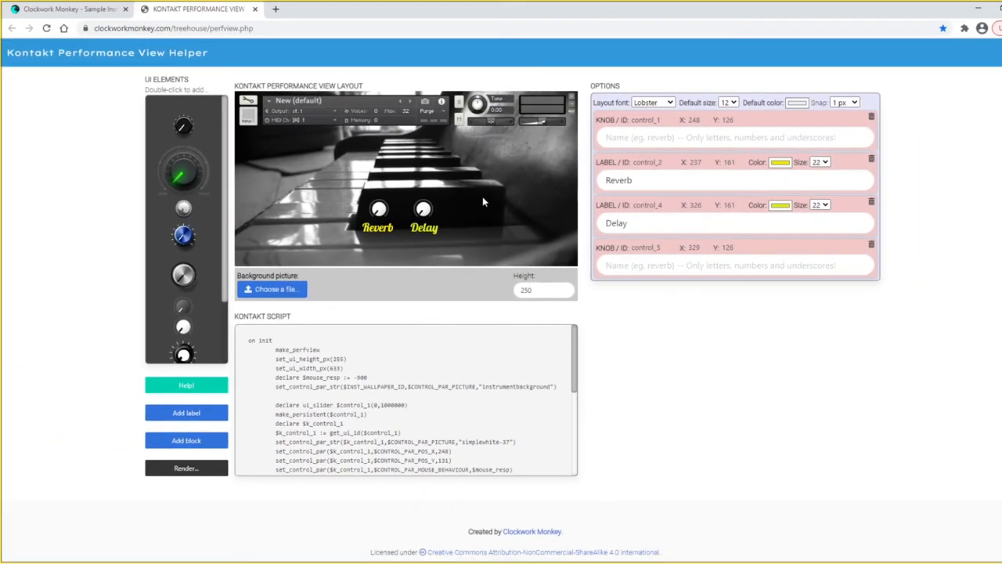
{"action": "left_click", "coordinate": [379, 208]}
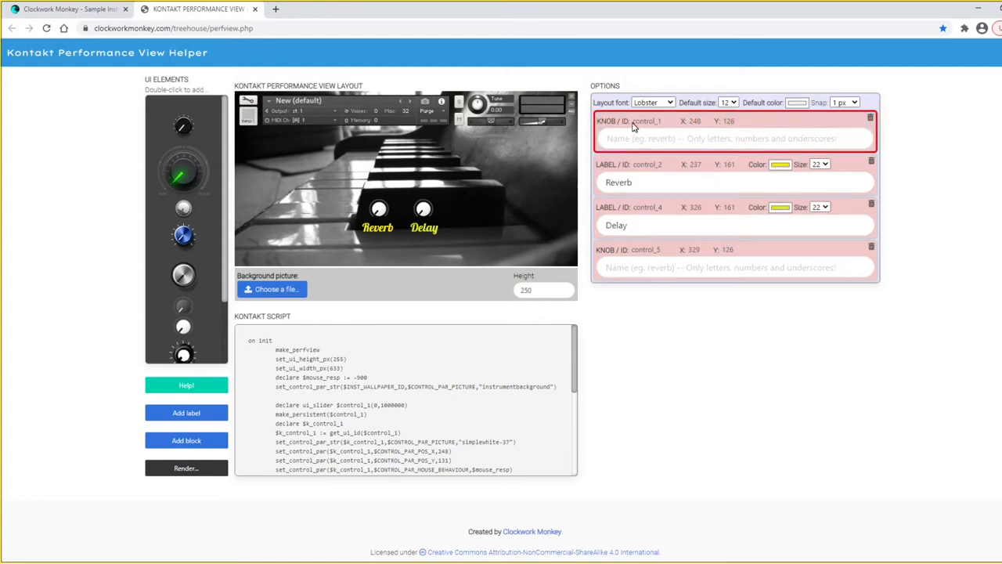
{"action": "type", "text": "reverb"}
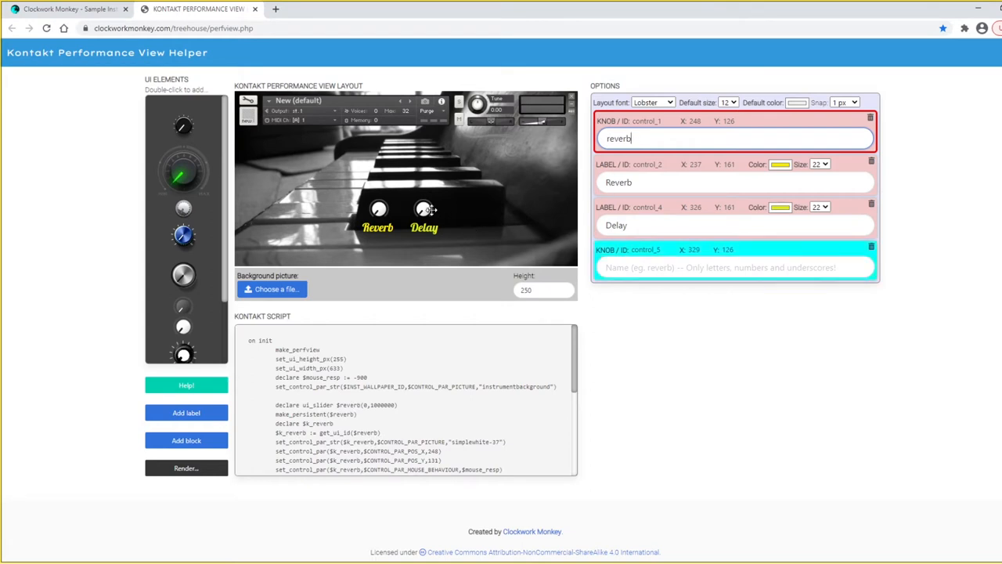
{"action": "left_click", "coordinate": [734, 266]}
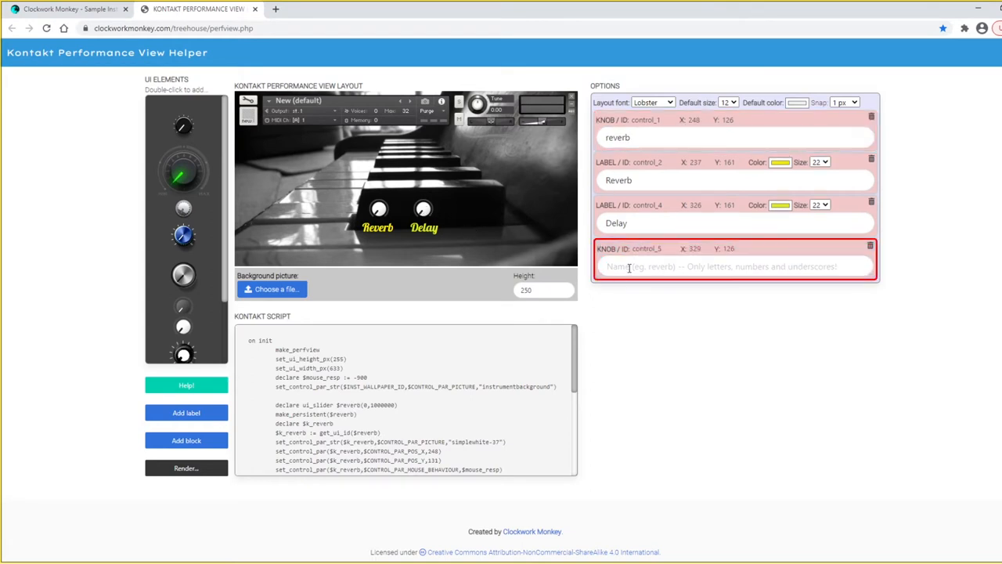
{"action": "type", "text": "delay"}
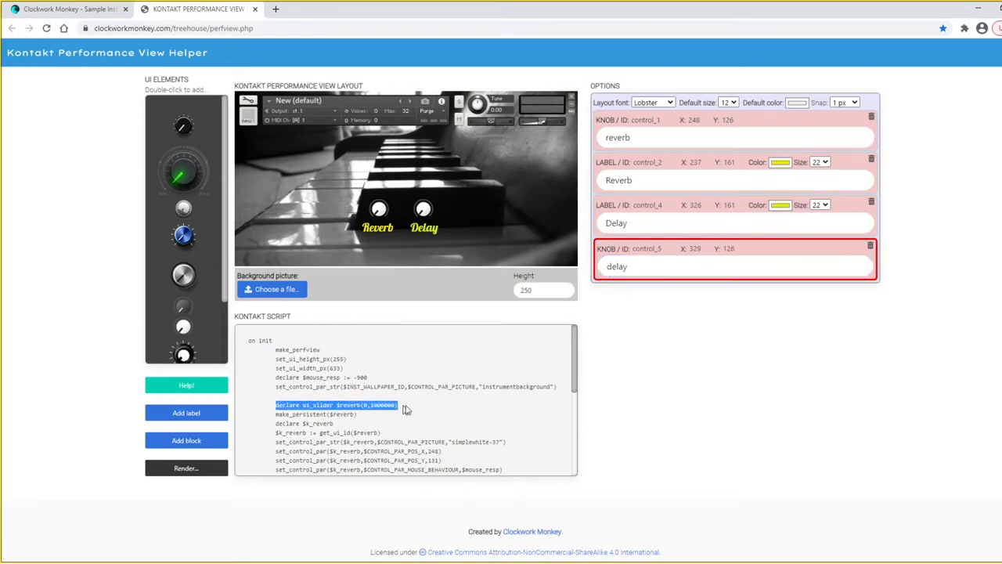
{"action": "mouse_move", "coordinate": [376, 415]}
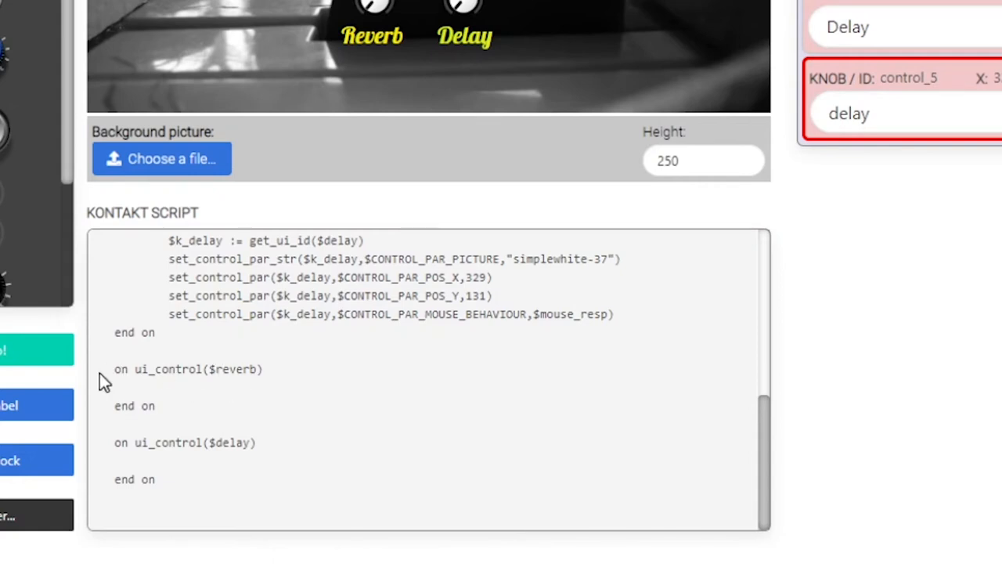
{"action": "mouse_move", "coordinate": [336, 398]}
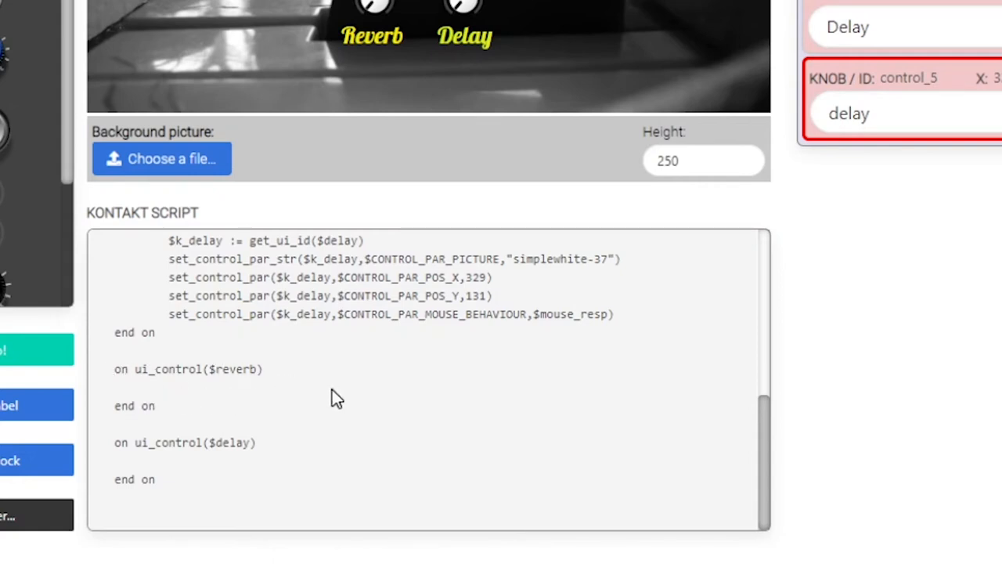
{"action": "mouse_move", "coordinate": [454, 390]}
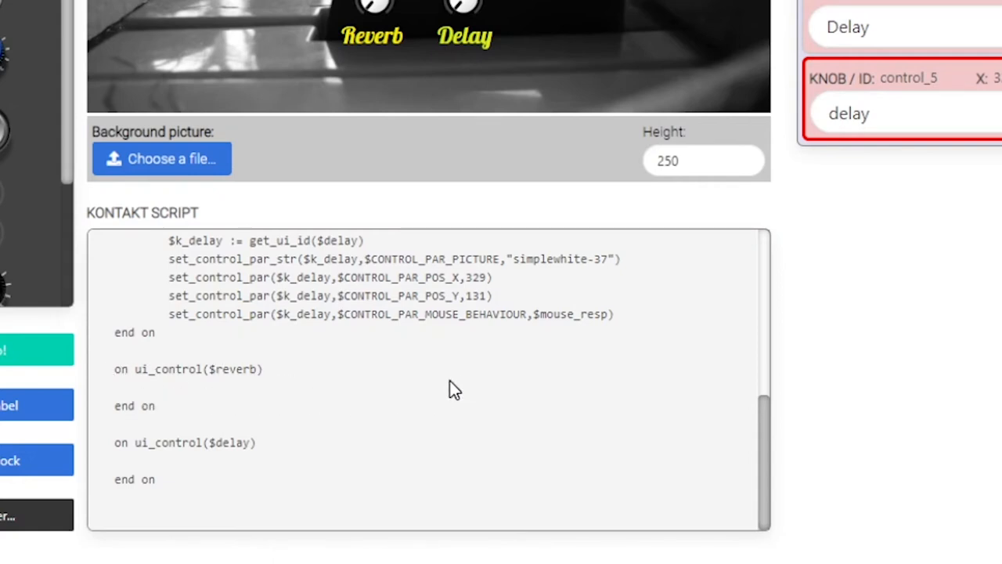
{"action": "mouse_move", "coordinate": [357, 397]}
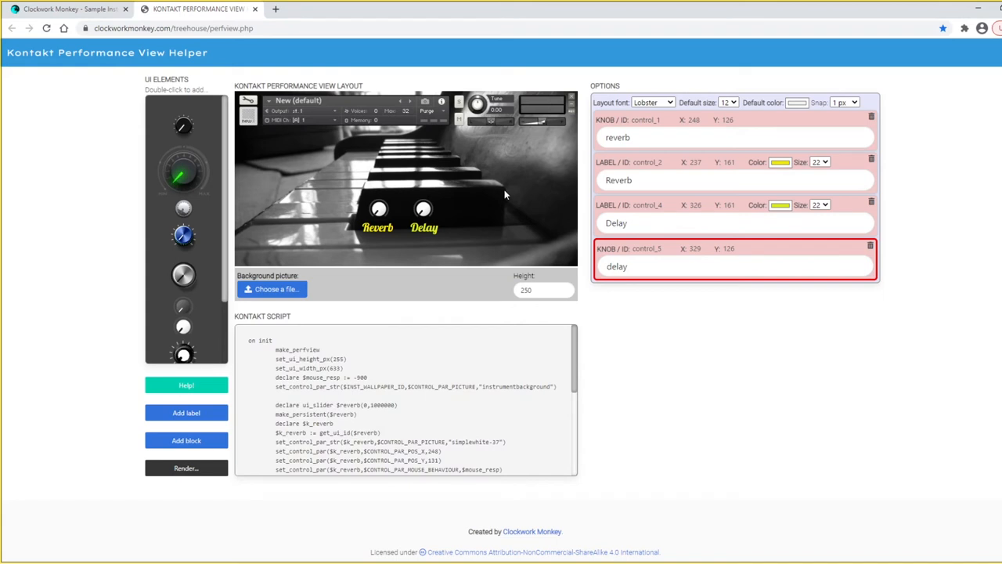
Step: Set the layout height to 300
{"action": "left_click", "coordinate": [542, 290]}
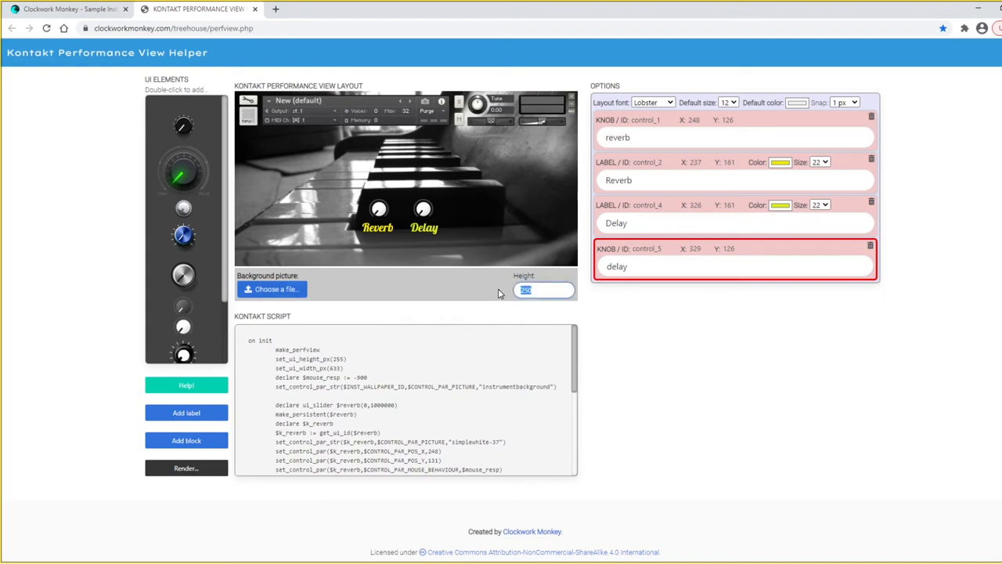
{"action": "type", "text": "300"}
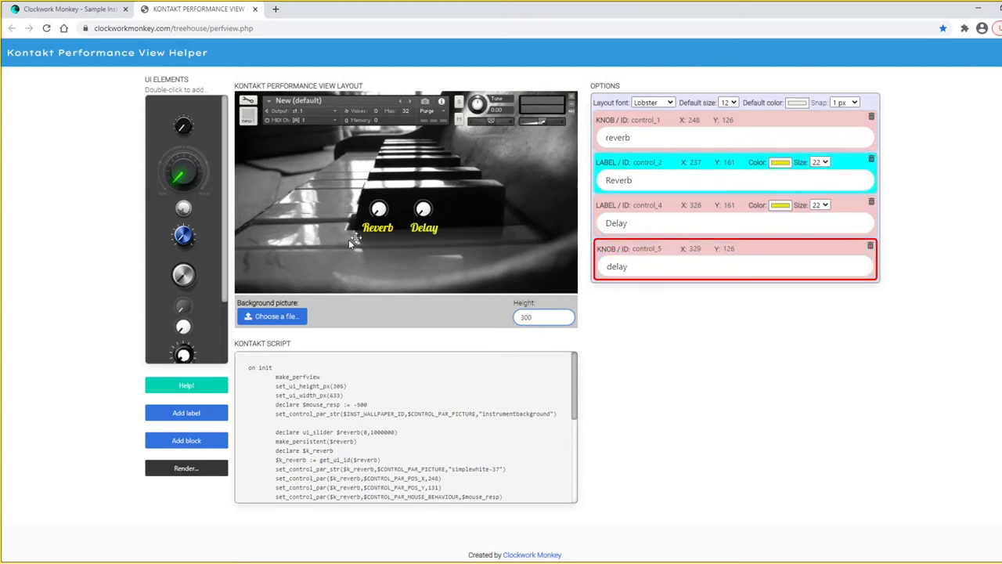
Step: Move the knobs and labels to the piano's top-left and add a block element
{"action": "left_click", "coordinate": [379, 210]}
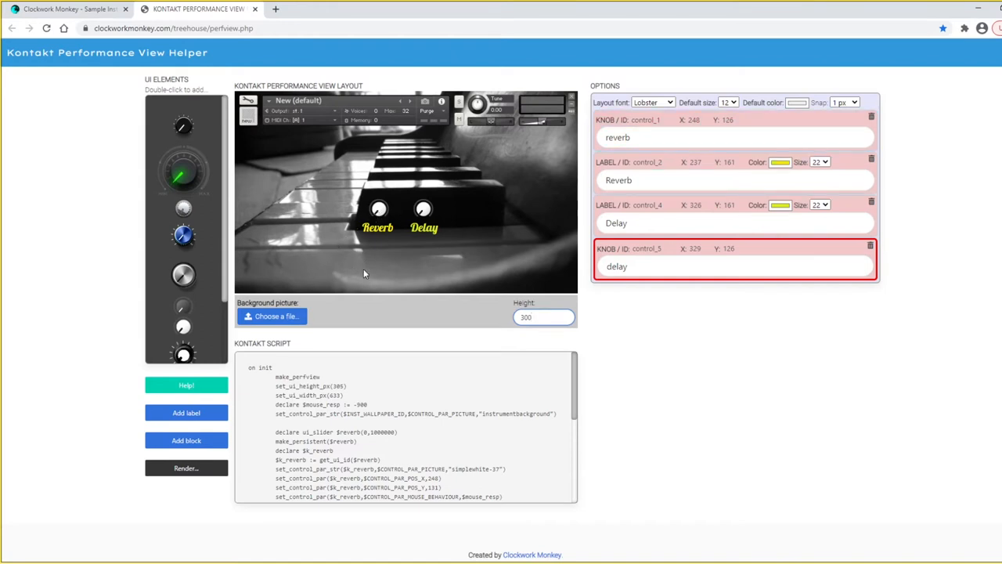
{"action": "left_click", "coordinate": [844, 102]}
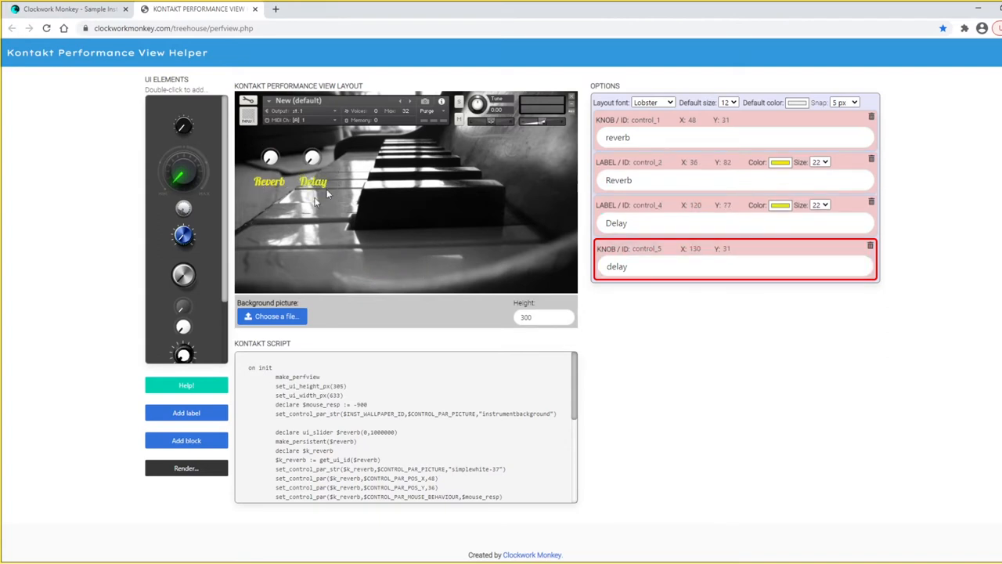
{"action": "mouse_move", "coordinate": [69, 416]}
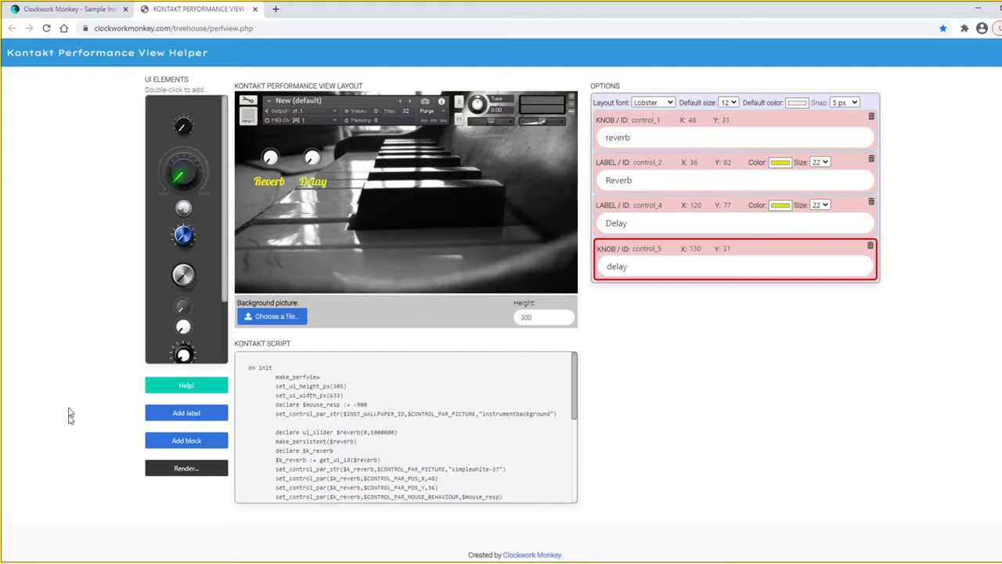
{"action": "left_click", "coordinate": [186, 440]}
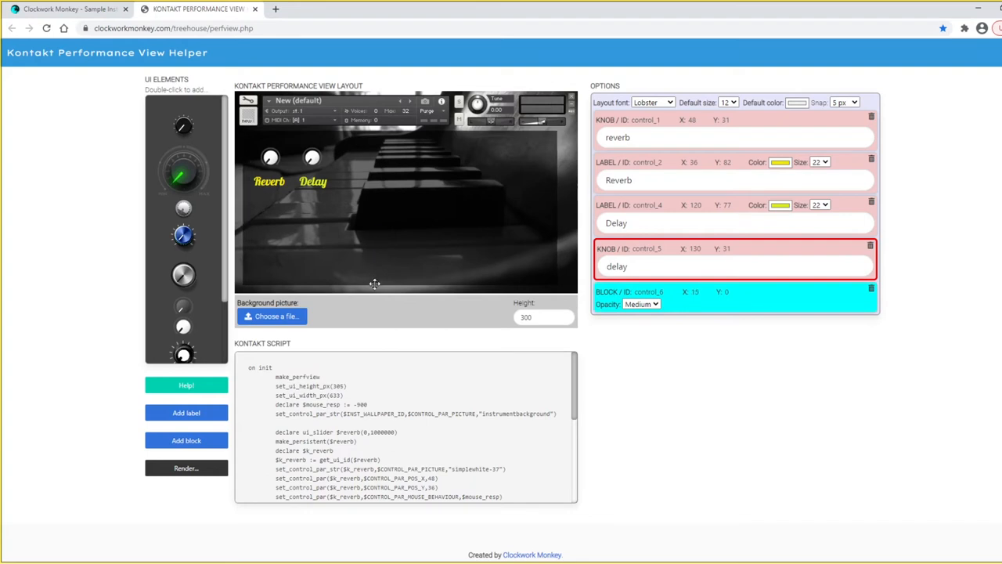
{"action": "mouse_move", "coordinate": [555, 226]}
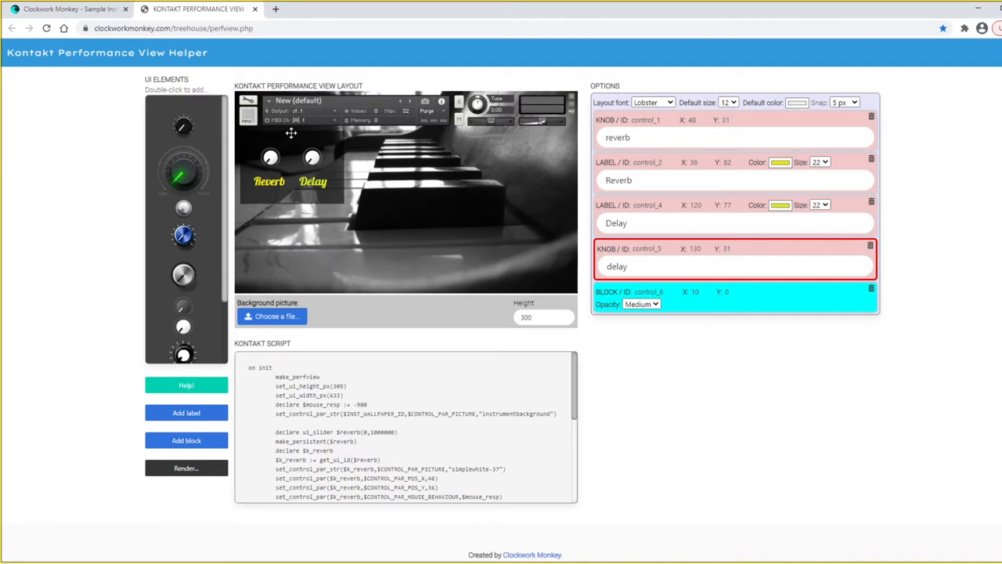
{"action": "mouse_move", "coordinate": [278, 212]}
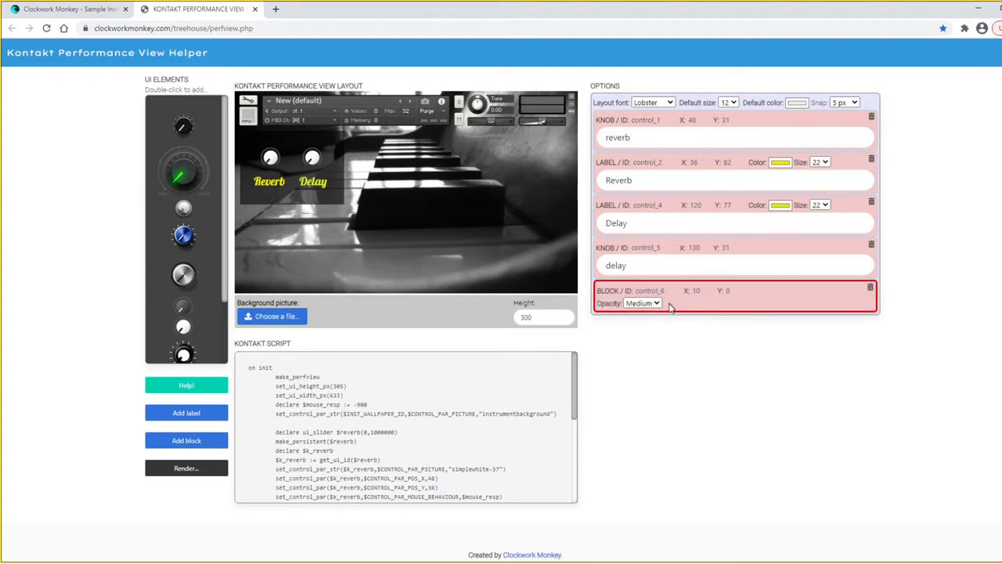
{"action": "left_click", "coordinate": [642, 304]}
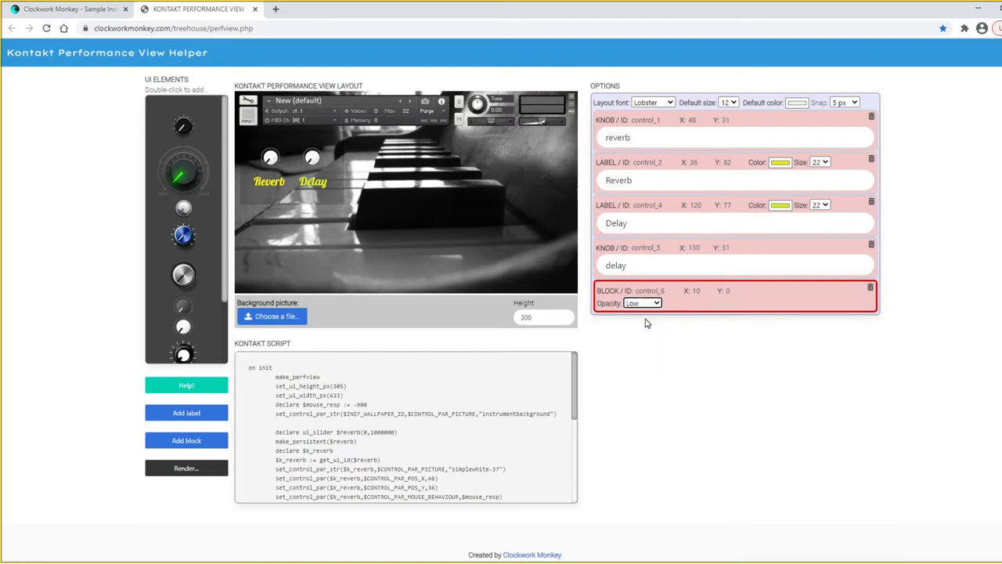
{"action": "left_click", "coordinate": [641, 304]}
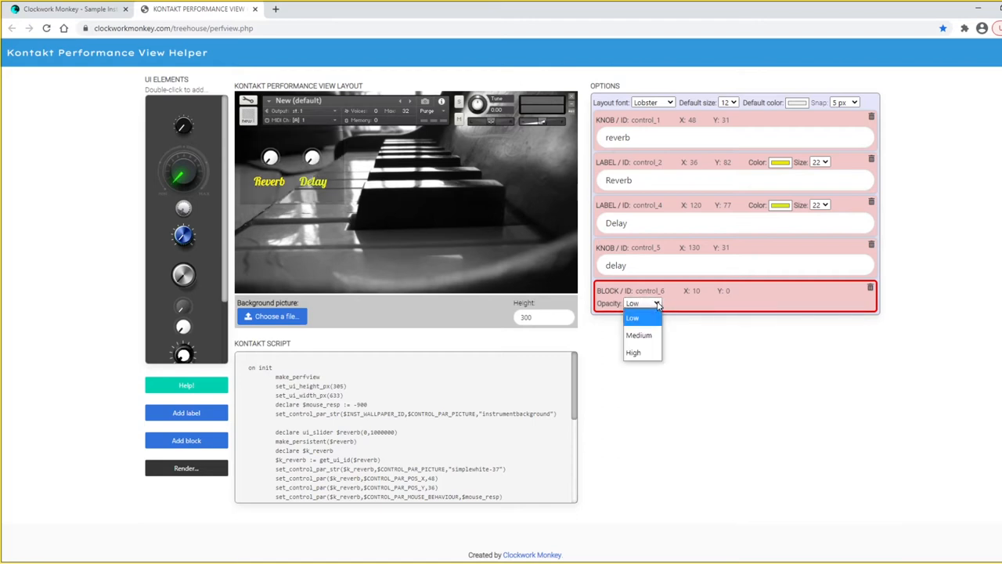
{"action": "left_click", "coordinate": [632, 351]}
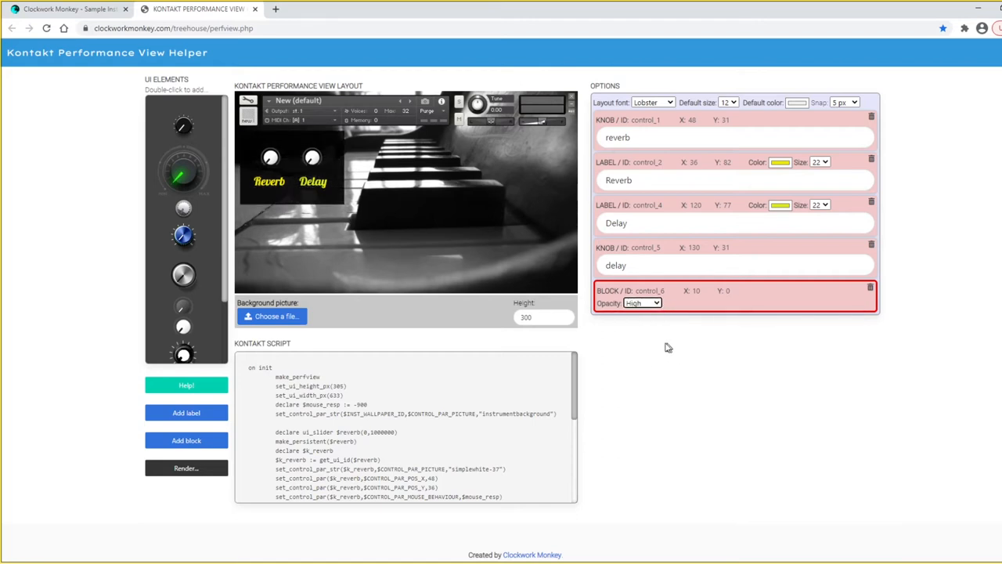
{"action": "left_click", "coordinate": [642, 304]}
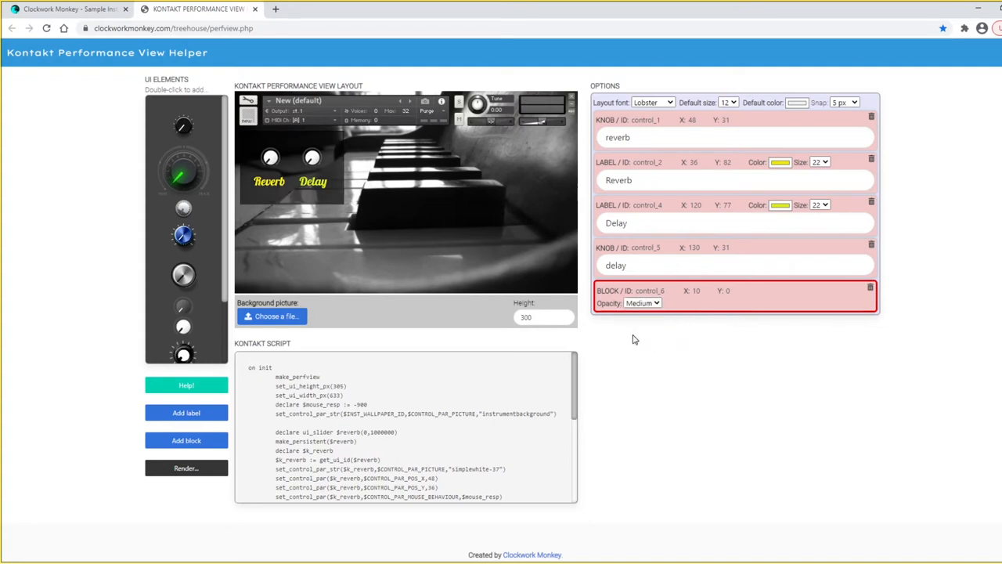
{"action": "mouse_move", "coordinate": [451, 218]}
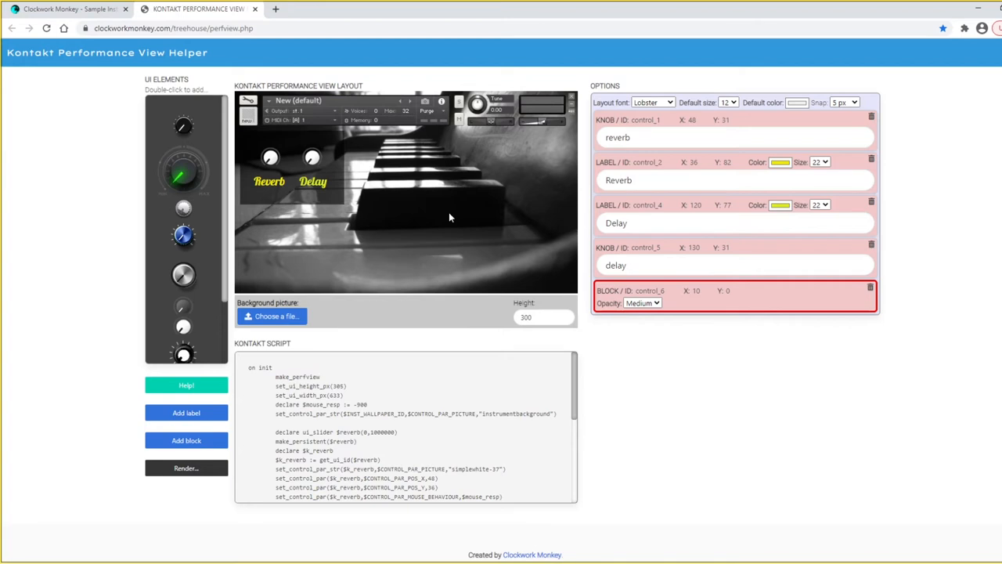
{"action": "mouse_move", "coordinate": [451, 335]}
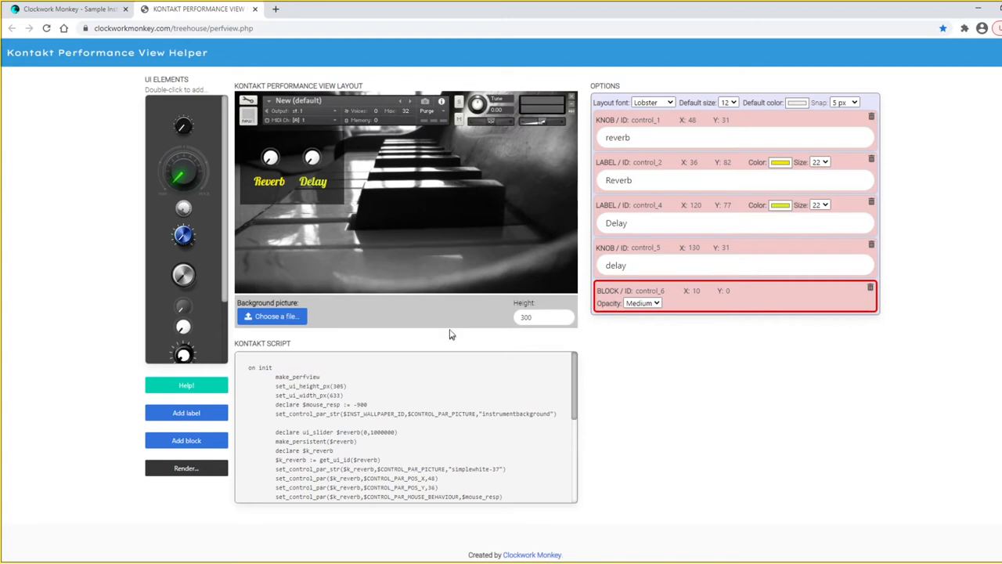
Step: Reduce the layout height, trying 200 and 180 before settling on 160
{"action": "left_click", "coordinate": [543, 316]}
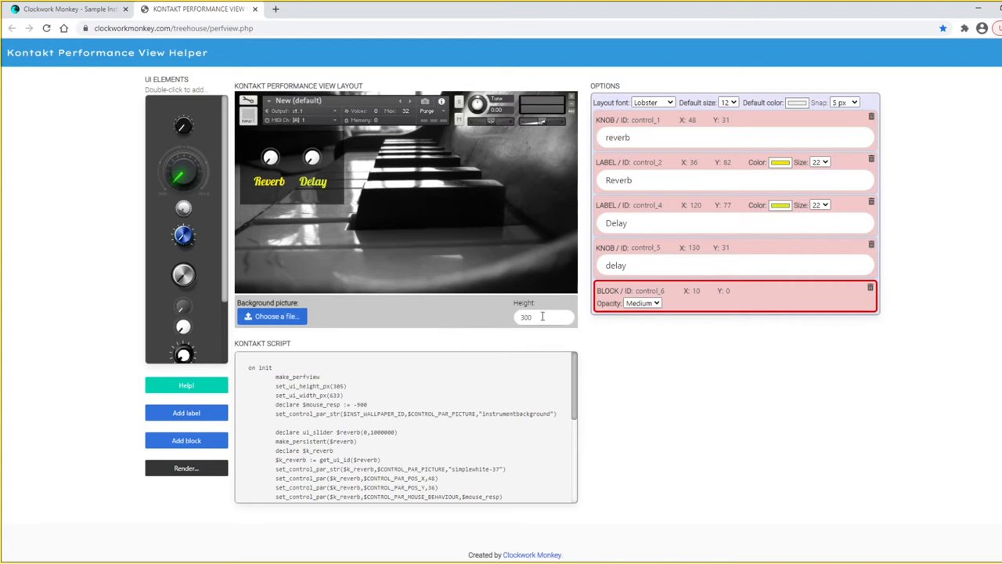
{"action": "type", "text": "200"}
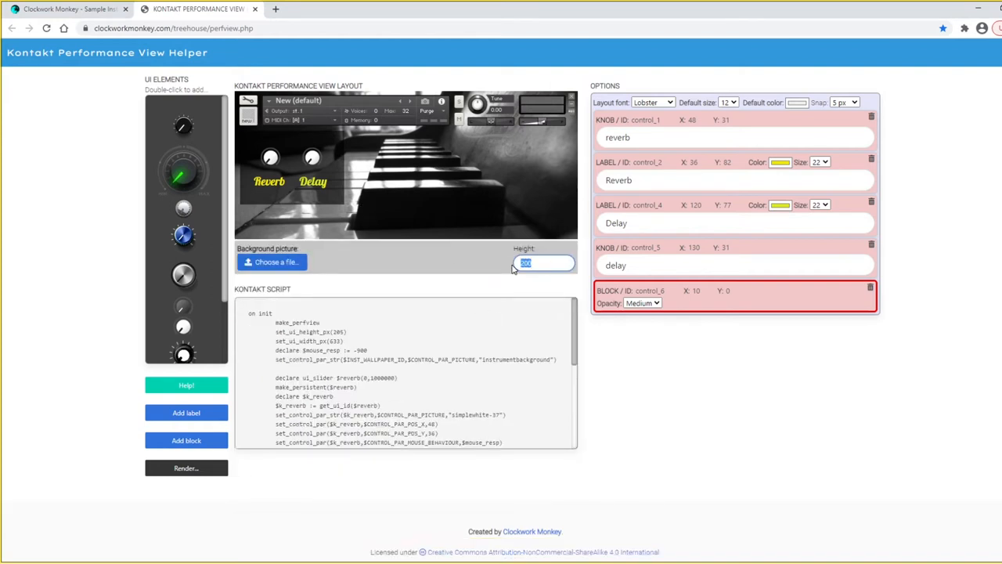
{"action": "type", "text": "180"}
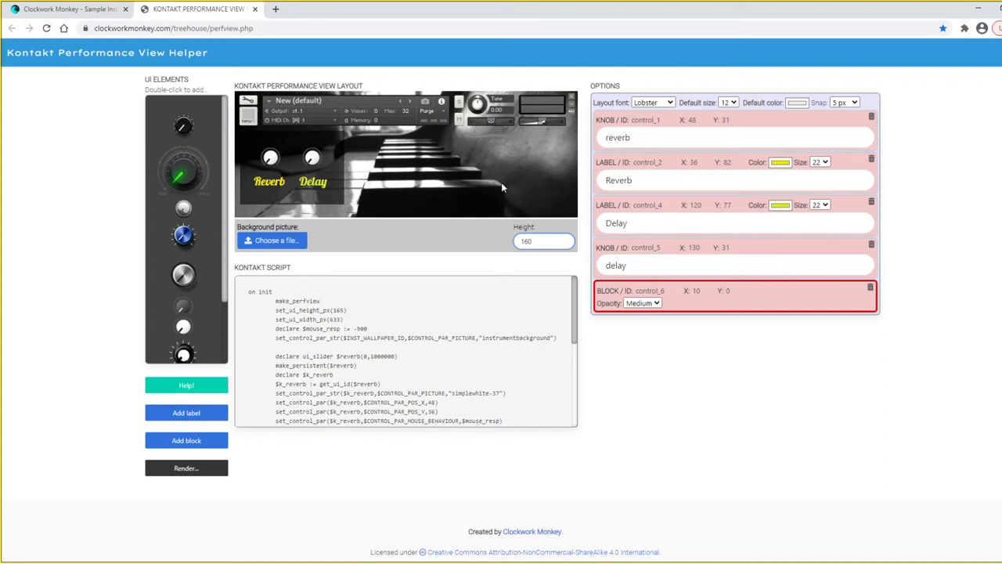
{"action": "mouse_move", "coordinate": [405, 169]}
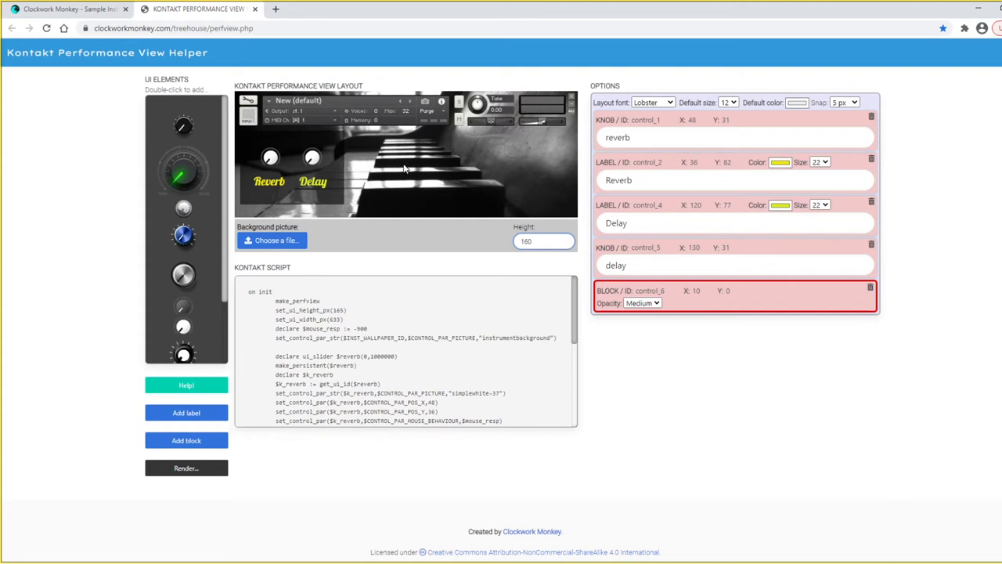
{"action": "mouse_move", "coordinate": [410, 256]}
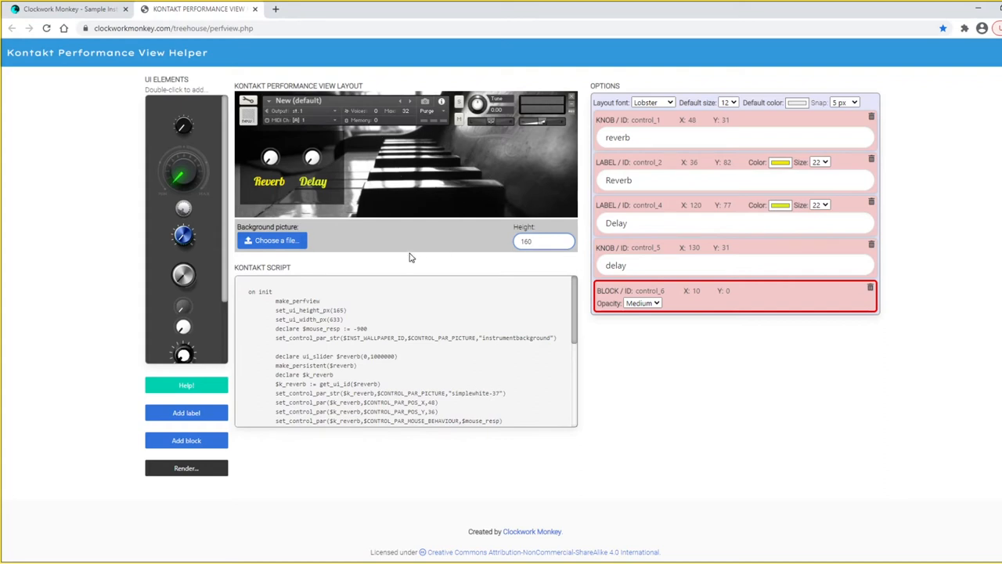
{"action": "left_click", "coordinate": [543, 241]}
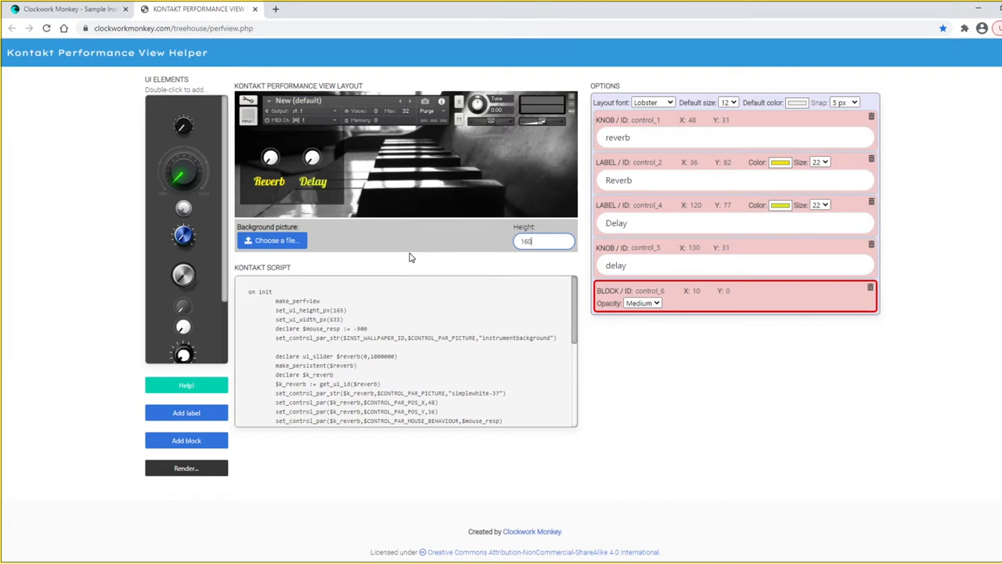
{"action": "mouse_move", "coordinate": [119, 460]}
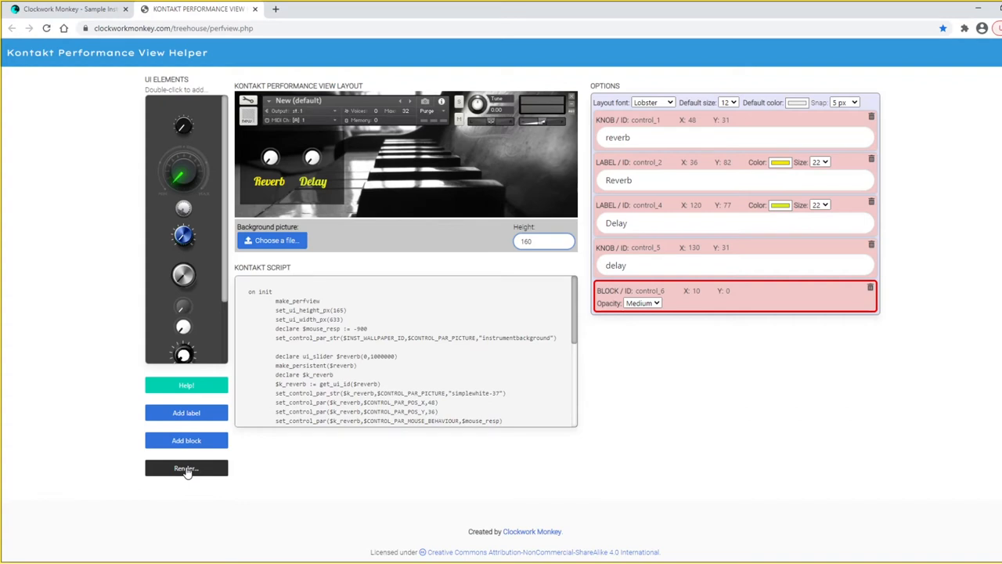
Step: Render the layout and download Instrument Resources.zip from the Done dialog
{"action": "left_click", "coordinate": [186, 467]}
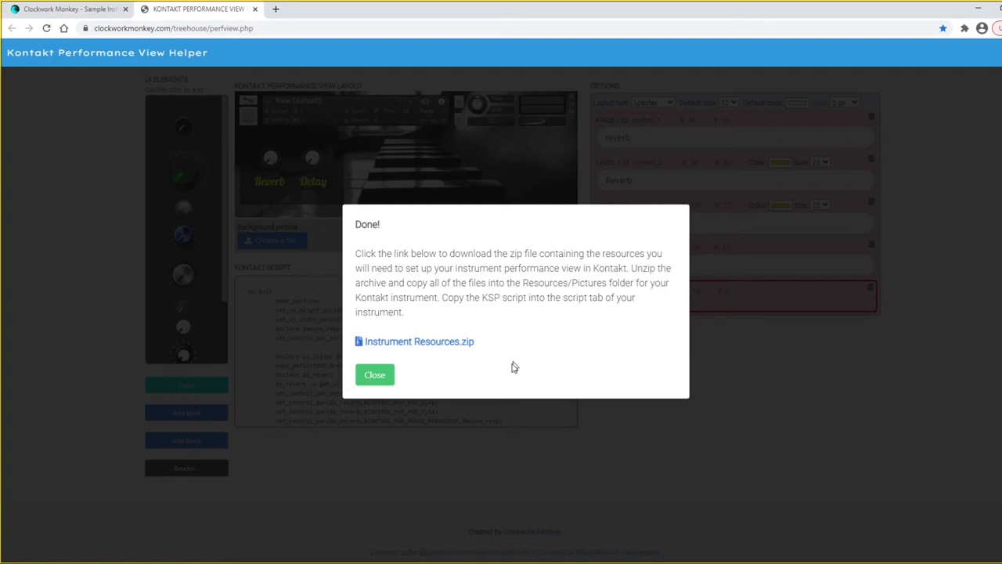
{"action": "mouse_move", "coordinate": [429, 377]}
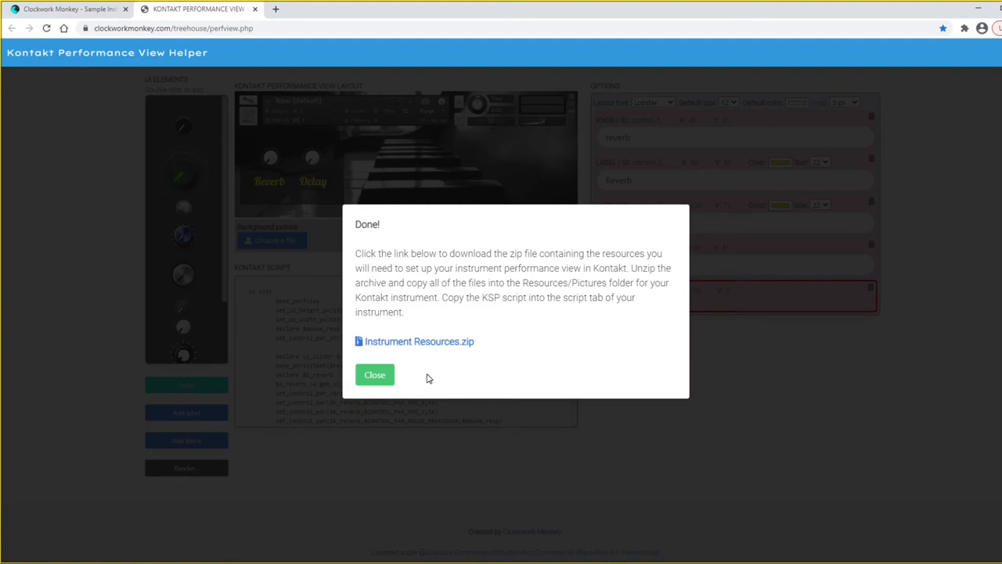
{"action": "left_click", "coordinate": [420, 342]}
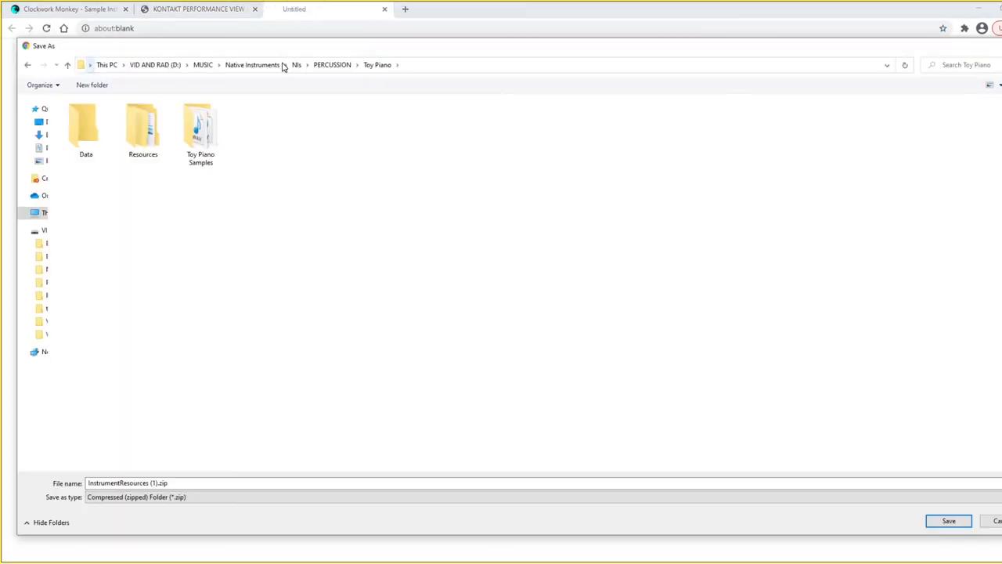
{"action": "mouse_move", "coordinate": [485, 463]}
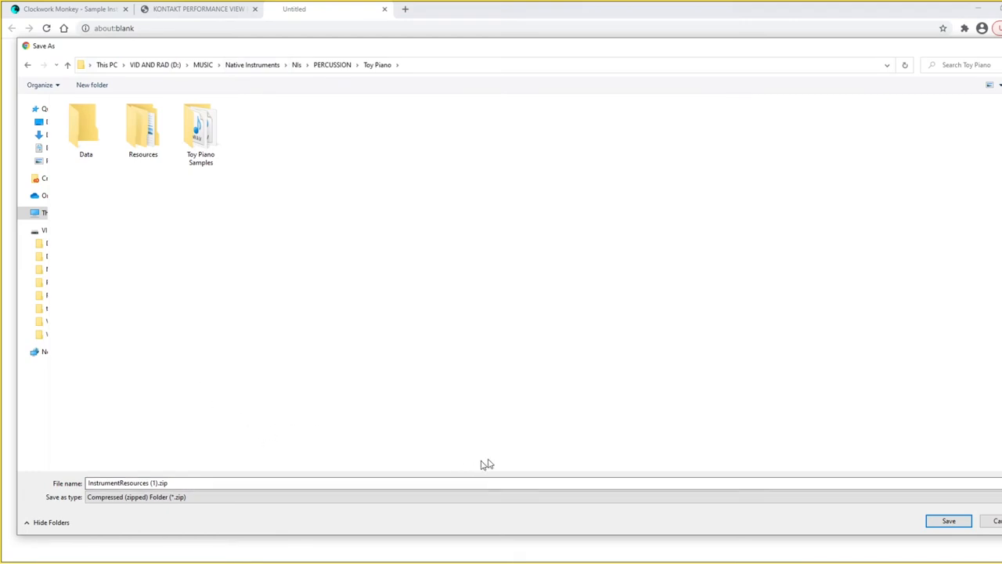
Step: Save the zip into the Toy Piano folder and dismiss the Done message
{"action": "left_click", "coordinate": [948, 519]}
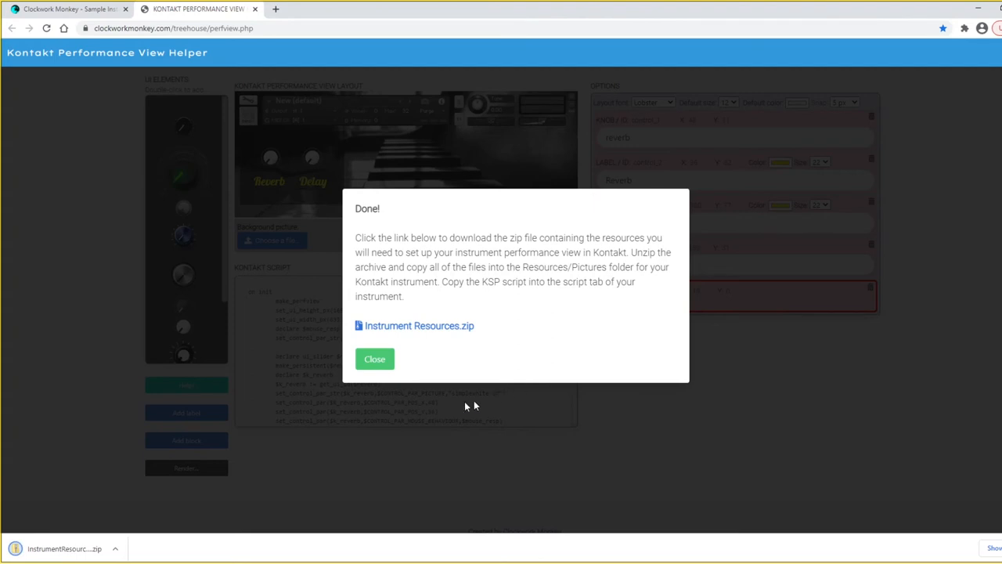
{"action": "left_click", "coordinate": [375, 358]}
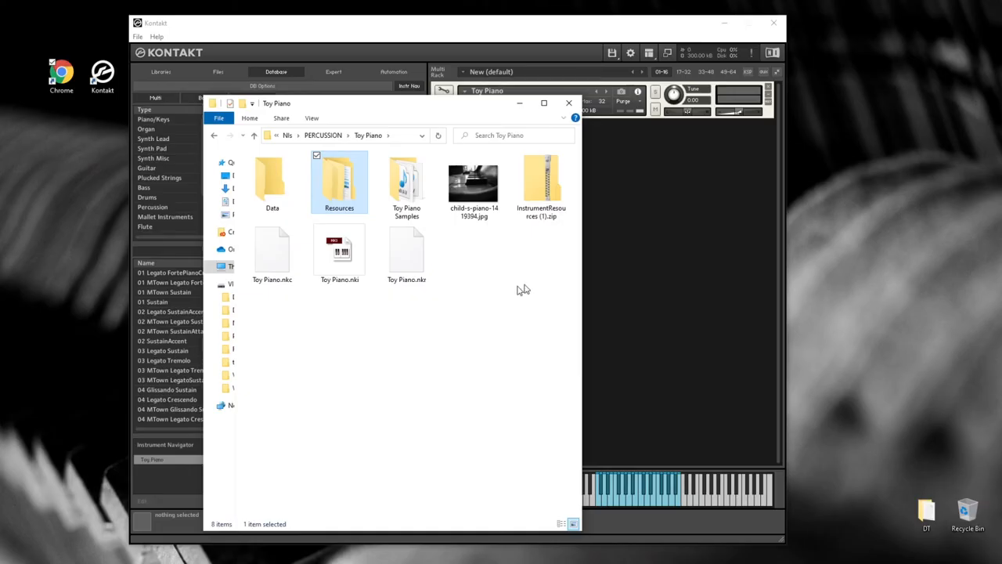
{"action": "mouse_move", "coordinate": [541, 188]}
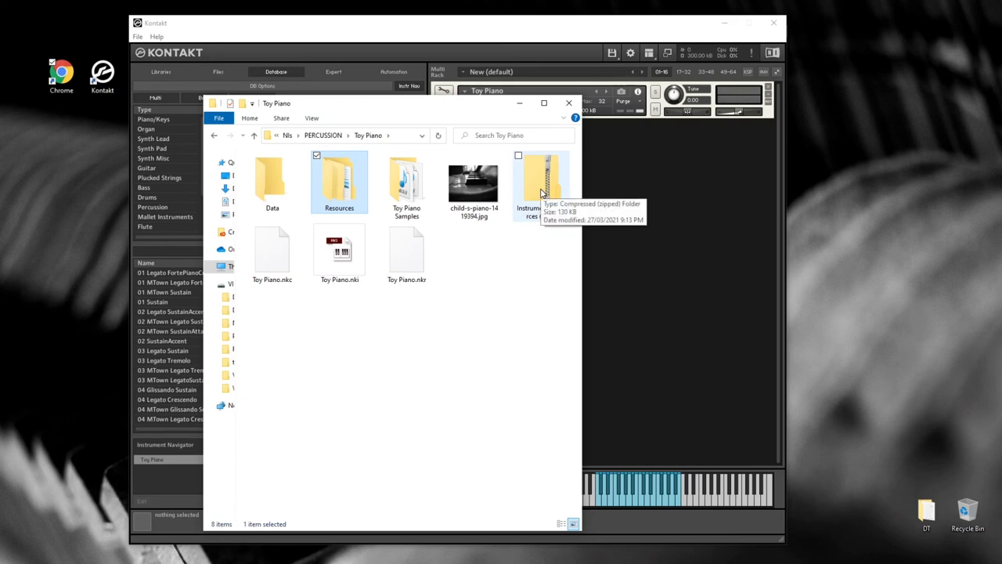
Step: Extract the zip and browse into its Resources > pictures folder
{"action": "right_click", "coordinate": [542, 184]}
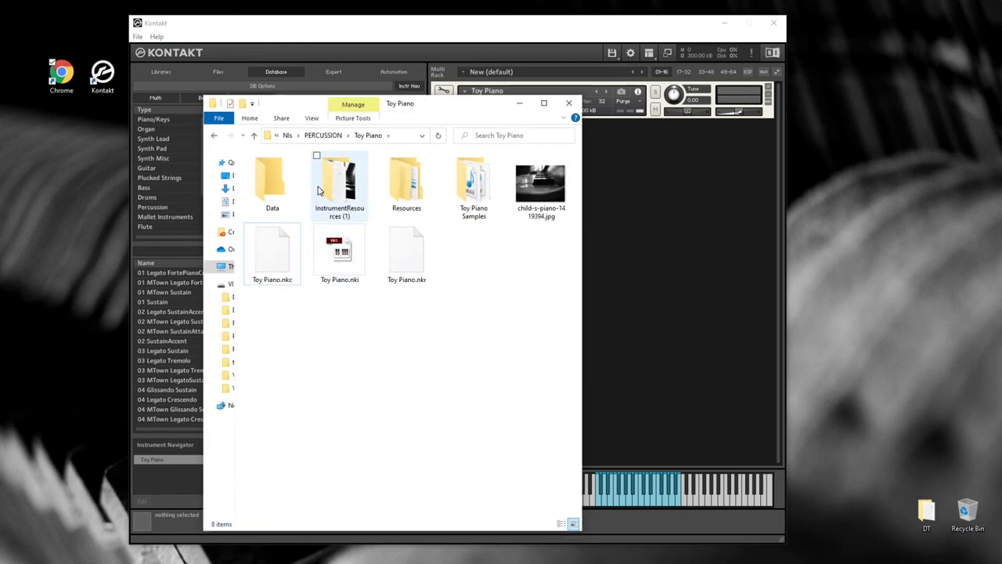
{"action": "double_click", "coordinate": [338, 184]}
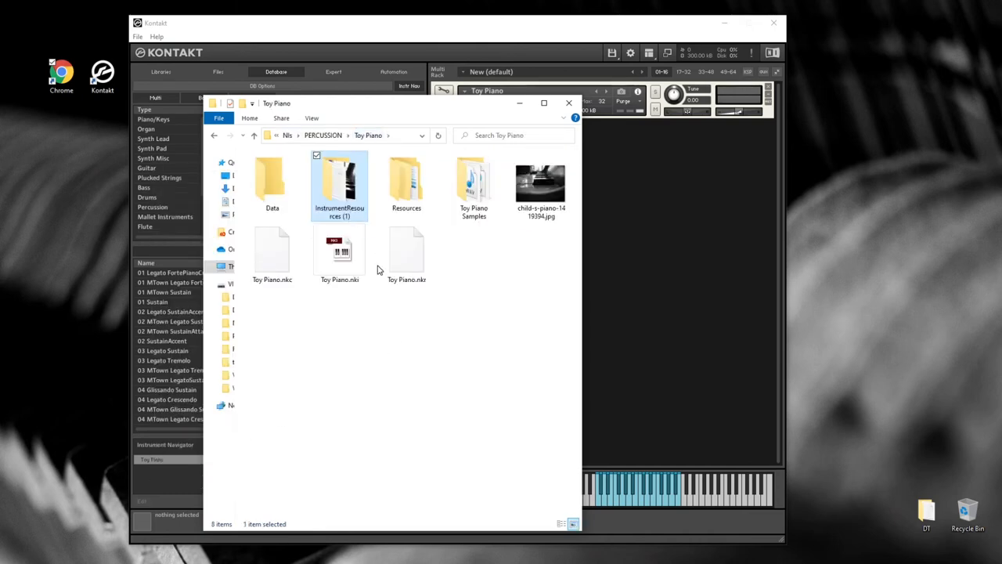
{"action": "double_click", "coordinate": [406, 184]}
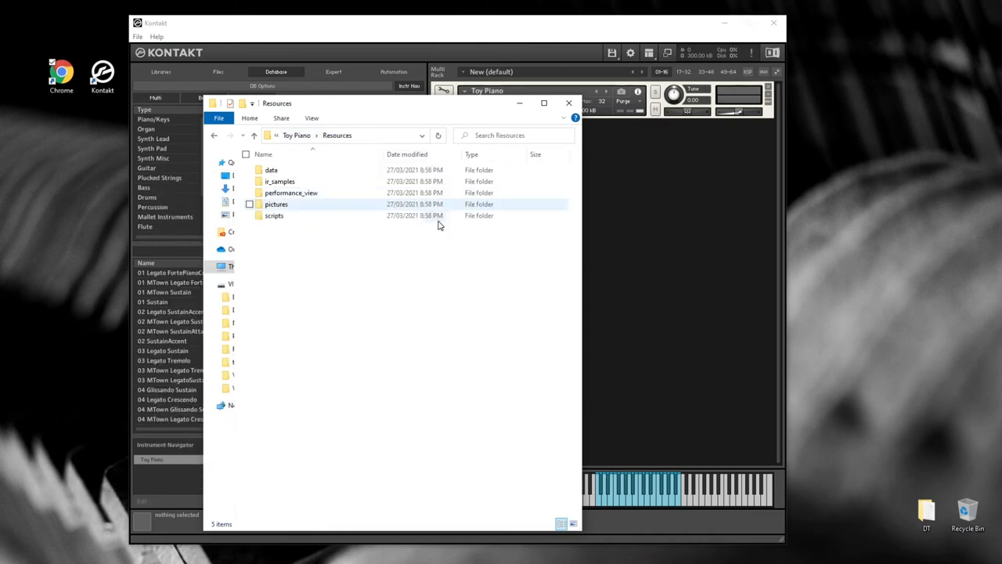
{"action": "double_click", "coordinate": [276, 203]}
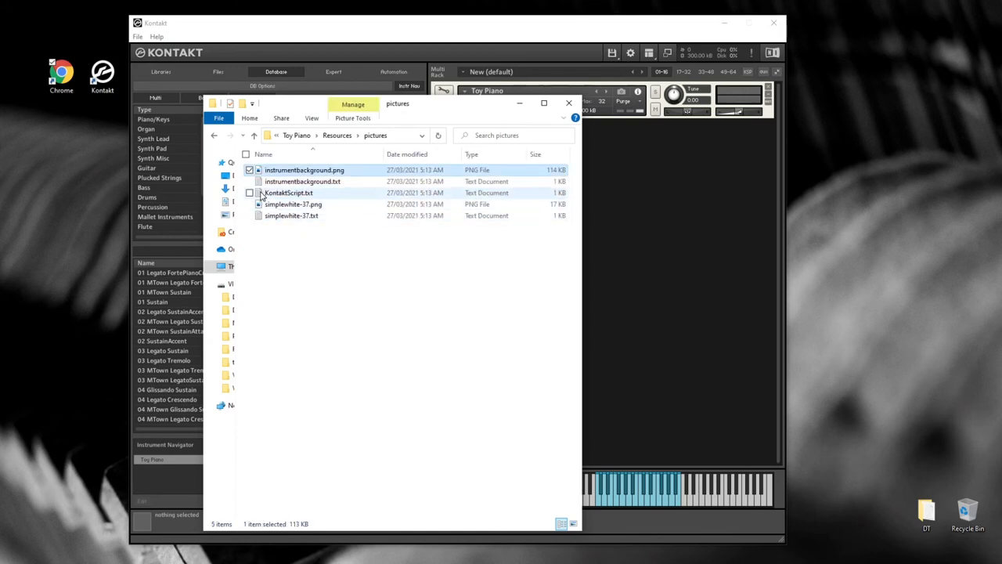
Step: Select all of KontaktScript.txt in Notepad and return to Kontakt
{"action": "left_click", "coordinate": [288, 192]}
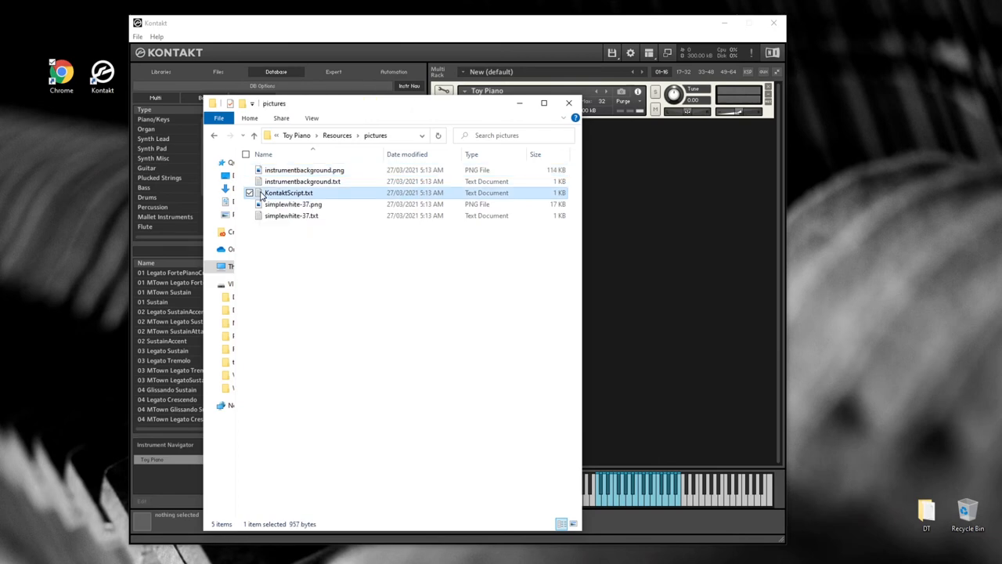
{"action": "double_click", "coordinate": [288, 193]}
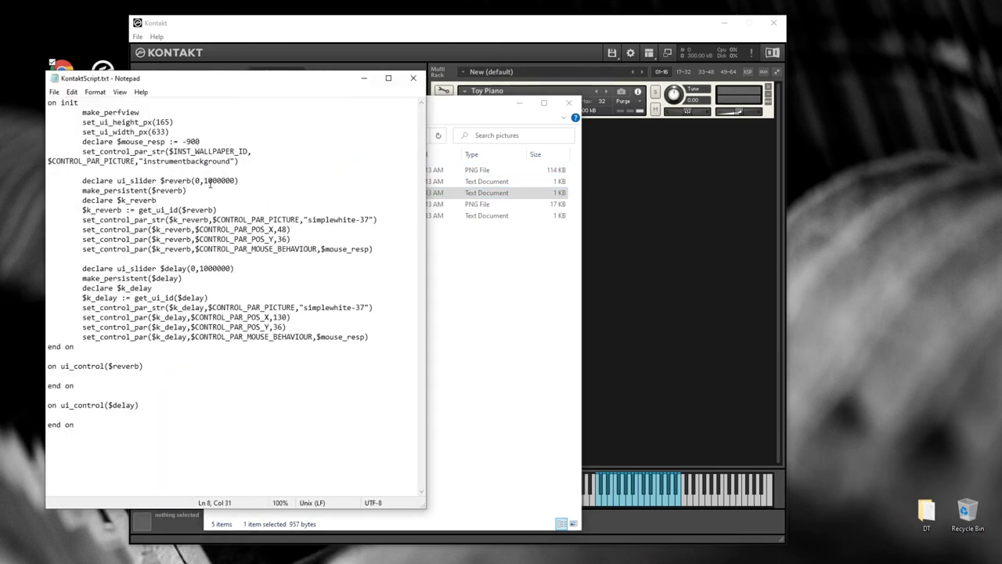
{"action": "key", "text": "ctrl+a"}
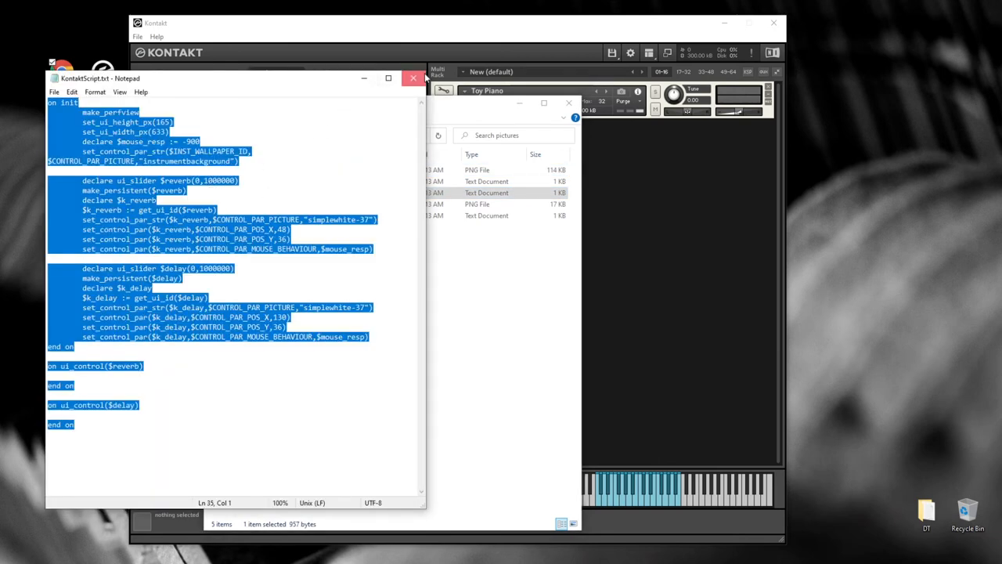
{"action": "left_click", "coordinate": [414, 78]}
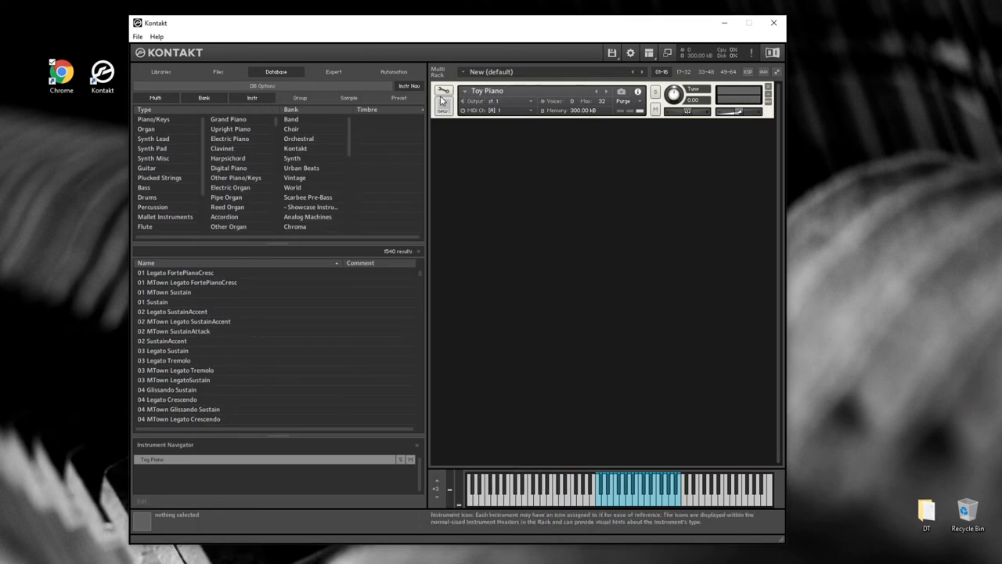
Step: Paste the script into the Toy Piano's Script Editor slot, apply it and leave edit mode
{"action": "left_click", "coordinate": [444, 89]}
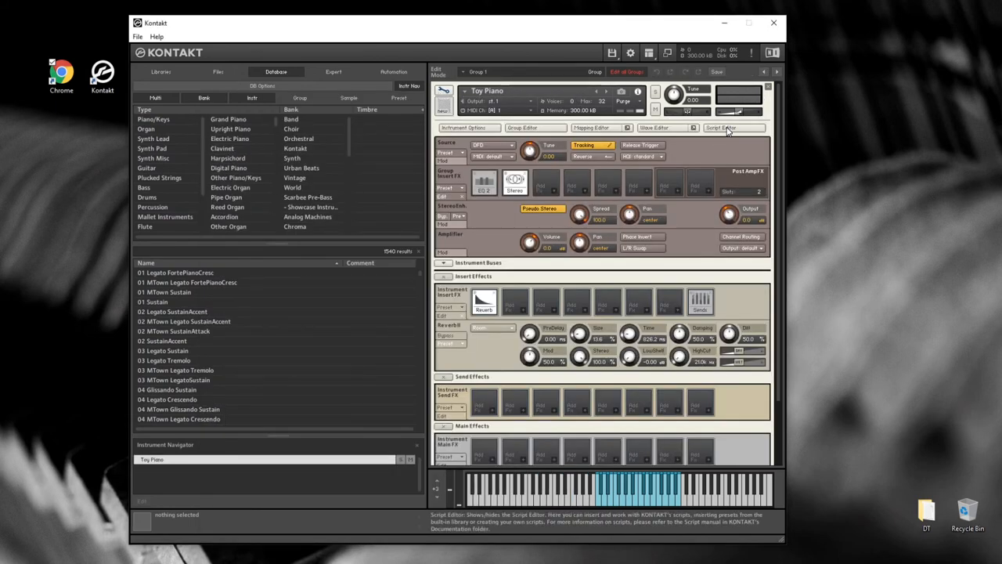
{"action": "left_click", "coordinate": [720, 128]}
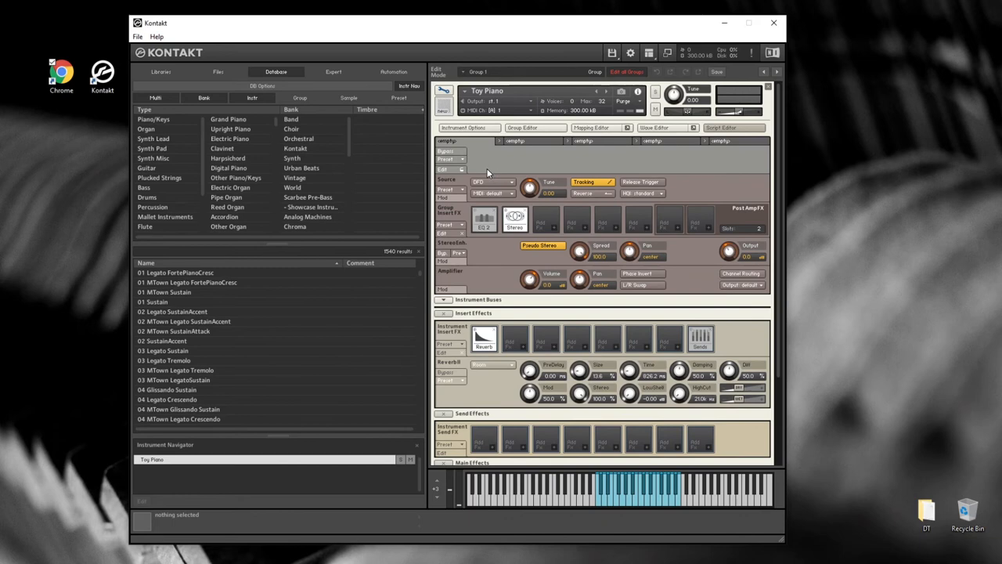
{"action": "mouse_move", "coordinate": [444, 169]}
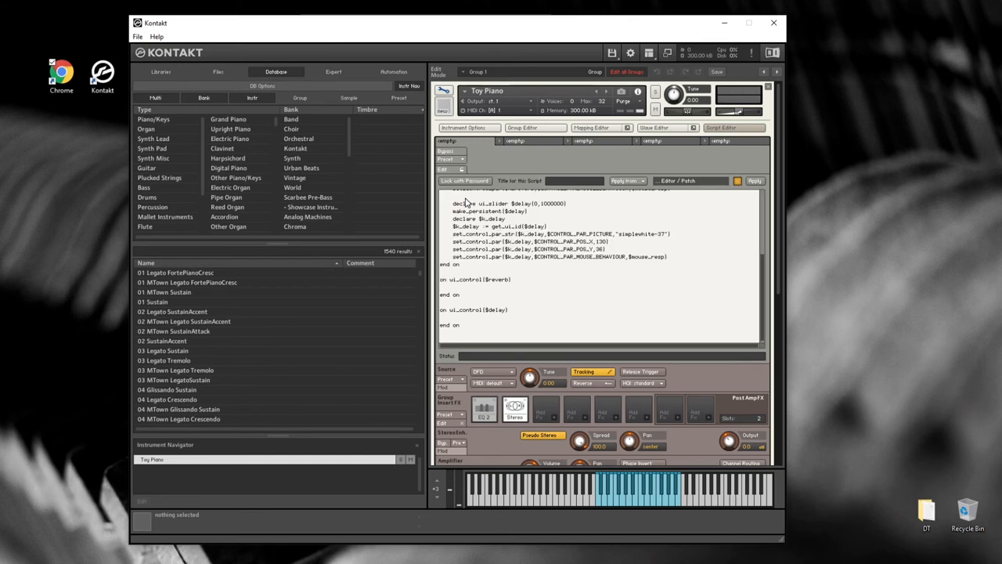
{"action": "left_click", "coordinate": [755, 182]}
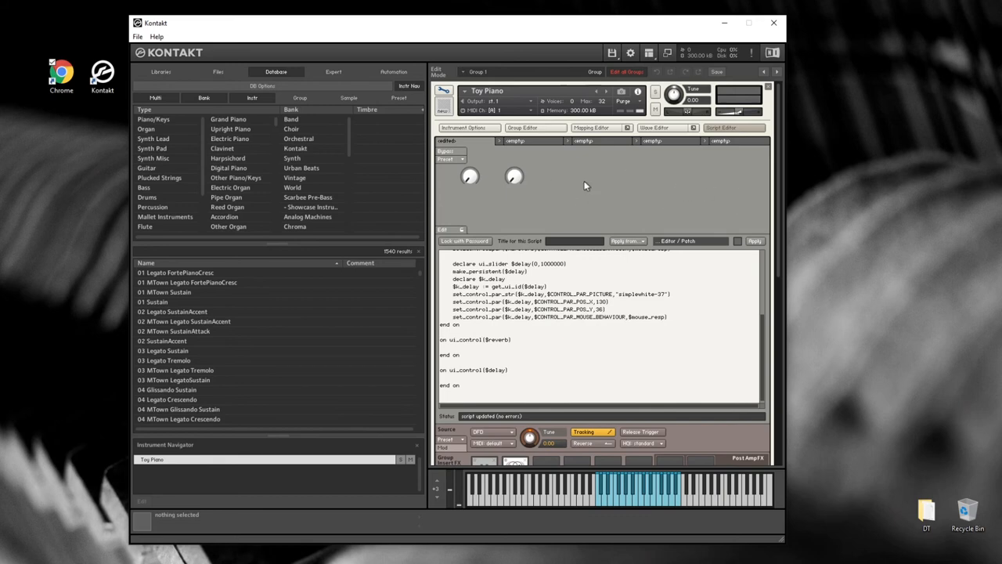
{"action": "mouse_move", "coordinate": [554, 172]}
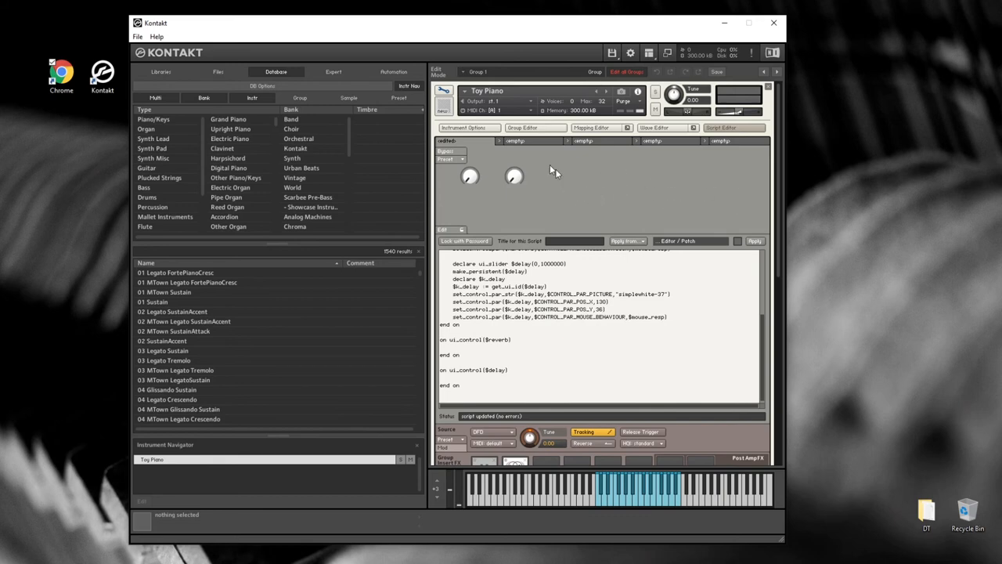
{"action": "left_click", "coordinate": [435, 72]}
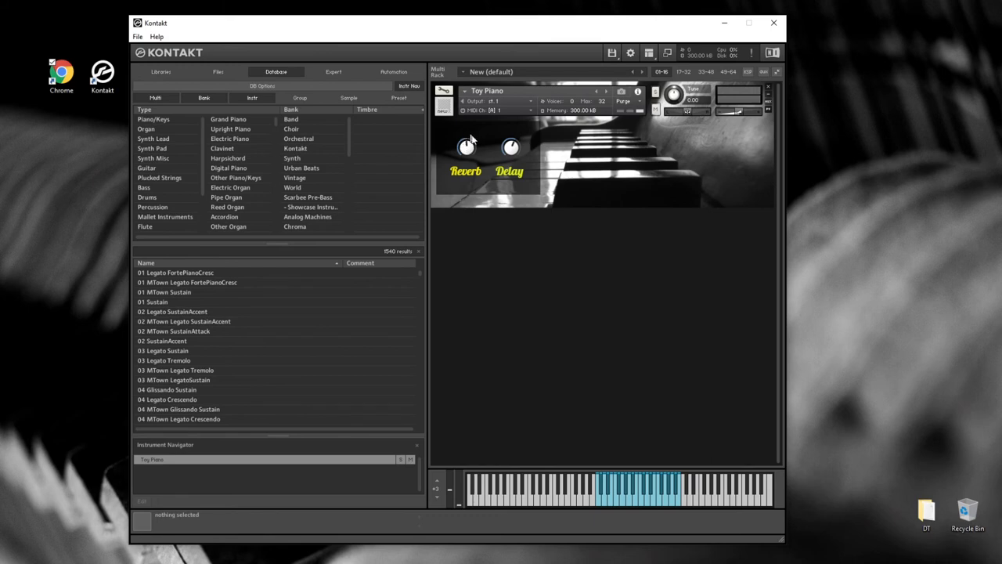
{"action": "mouse_move", "coordinate": [514, 157]}
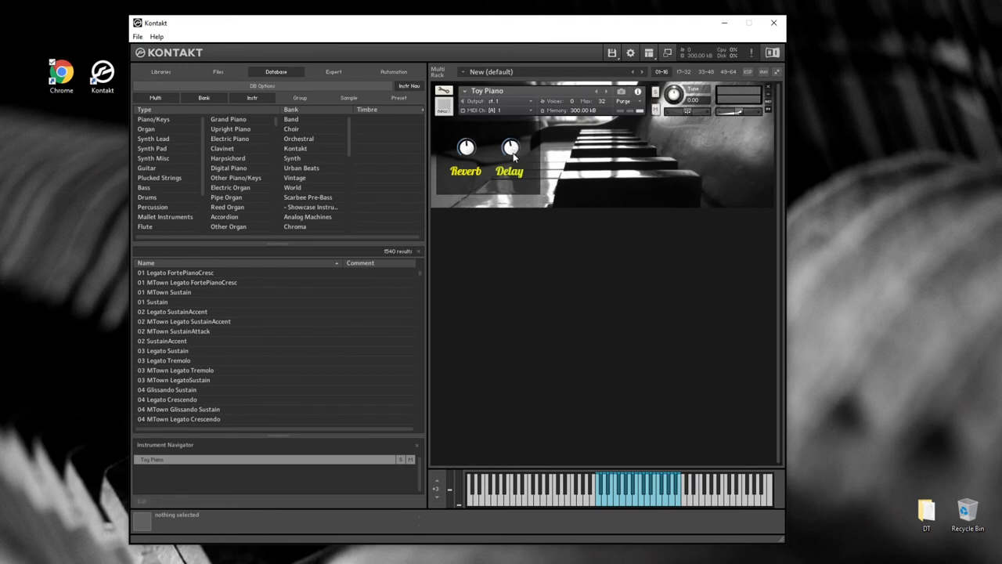
{"action": "mouse_move", "coordinate": [560, 226]}
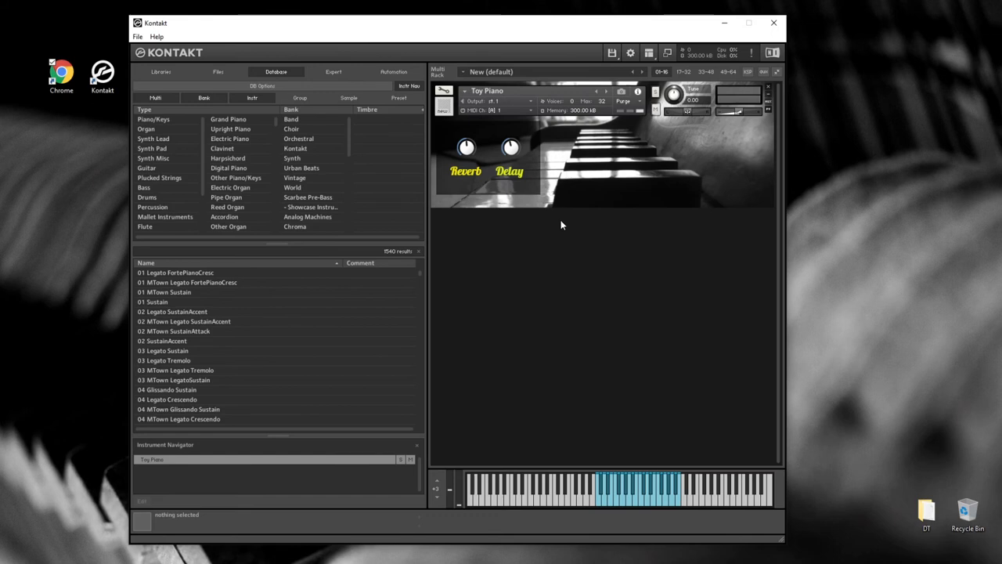
{"action": "mouse_move", "coordinate": [572, 235]}
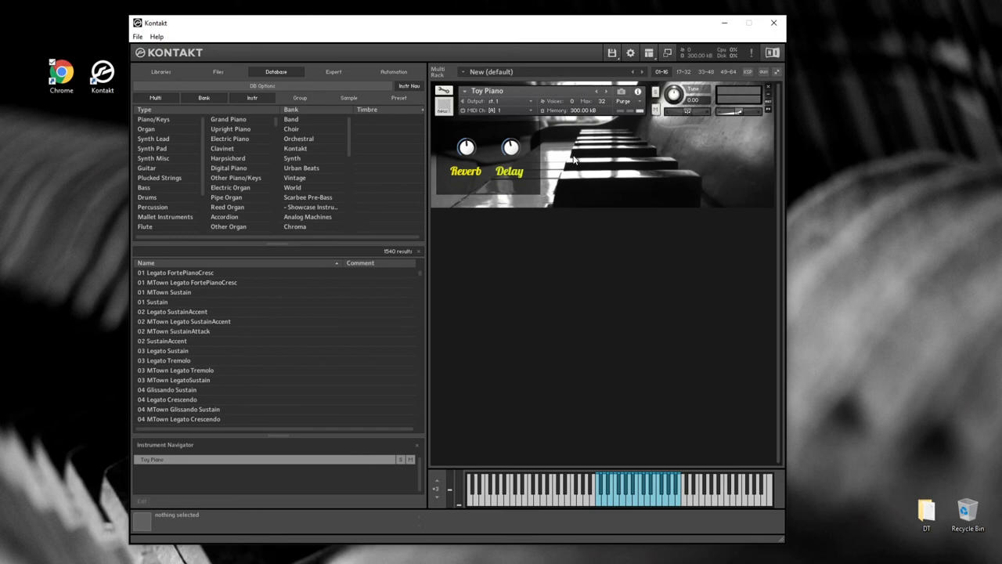
Step: View the piano performance view with Reverb and Delay knobs, then re-enter edit mode
{"action": "left_click", "coordinate": [444, 89]}
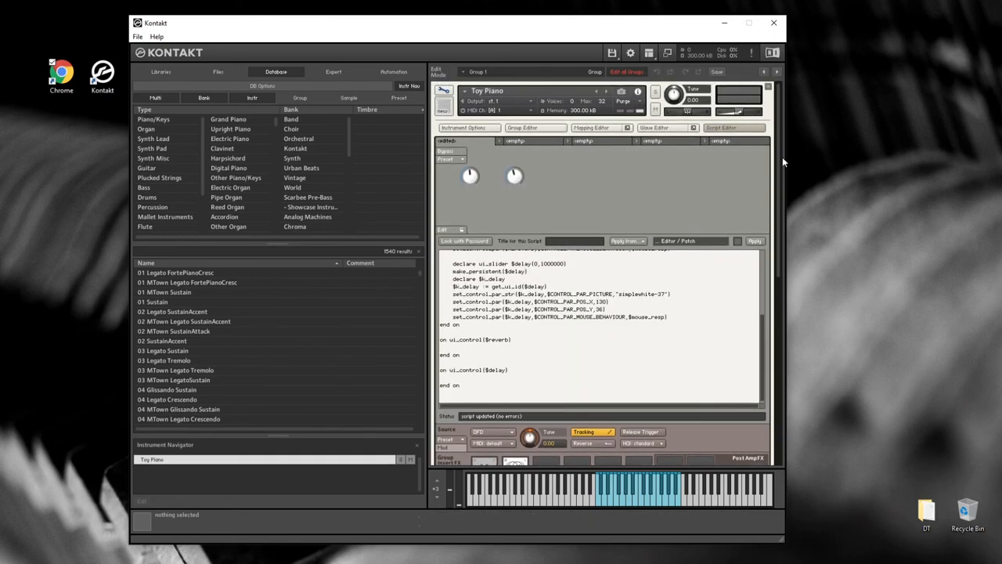
{"action": "mouse_move", "coordinate": [778, 179]}
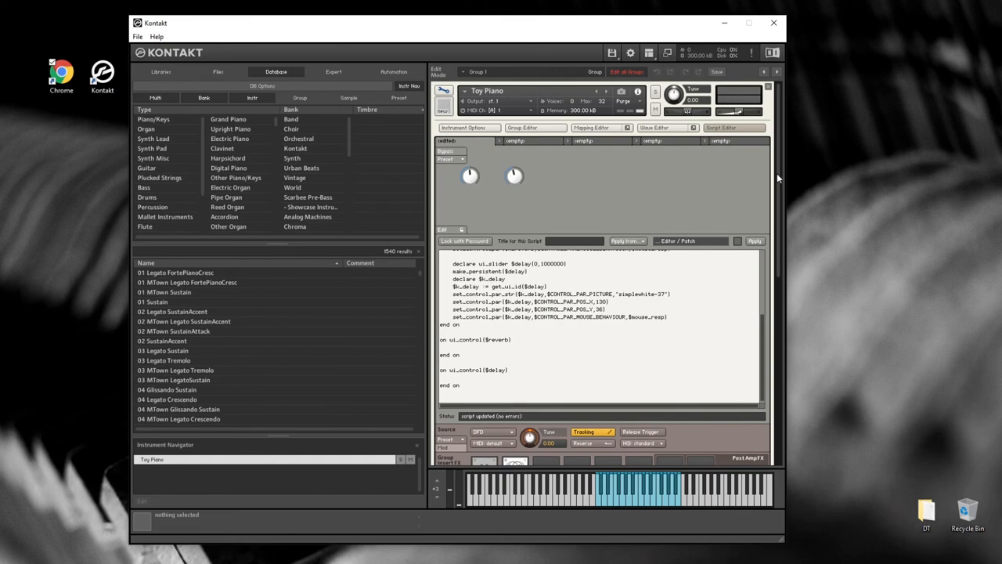
{"action": "scroll", "scroll_direction": "down", "scroll_amount": 3}
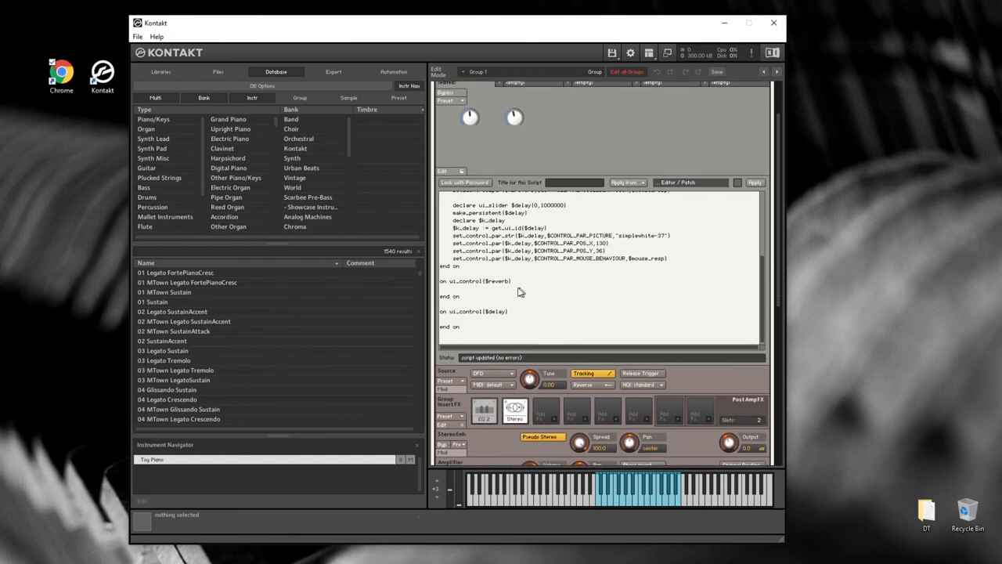
{"action": "mouse_move", "coordinate": [508, 288]}
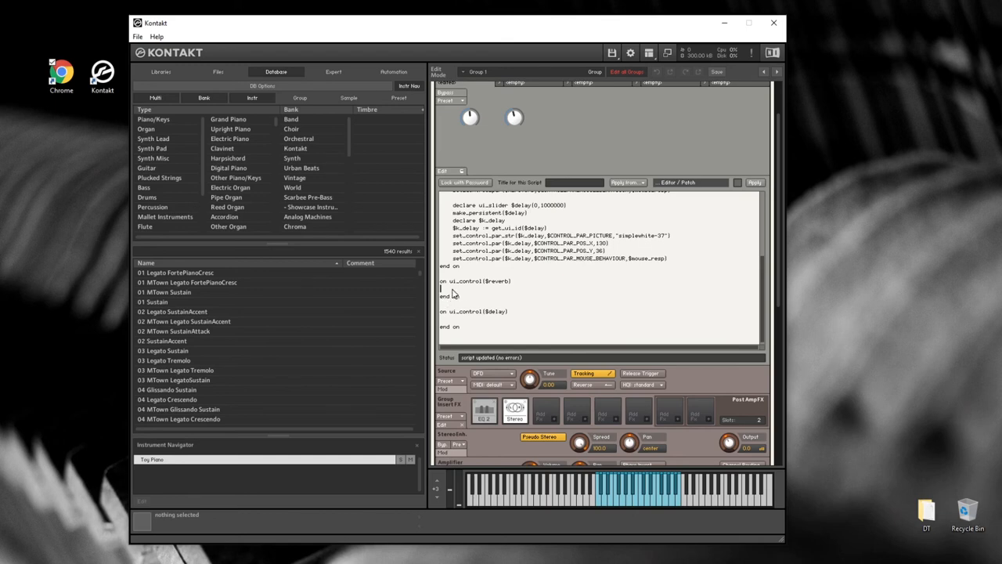
{"action": "mouse_move", "coordinate": [777, 235]}
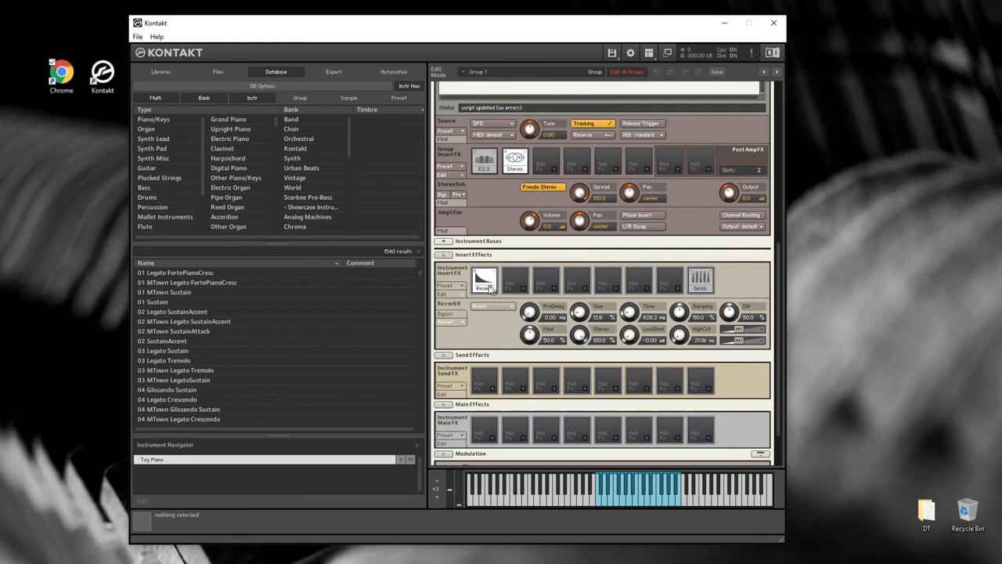
{"action": "mouse_move", "coordinate": [493, 305]}
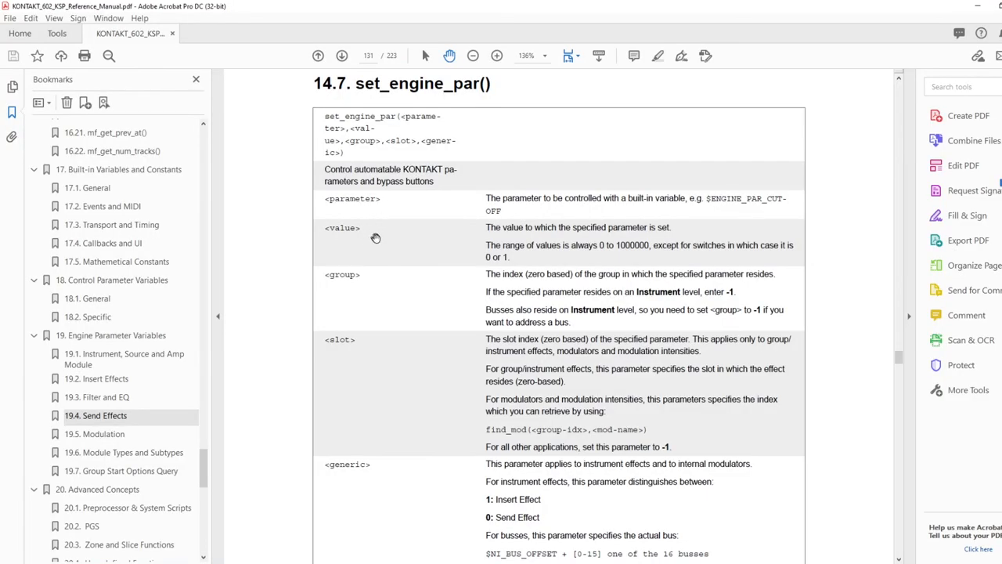
{"action": "mouse_move", "coordinate": [376, 238]}
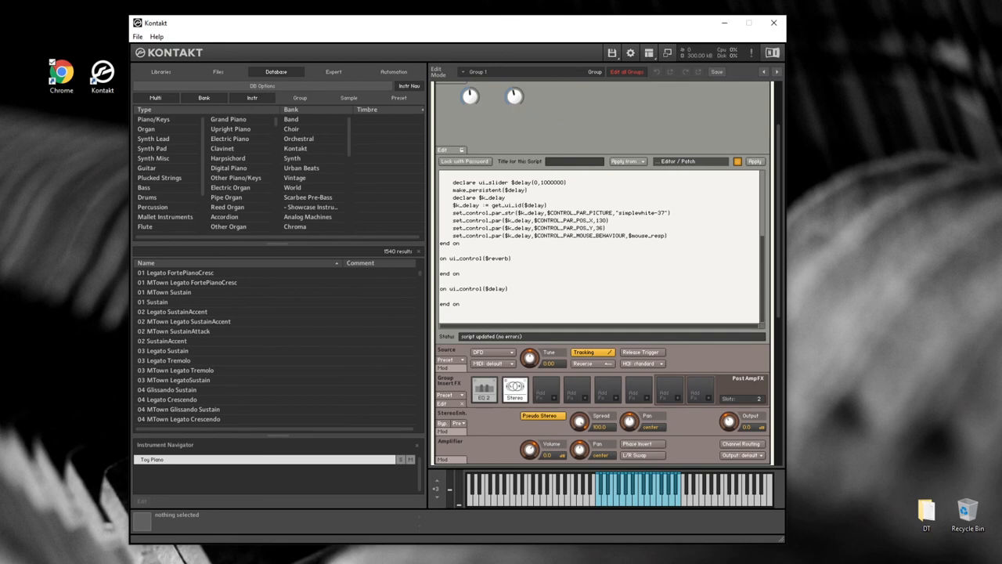
Step: Start a set_engine_par call inside the reverb callback
{"action": "left_click", "coordinate": [470, 264]}
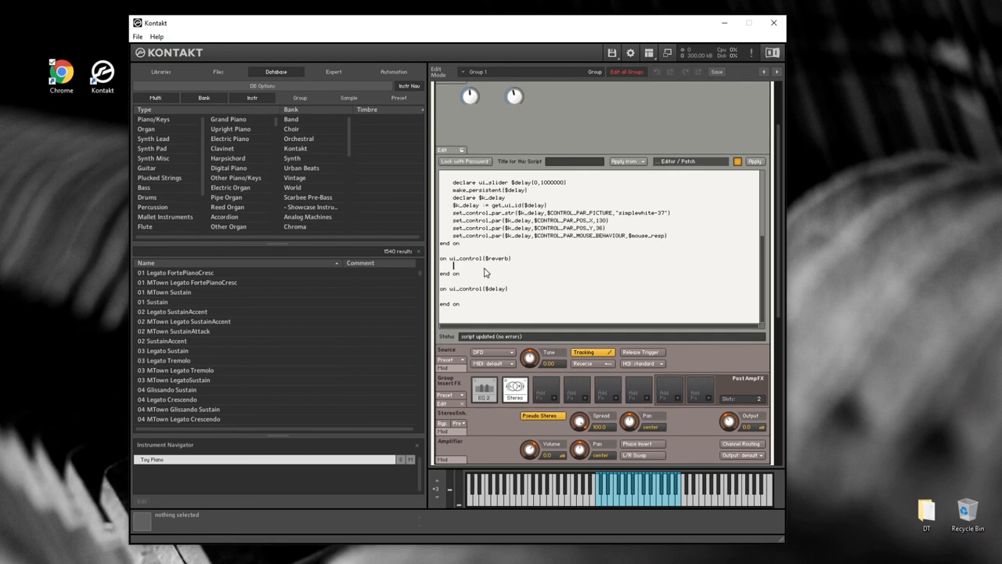
{"action": "type", "text": "set_eng"}
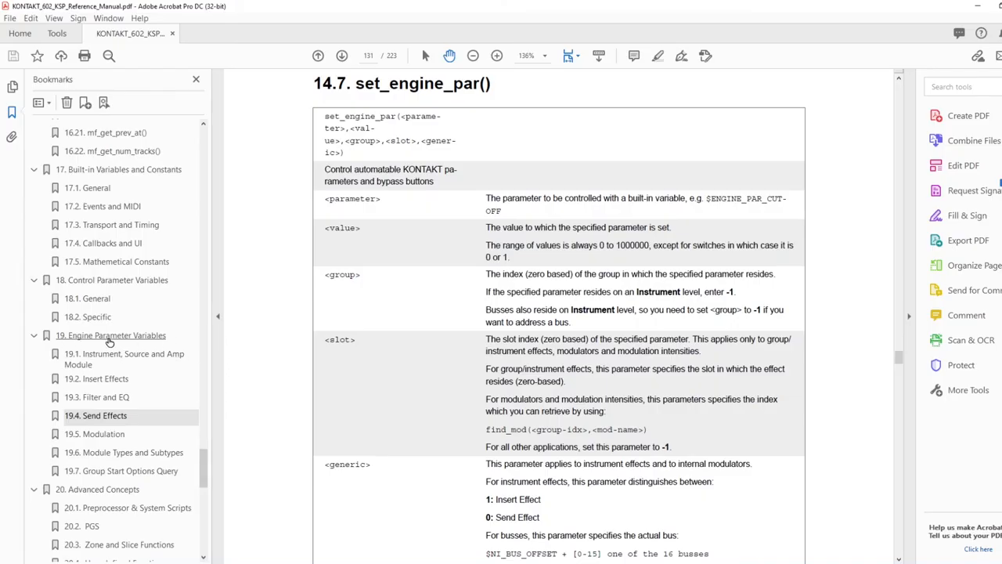
Step: Find $ENGINE_PAR_RV2_TIME in the manual's Send Effects section and select it
{"action": "left_click", "coordinate": [96, 415]}
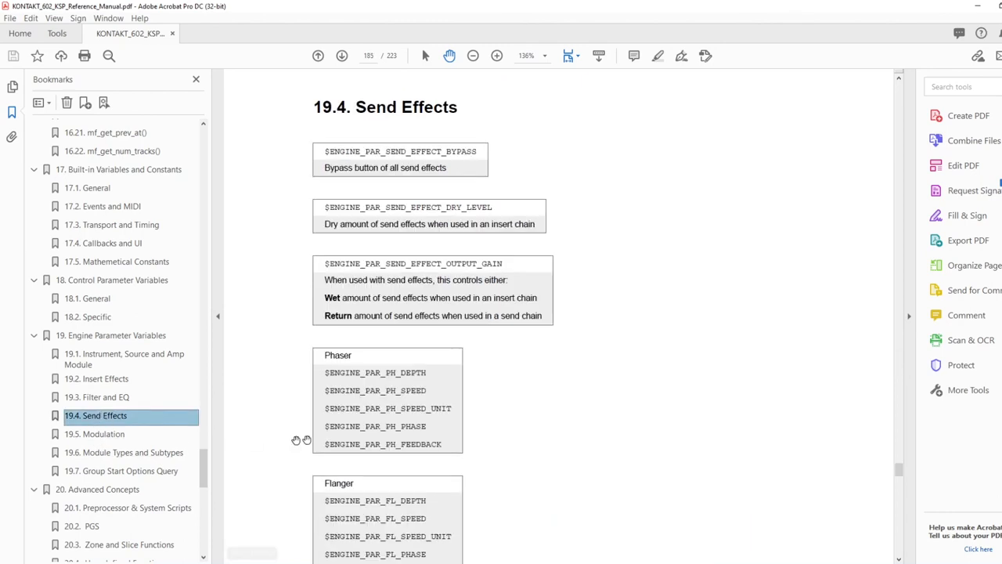
{"action": "mouse_move", "coordinate": [567, 250]}
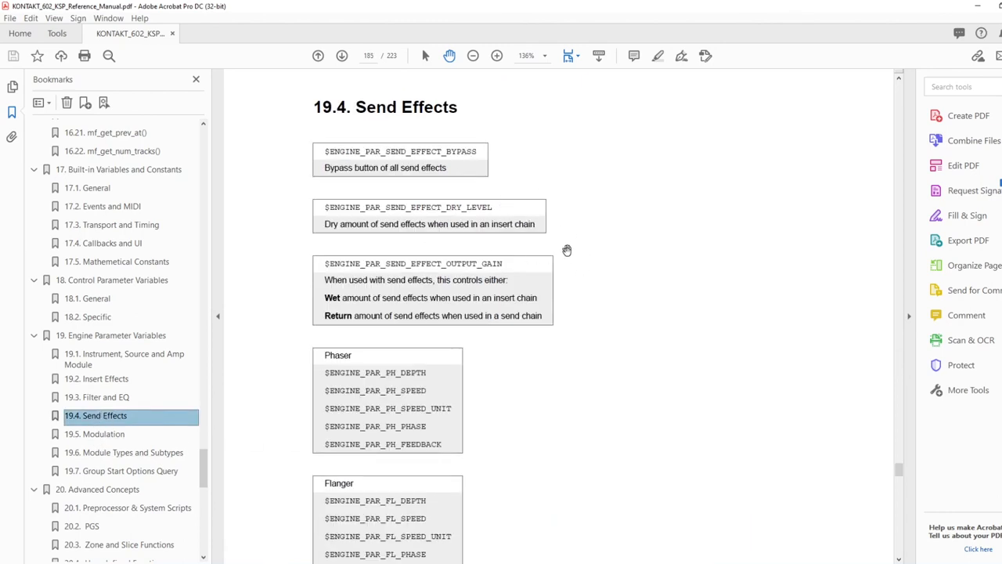
{"action": "scroll", "scroll_direction": "down", "scroll_amount": 3}
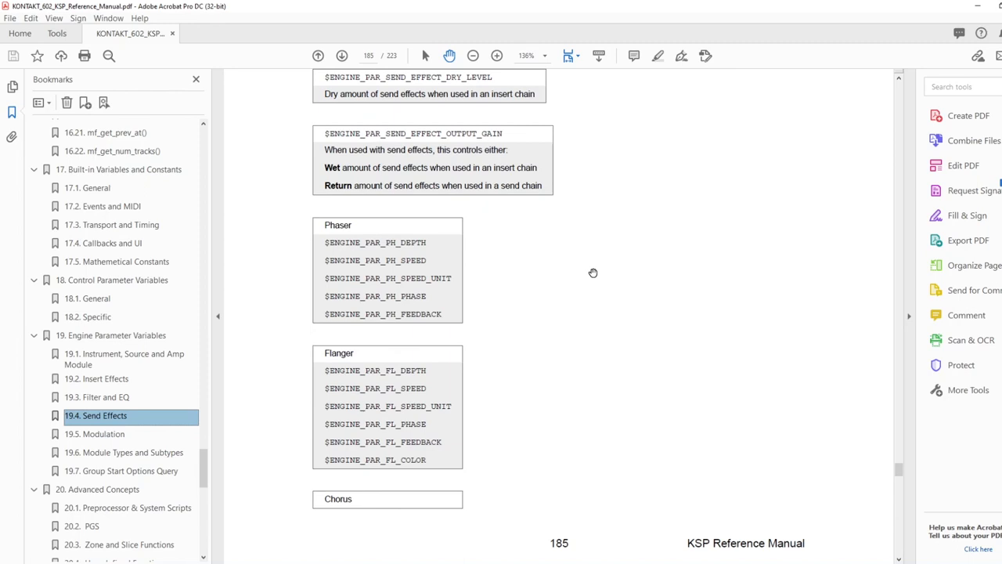
{"action": "scroll", "scroll_direction": "down", "scroll_amount": 3}
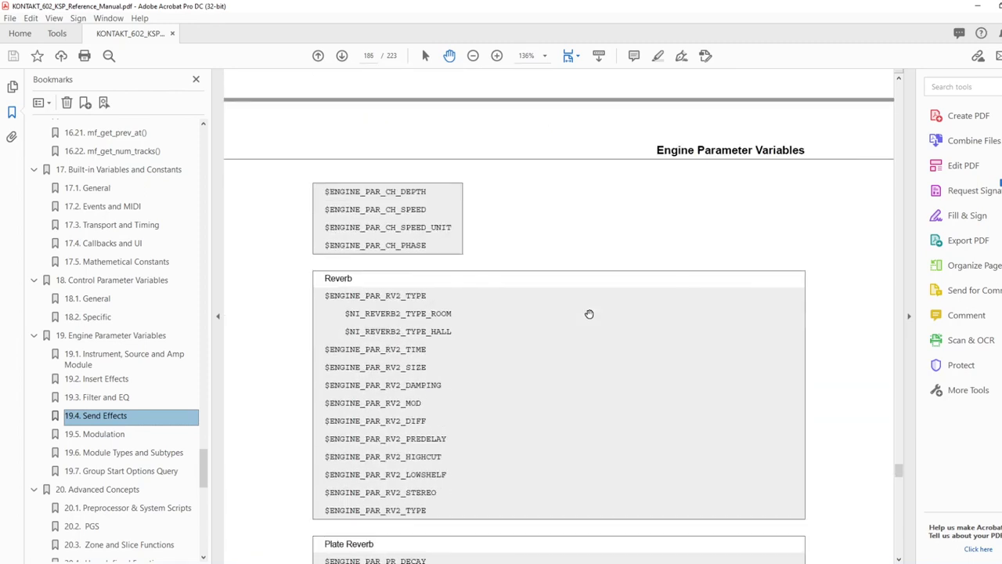
{"action": "scroll", "scroll_direction": "down", "scroll_amount": 3}
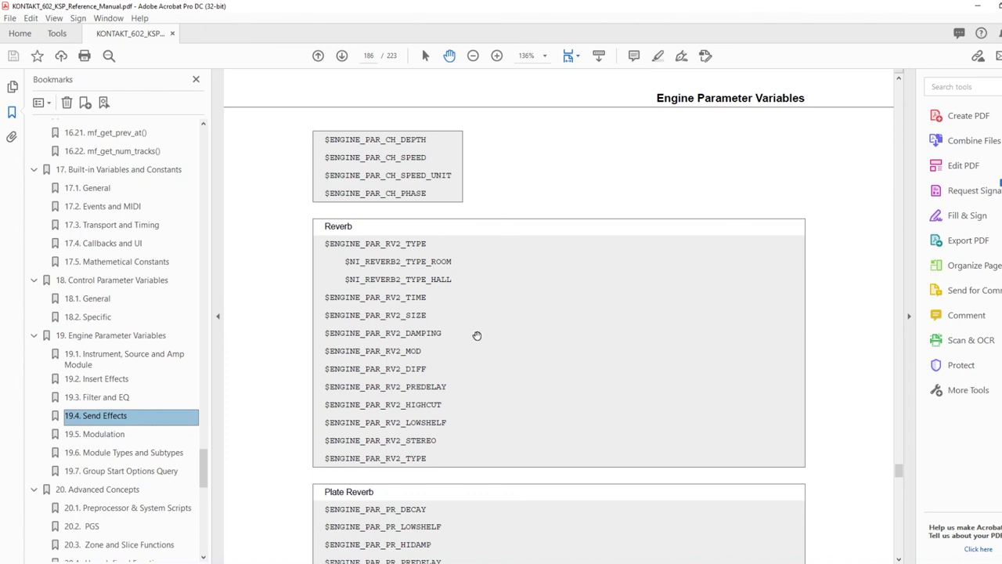
{"action": "mouse_move", "coordinate": [491, 269]}
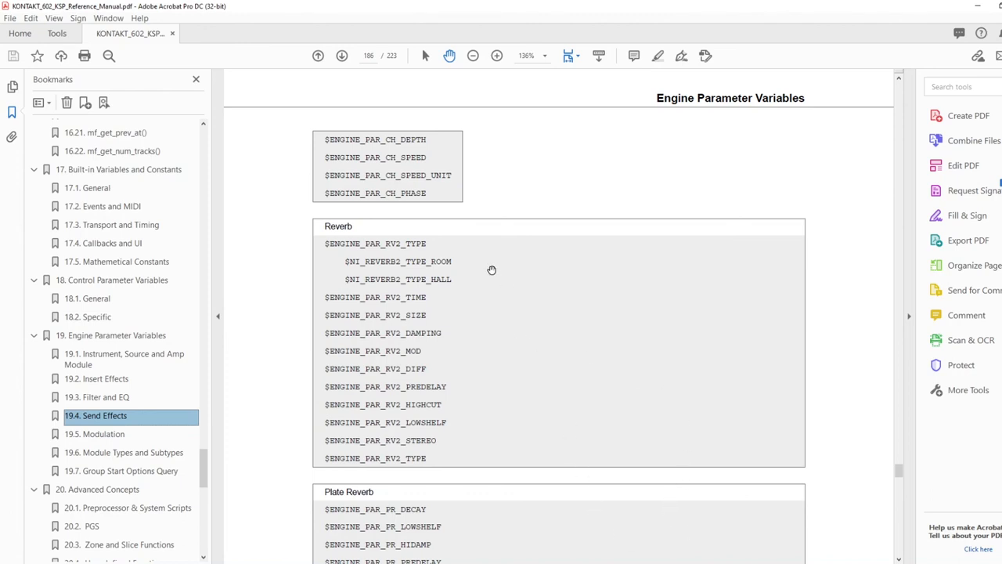
{"action": "mouse_move", "coordinate": [326, 297]}
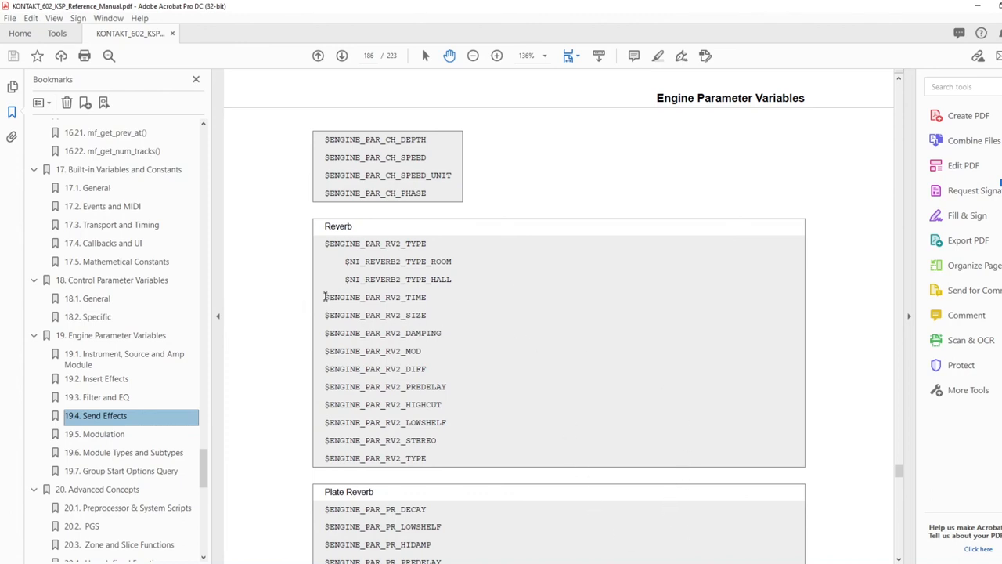
{"action": "double_click", "coordinate": [375, 298]}
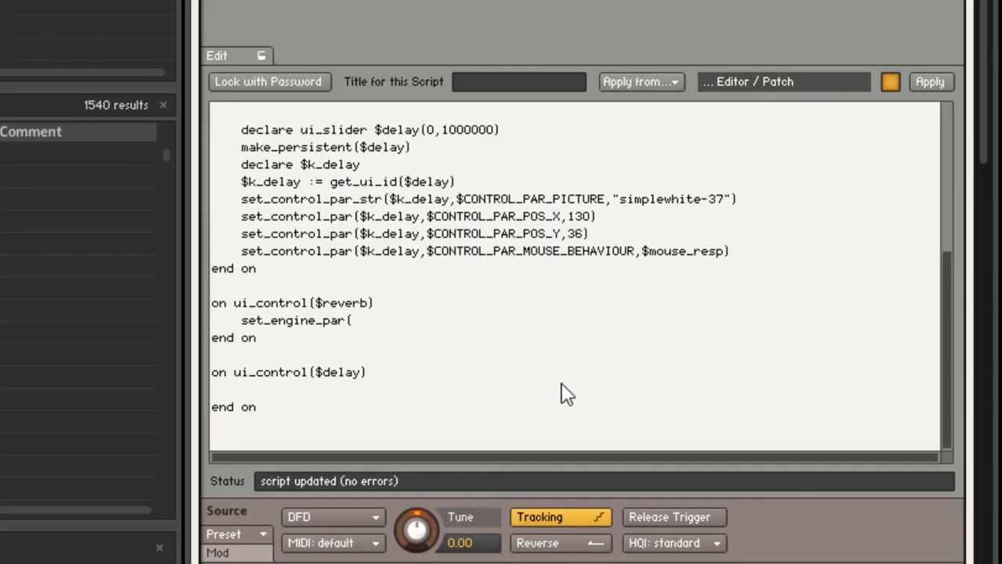
Step: Complete set_engine_par($ENGINE_PAR_RV2_TIME,$reverb,-1,0,1) and apply the script without errors
{"action": "type", "text": "$ENGINE_PAR_RV2_TIME"}
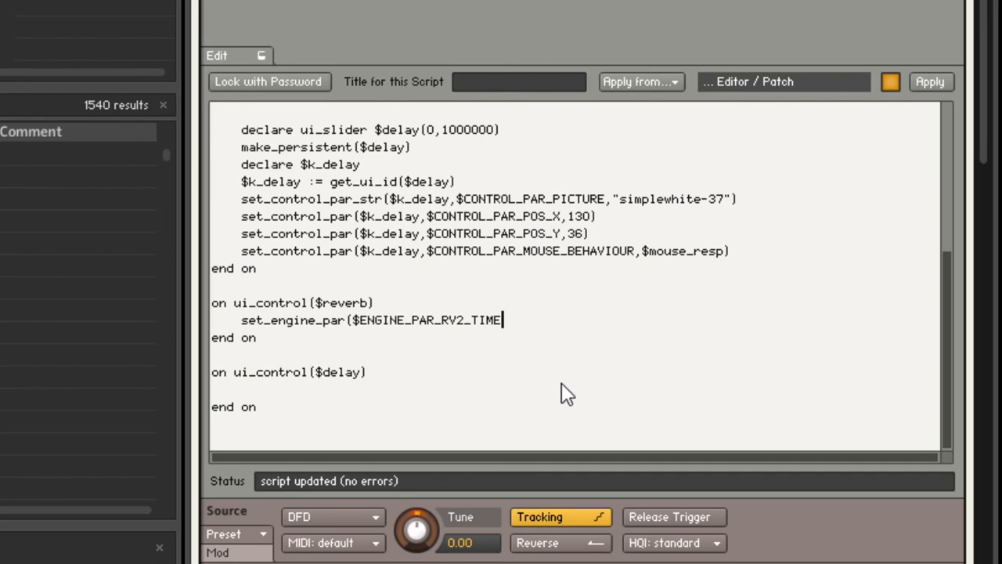
{"action": "type", "text": ","}
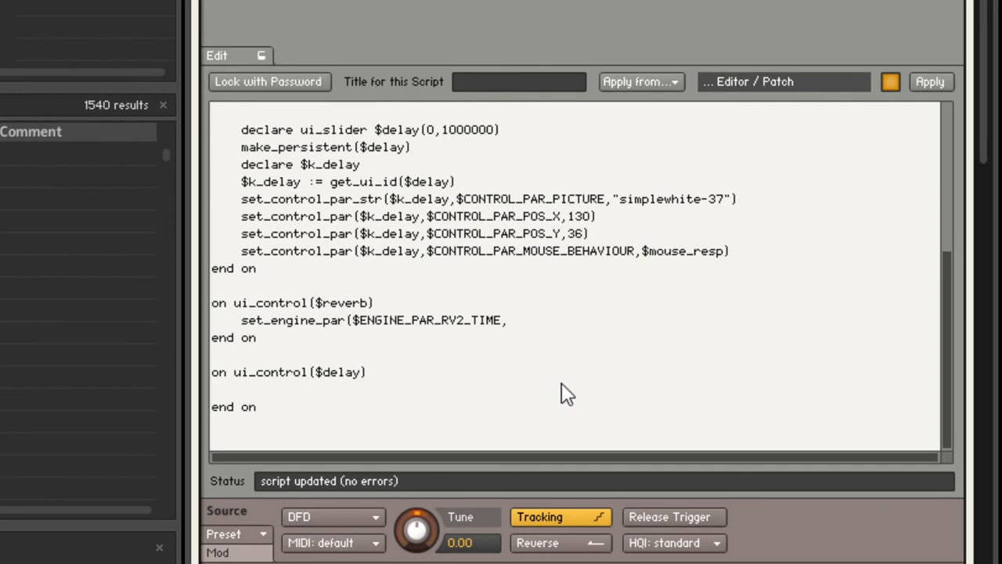
{"action": "type", "text": "$reverb"}
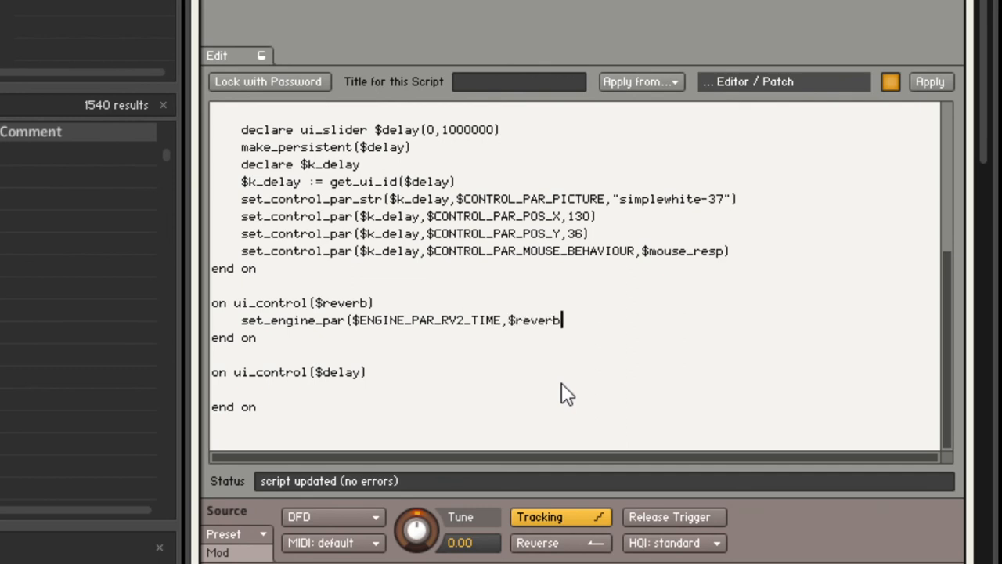
{"action": "type", "text": ","}
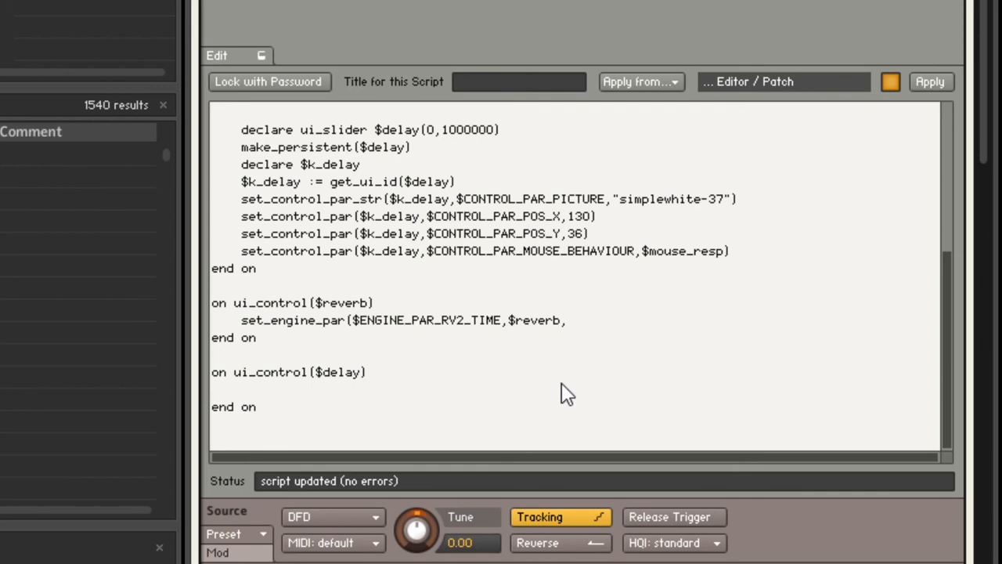
{"action": "type", "text": "-1"}
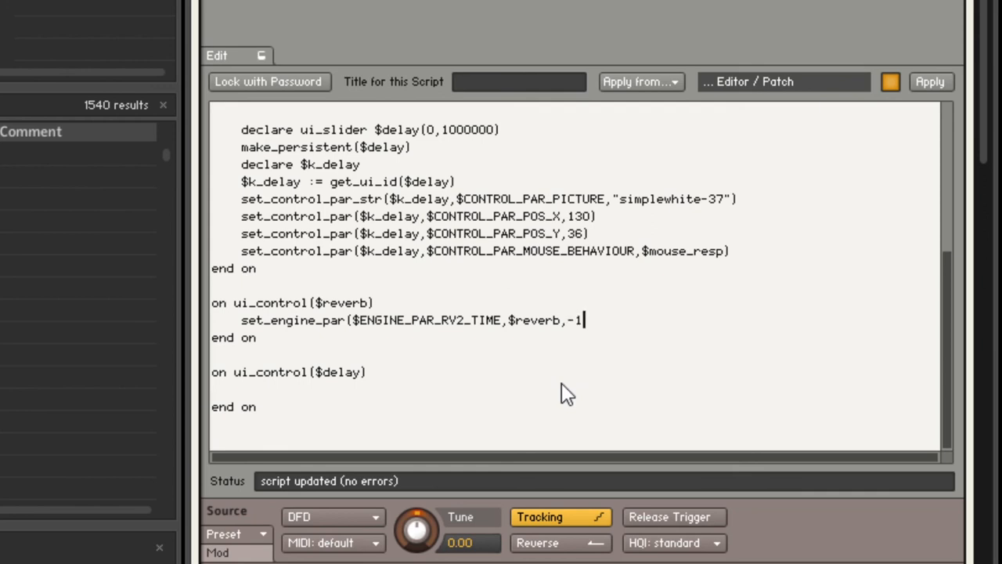
{"action": "type", "text": ",0,"}
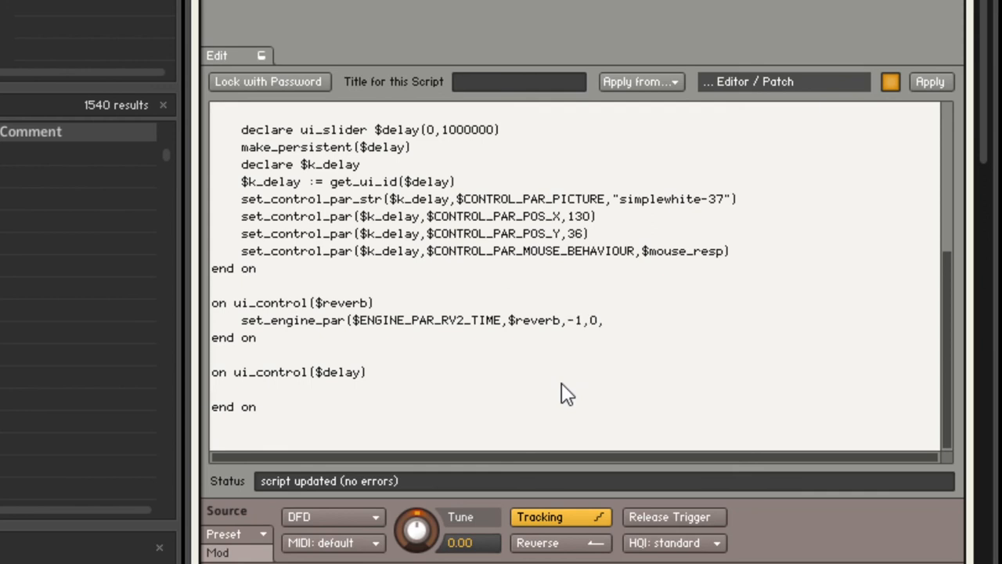
{"action": "type", "text": ",1)"}
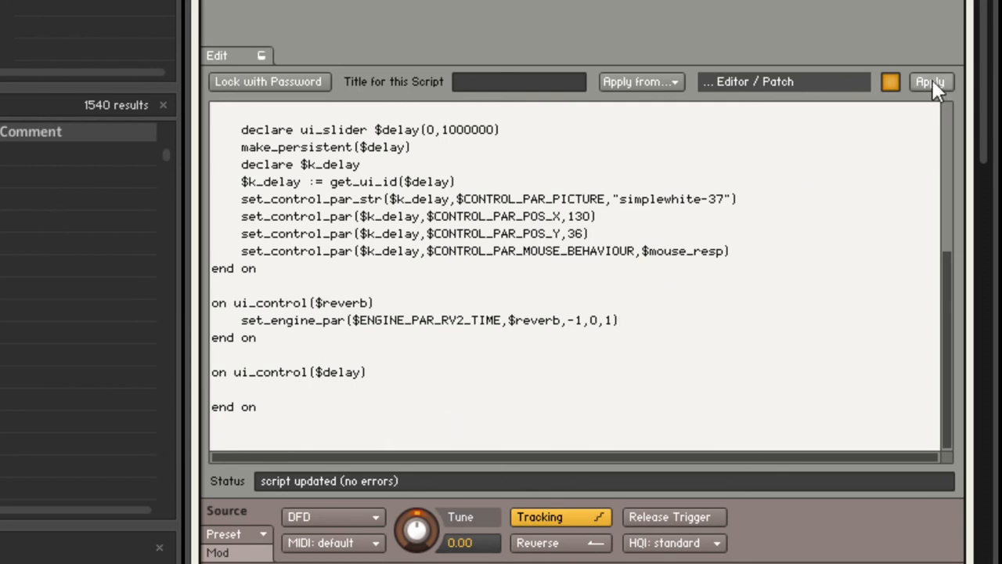
{"action": "left_click", "coordinate": [929, 81]}
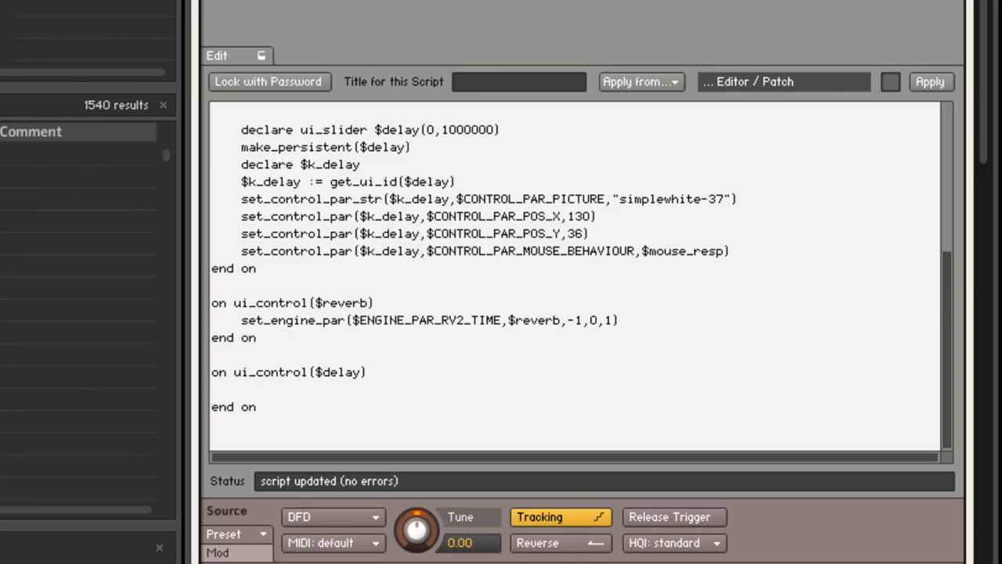